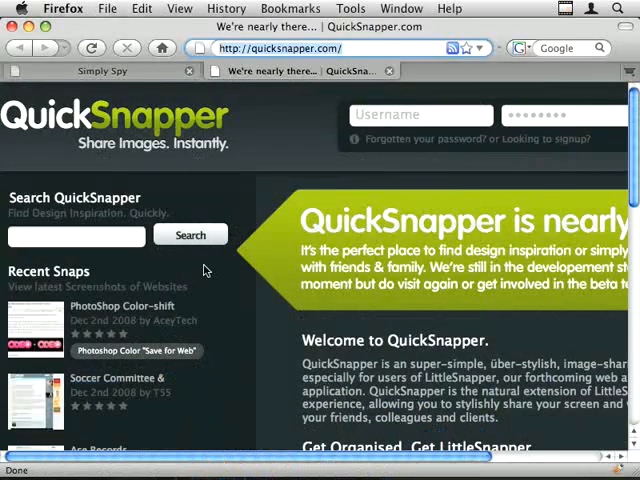
Step: Scroll down the QuickSnapper home page and toggle the bookmarks list
{"action": "scroll", "scroll_direction": "down", "scroll_amount": 3}
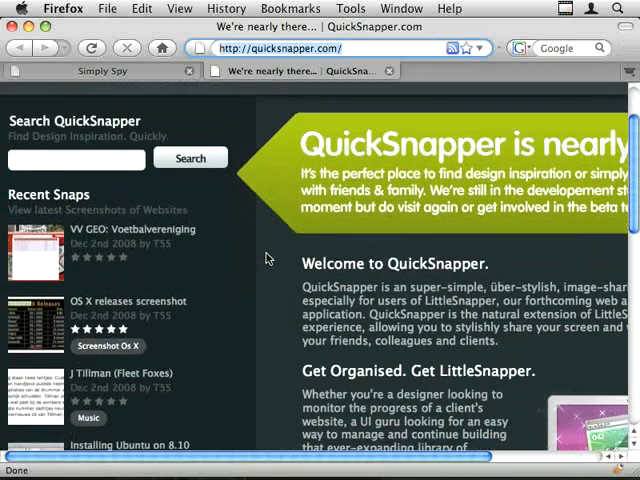
{"action": "scroll", "scroll_direction": "down", "scroll_amount": 3}
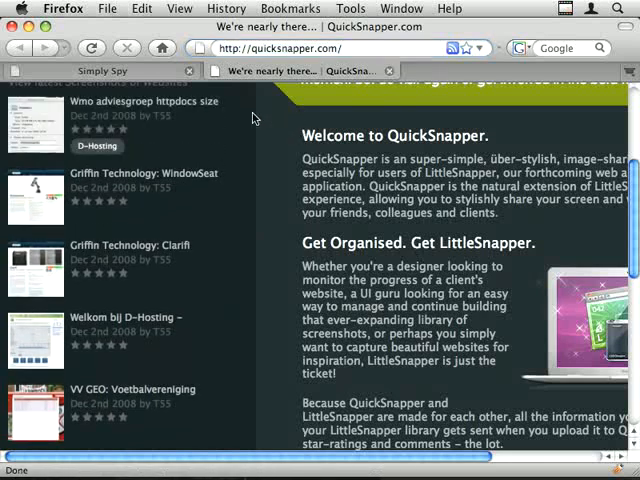
{"action": "left_click", "coordinate": [350, 8]}
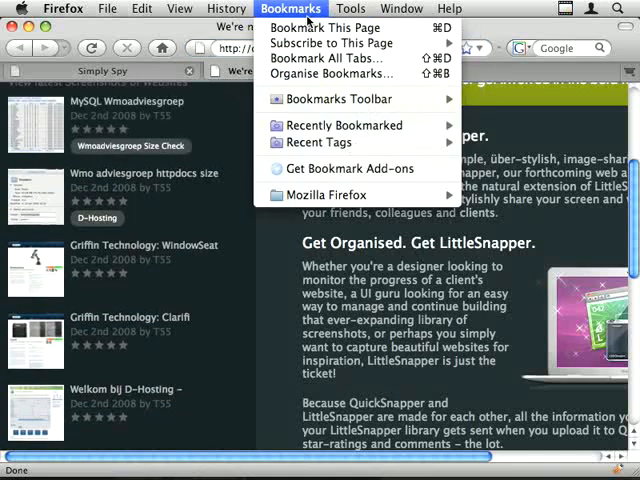
{"action": "left_click", "coordinate": [350, 8]}
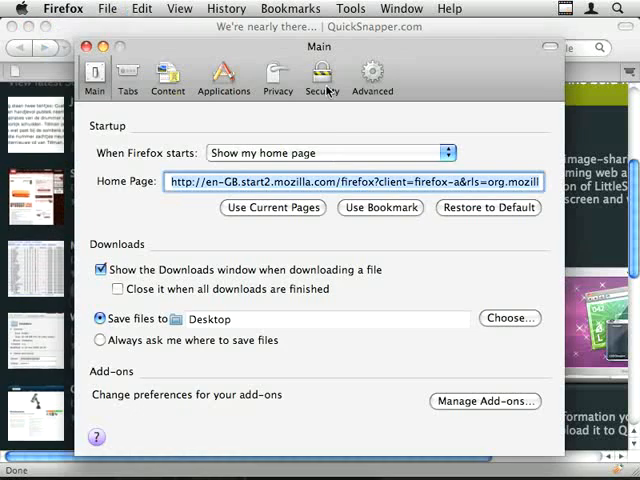
Step: Browse the Security, Advanced and Content preference panes, then close Preferences
{"action": "left_click", "coordinate": [321, 75]}
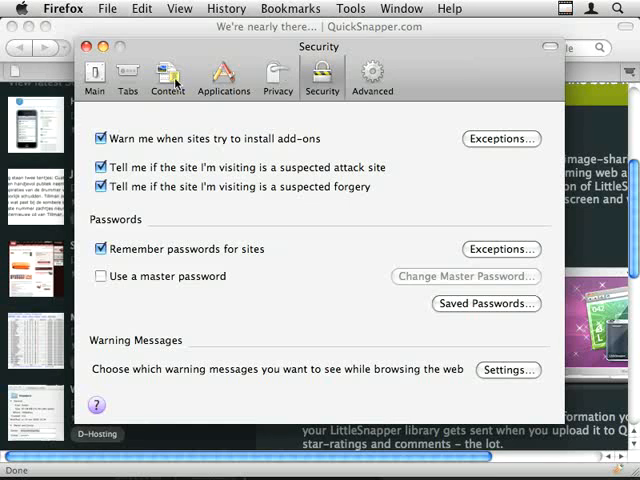
{"action": "left_click", "coordinate": [373, 73]}
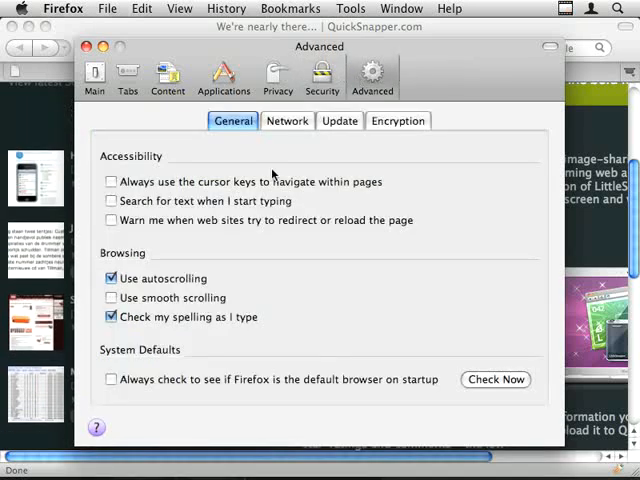
{"action": "left_click", "coordinate": [167, 78]}
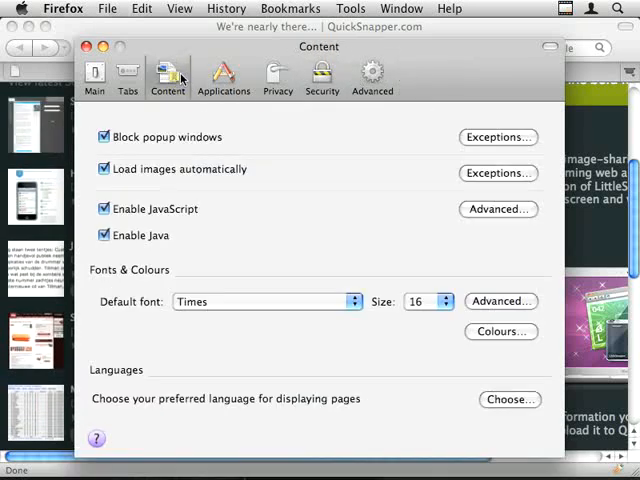
{"action": "left_click", "coordinate": [103, 208]}
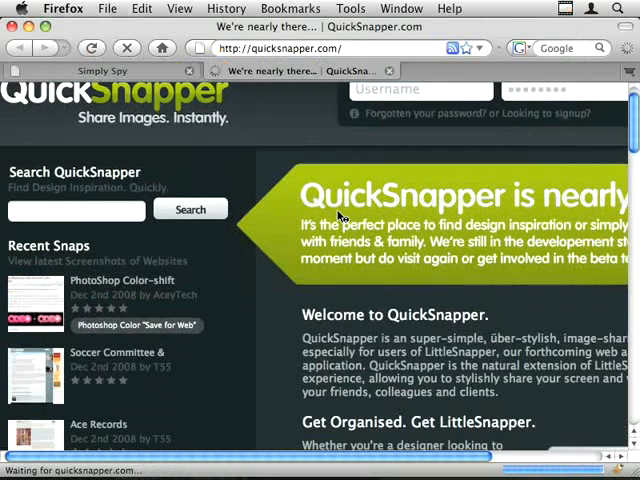
Step: Scroll further, check the View and application menus, and close browser preferences
{"action": "scroll", "scroll_direction": "down", "scroll_amount": 3}
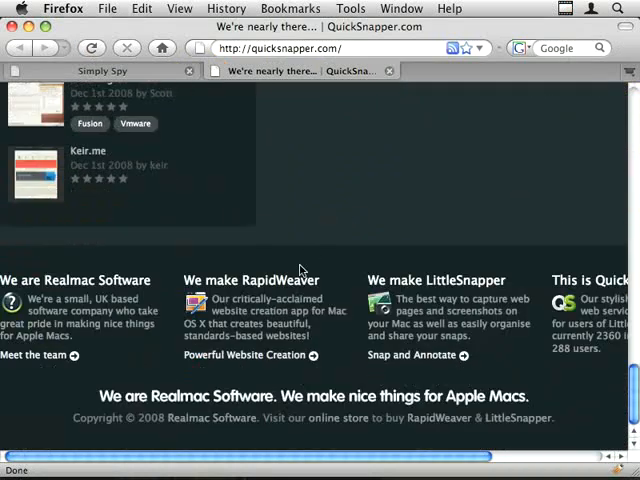
{"action": "scroll", "scroll_direction": "down", "scroll_amount": 3}
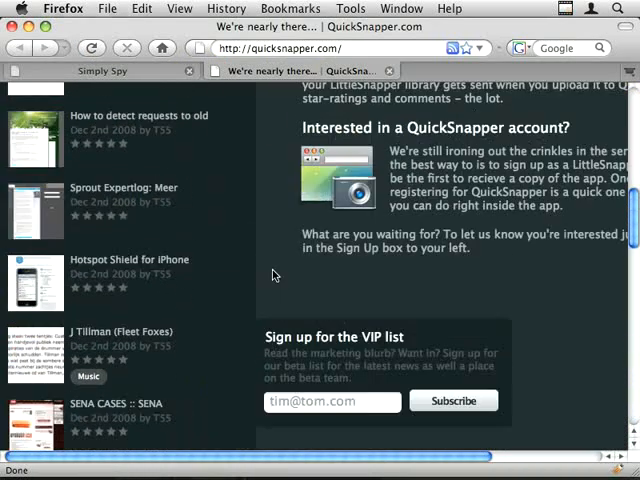
{"action": "left_click", "coordinate": [178, 8]}
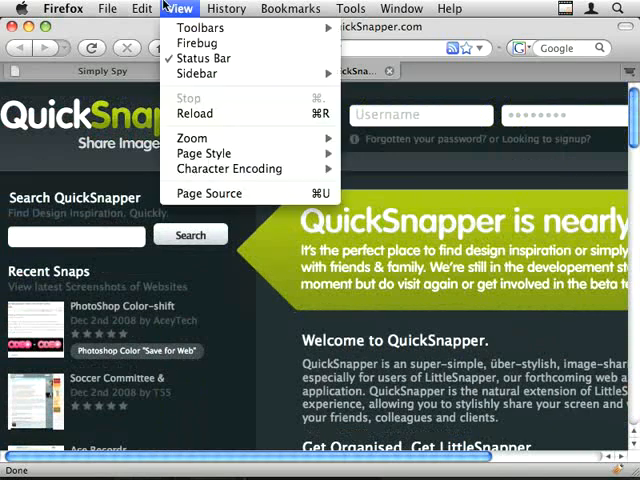
{"action": "left_click", "coordinate": [62, 7]}
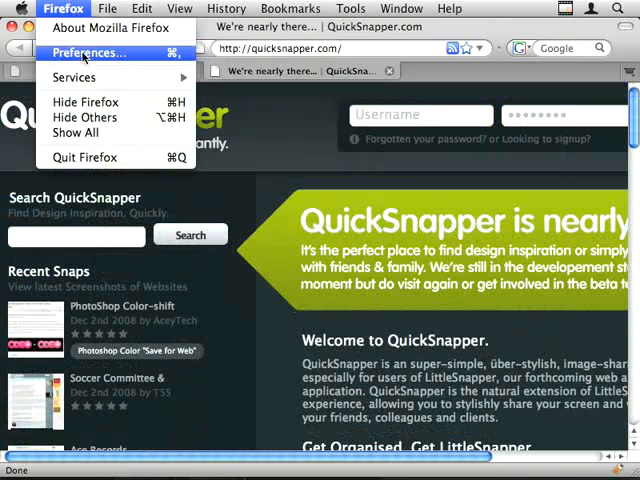
{"action": "left_click", "coordinate": [78, 46]}
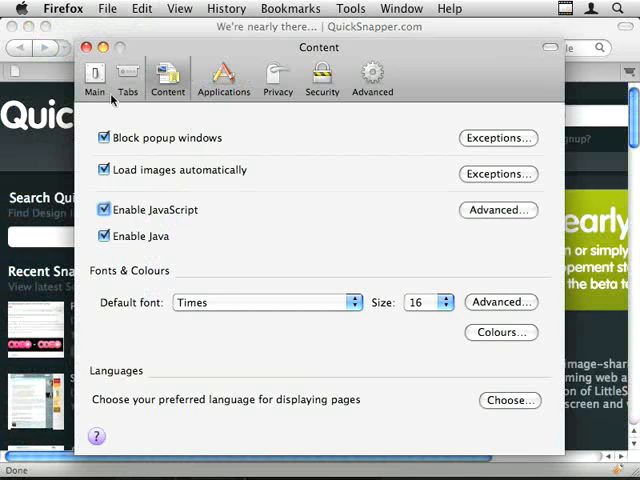
{"action": "left_click", "coordinate": [100, 55]}
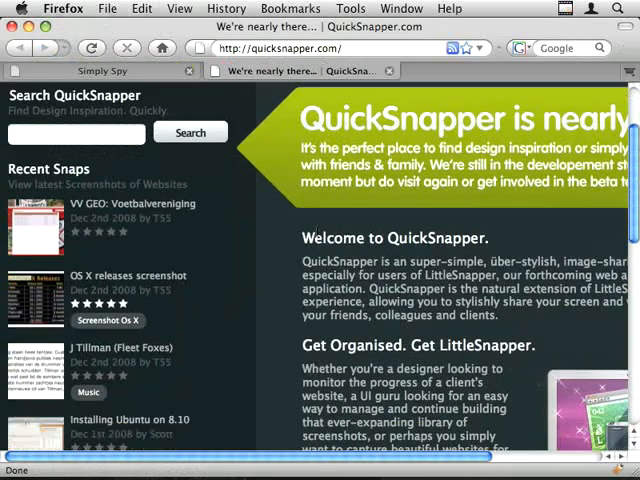
{"action": "scroll", "scroll_direction": "down", "scroll_amount": 3}
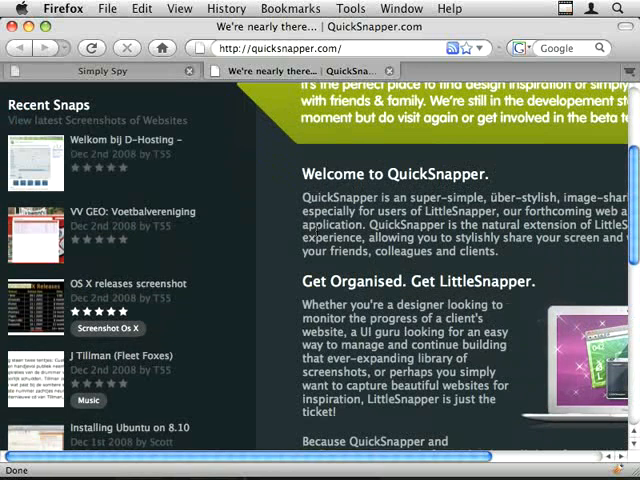
{"action": "scroll", "scroll_direction": "down", "scroll_amount": 3}
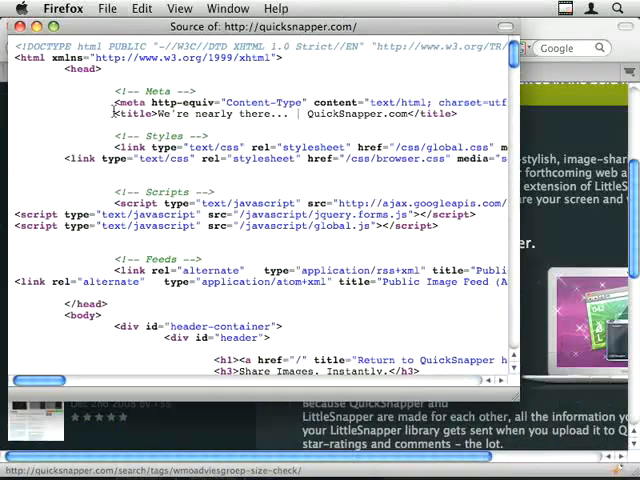
Step: Scroll down and back up through the page source
{"action": "scroll", "scroll_direction": "down", "scroll_amount": 3}
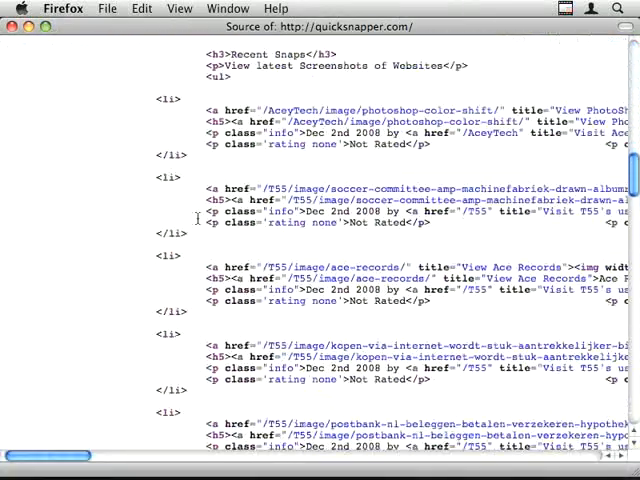
{"action": "scroll", "scroll_direction": "up", "scroll_amount": 3}
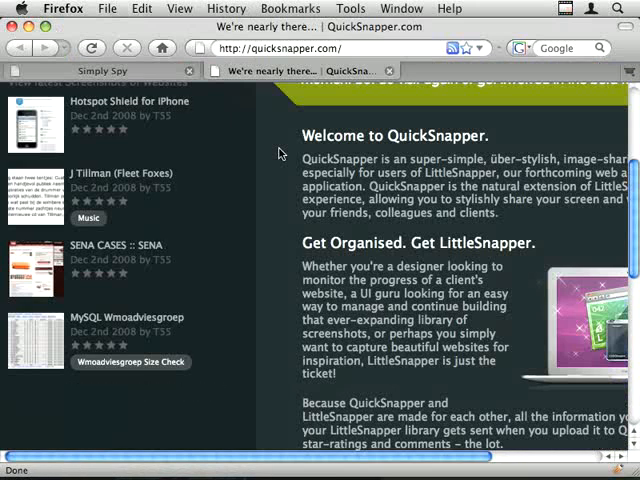
{"action": "scroll", "scroll_direction": "down", "scroll_amount": 3}
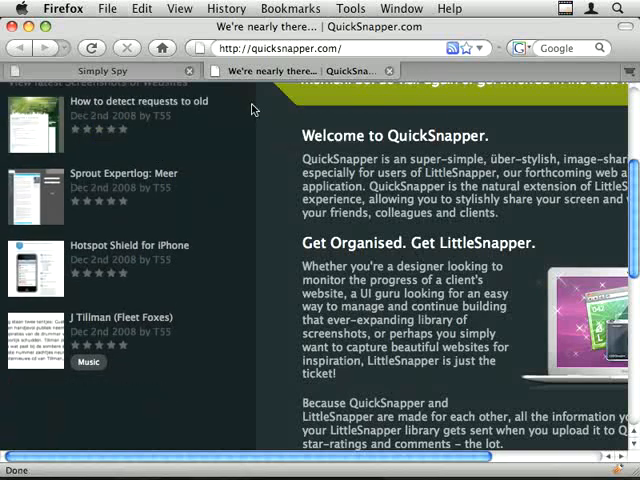
{"action": "scroll", "scroll_direction": "down", "scroll_amount": 3}
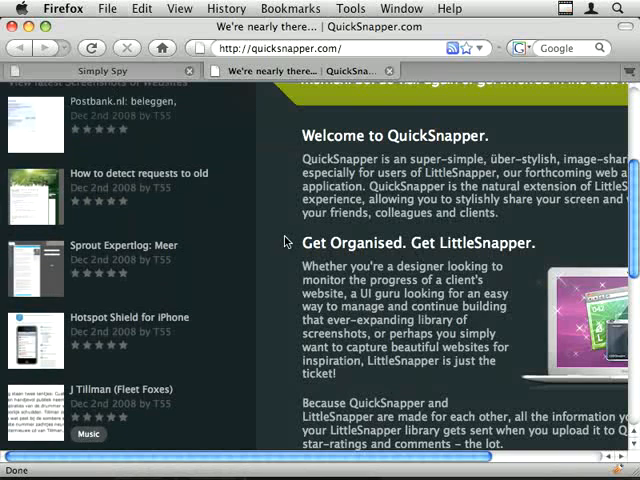
{"action": "scroll", "scroll_direction": "down", "scroll_amount": 3}
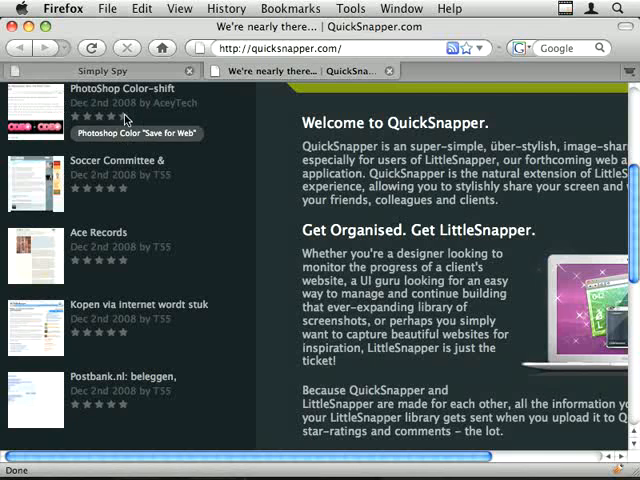
{"action": "mouse_move", "coordinate": [237, 131]}
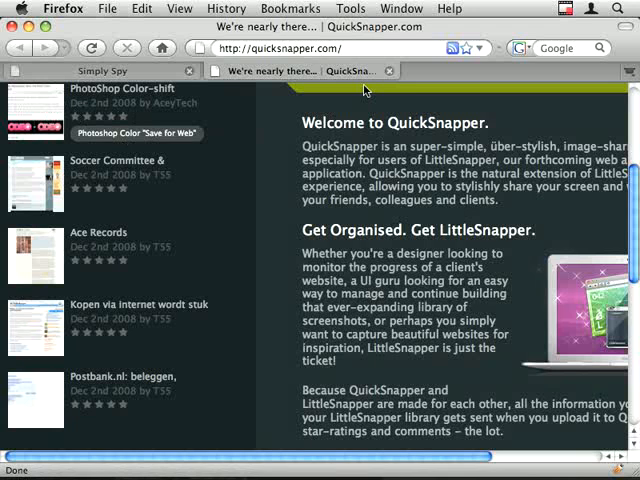
Step: Switch to the Simple Spy demo page, scroll, and dismiss the page options
{"action": "left_click", "coordinate": [103, 71]}
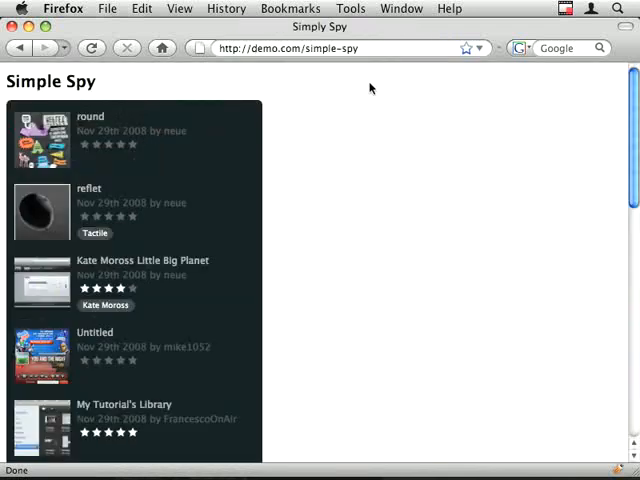
{"action": "scroll", "scroll_direction": "down", "scroll_amount": 3}
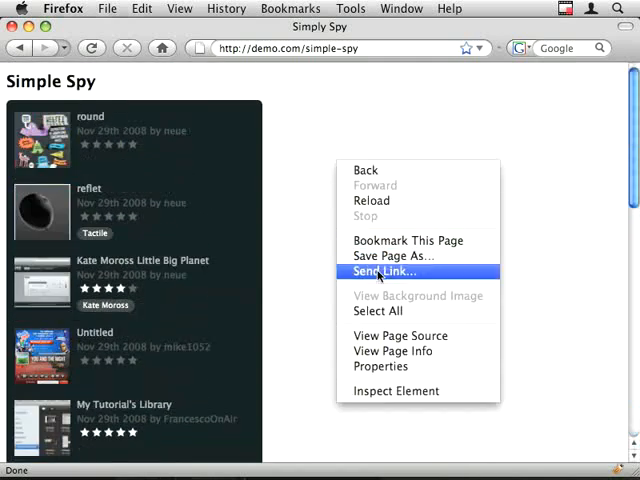
{"action": "left_click", "coordinate": [400, 335]}
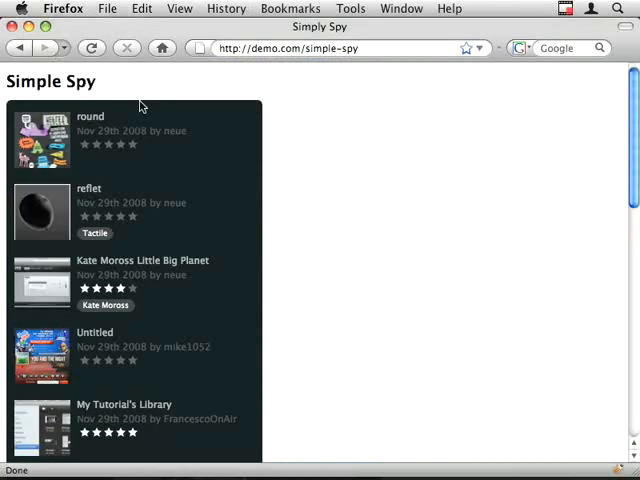
{"action": "mouse_move", "coordinate": [306, 160]}
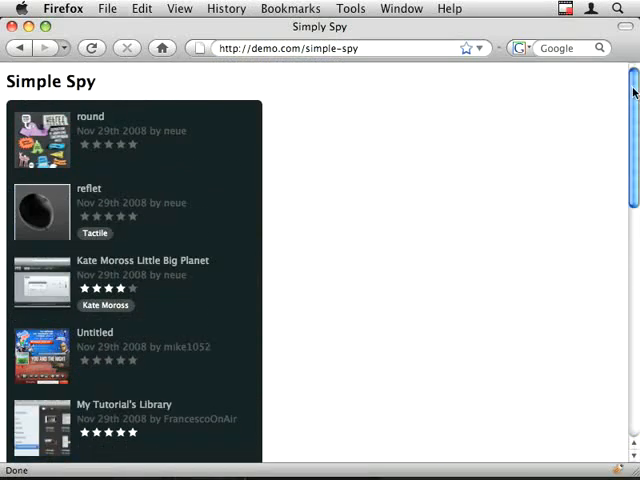
Step: Scroll the list, inspect the round-snap list item, then close the inspector
{"action": "scroll", "scroll_direction": "down", "scroll_amount": 3}
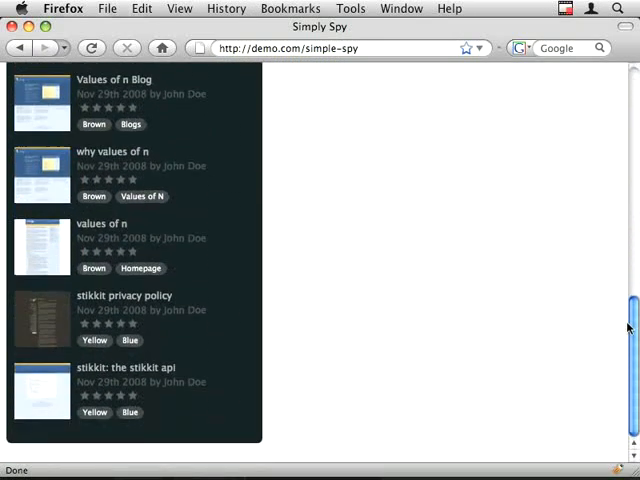
{"action": "scroll", "scroll_direction": "up", "scroll_amount": 3}
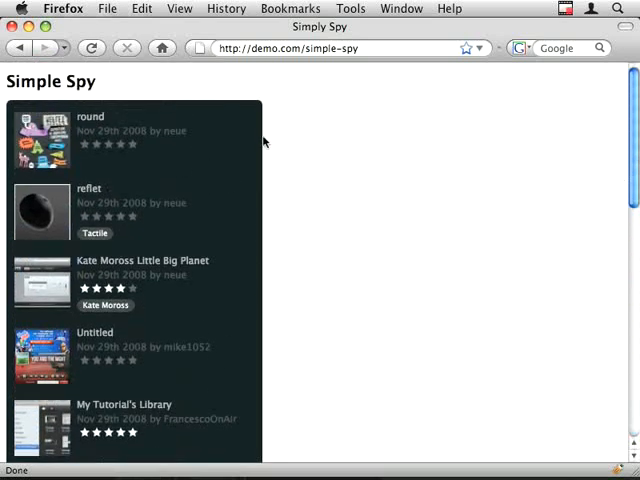
{"action": "mouse_move", "coordinate": [256, 140]}
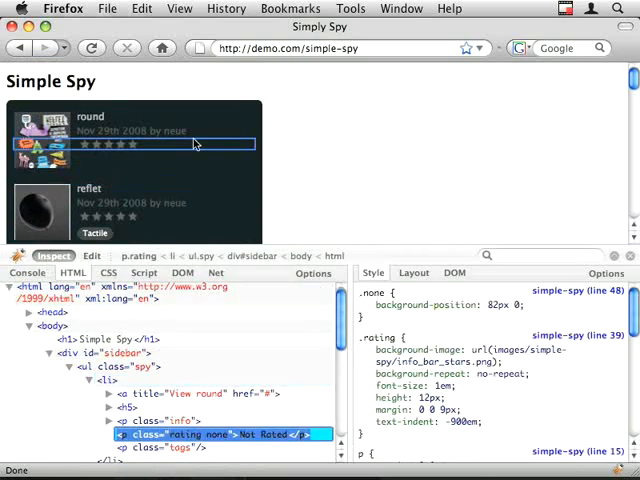
{"action": "left_click", "coordinate": [113, 378]}
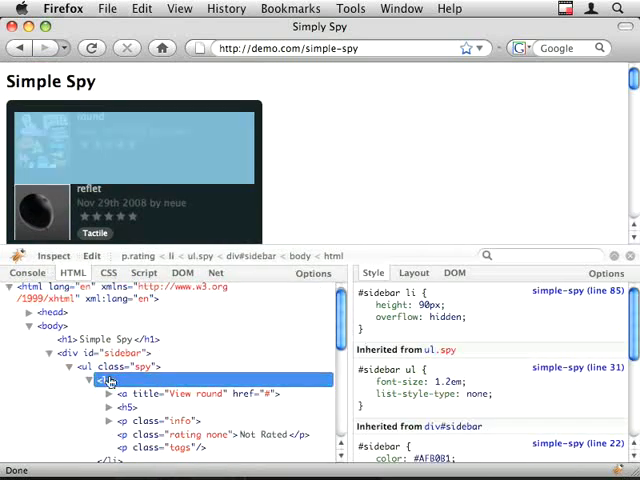
{"action": "left_click", "coordinate": [413, 272]}
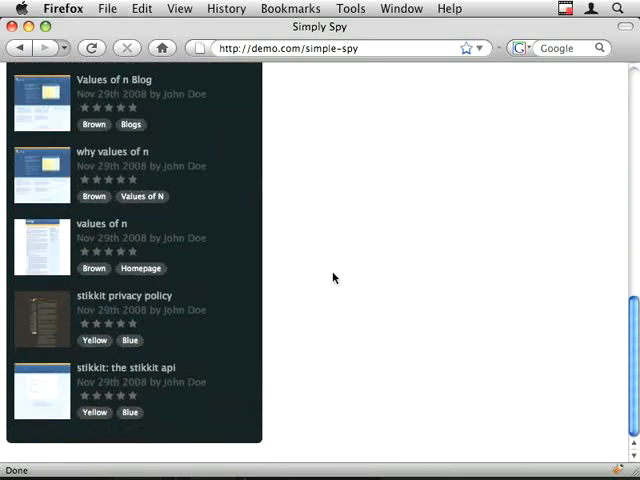
{"action": "mouse_move", "coordinate": [193, 355]}
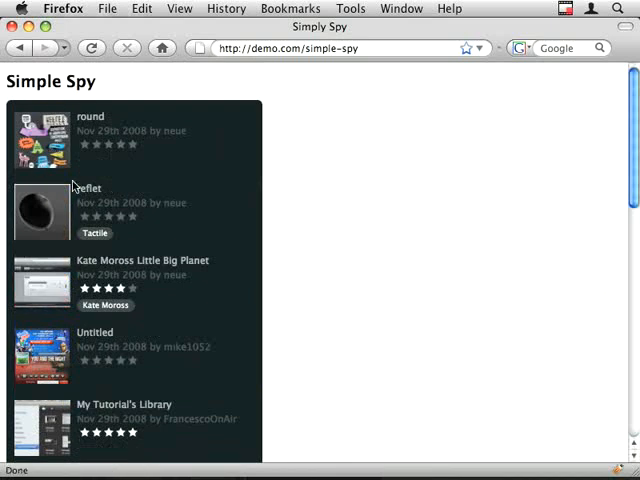
{"action": "mouse_move", "coordinate": [282, 181]}
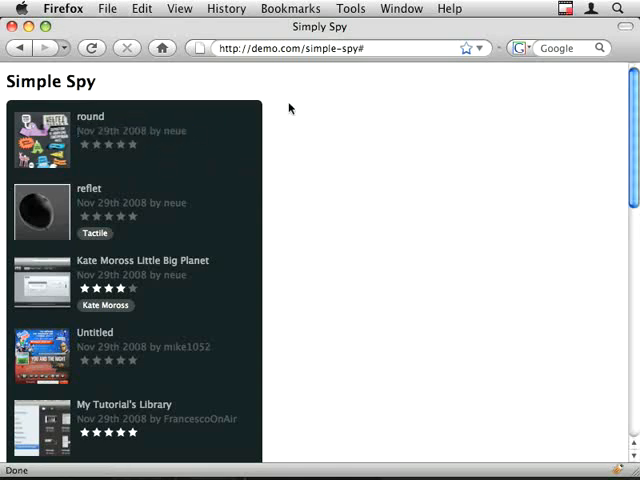
{"action": "mouse_move", "coordinate": [284, 190]}
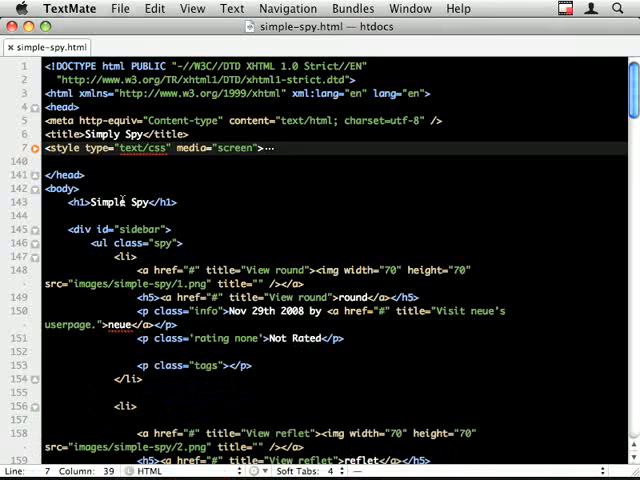
{"action": "scroll", "scroll_direction": "down", "scroll_amount": 3}
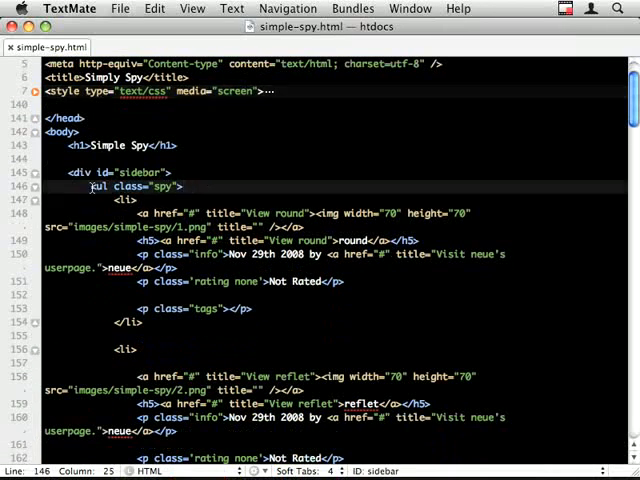
{"action": "double_click", "coordinate": [164, 187]}
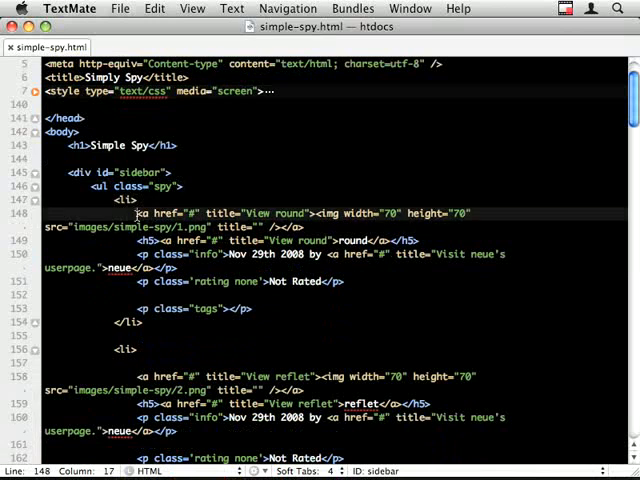
{"action": "left_click", "coordinate": [270, 308]}
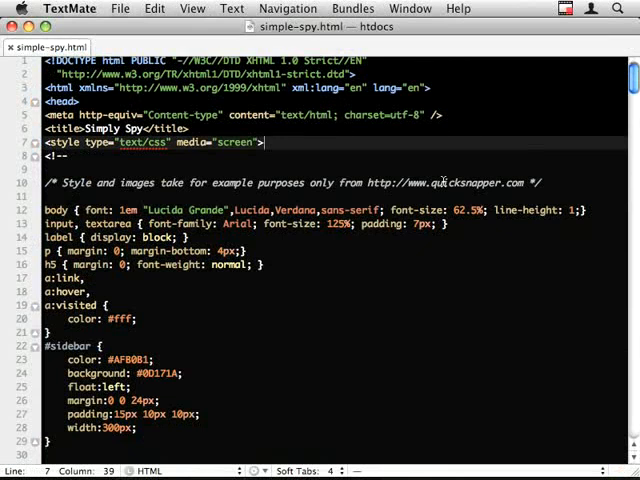
{"action": "scroll", "scroll_direction": "down", "scroll_amount": 3}
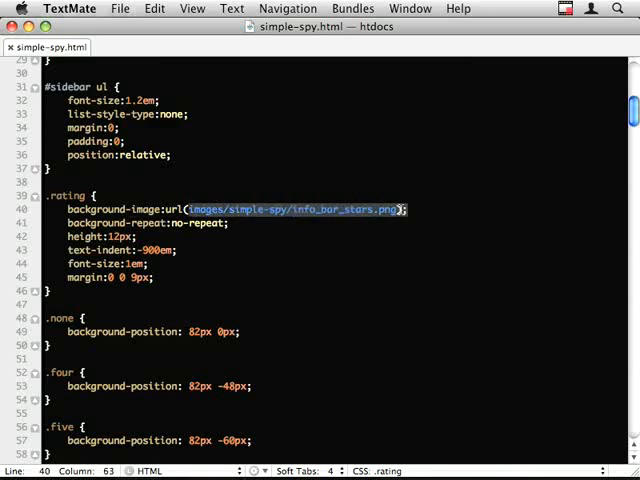
{"action": "scroll", "scroll_direction": "down", "scroll_amount": 3}
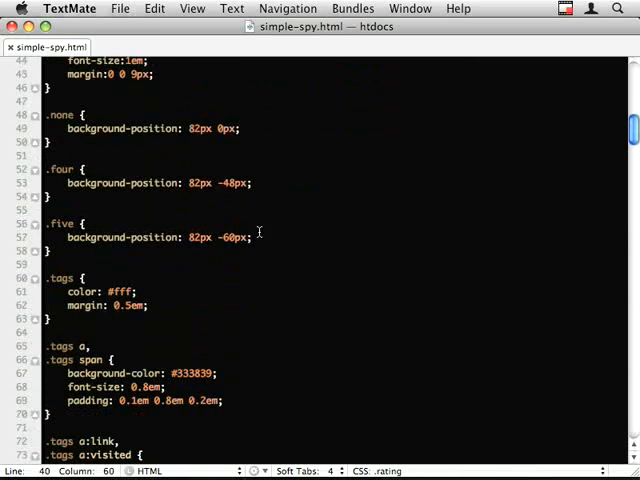
{"action": "scroll", "scroll_direction": "up", "scroll_amount": 3}
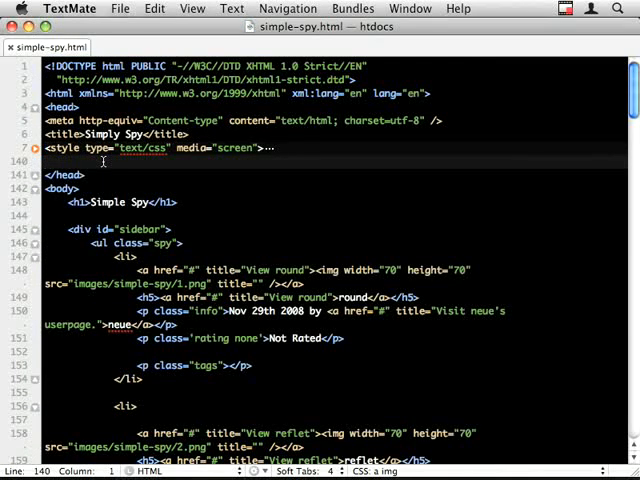
Step: Add the jquery-1.2.6.js script tag and a ready handler calling simpleSpy on ul.spy
{"action": "type", "text": "<script src=\"jquery-1.2.6.js\" type=\"text/javascript\"></script>"}
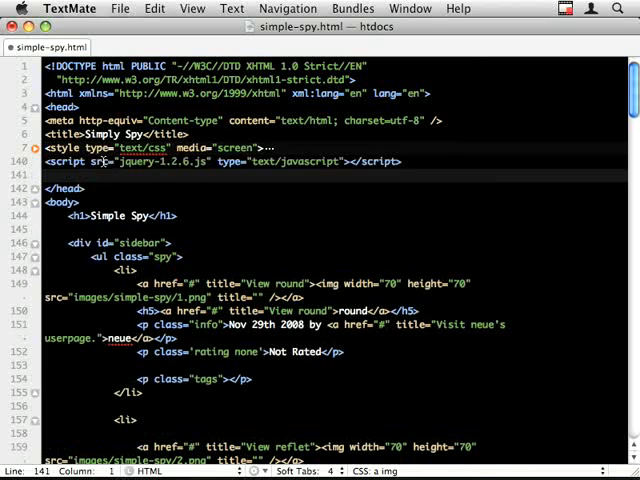
{"action": "type", "text": "script type=\"text/javascript\" charset=\"utf-8\">"}
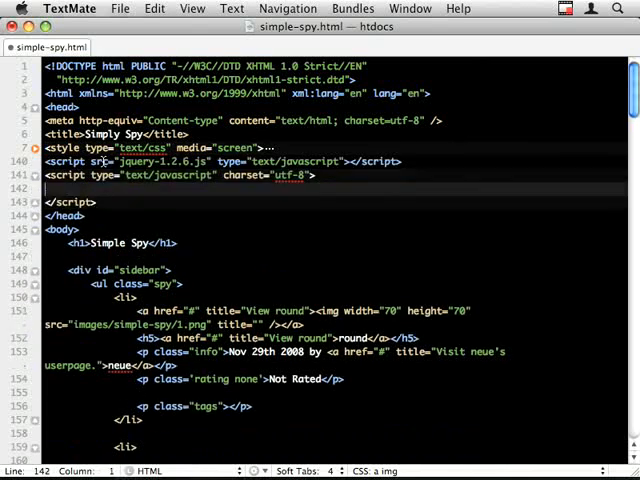
{"action": "type", "text": "$(function () )"}
{"action": "type", "text": "$('"}
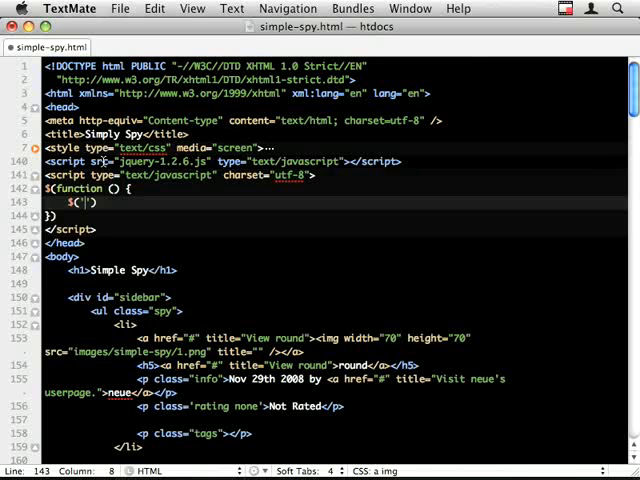
{"action": "type", "text": "."}
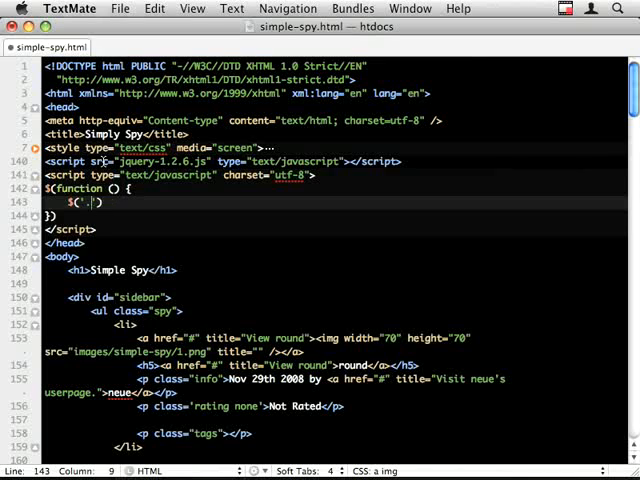
{"action": "type", "text": "ul.spy"}
{"action": "type", "text": "(f"}
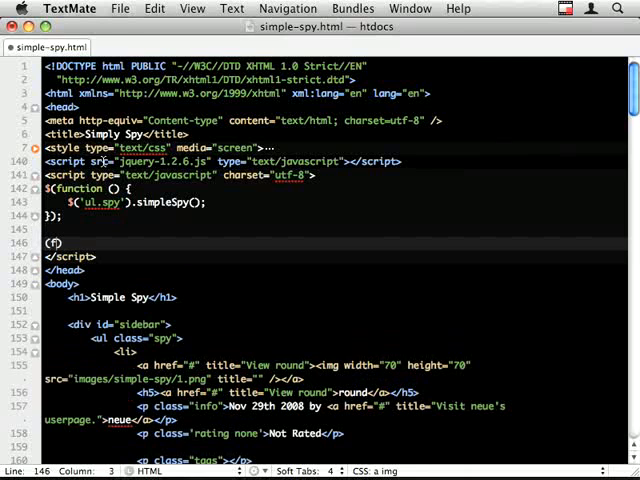
Step: Define an empty $.fn.simpleSpy function inside a (function ($) {...})(jQuery) wrapper
{"action": "type", "text": "unction ()"}
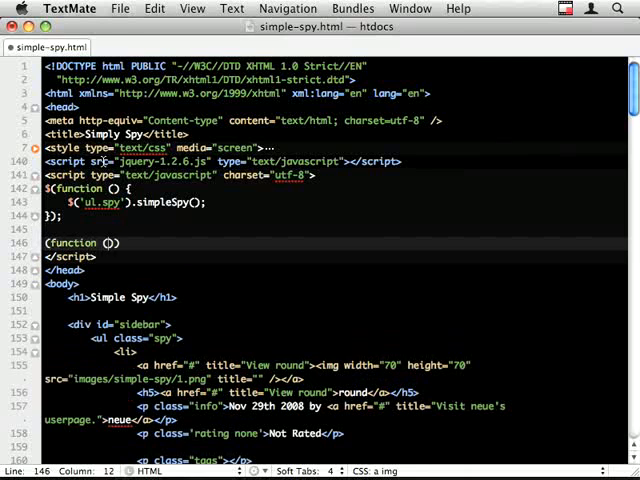
{"action": "type", "text": "$)"}
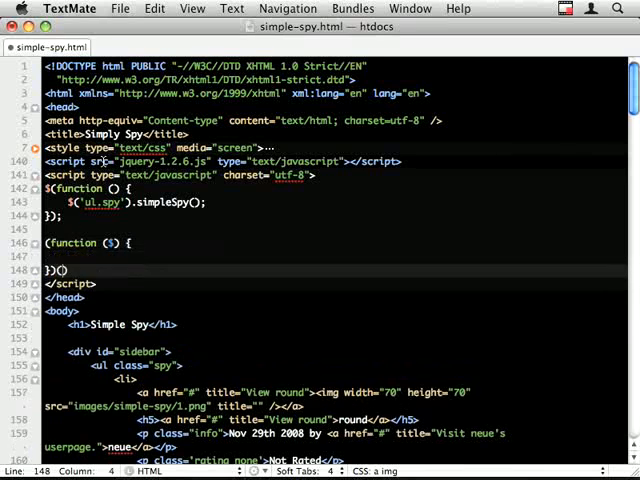
{"action": "type", "text": "jQuery);"}
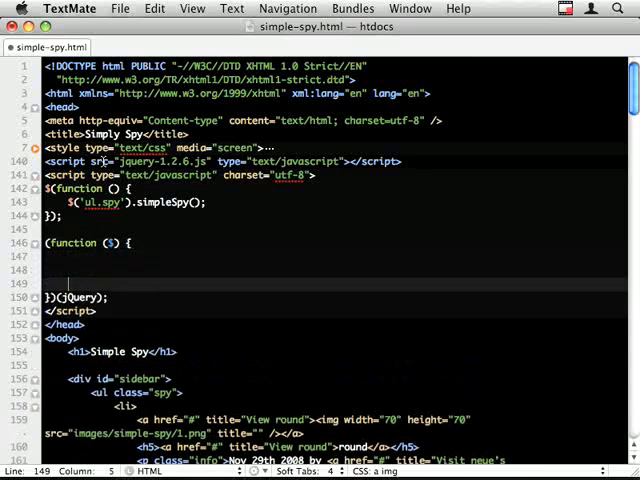
{"action": "type", "text": "$()"}
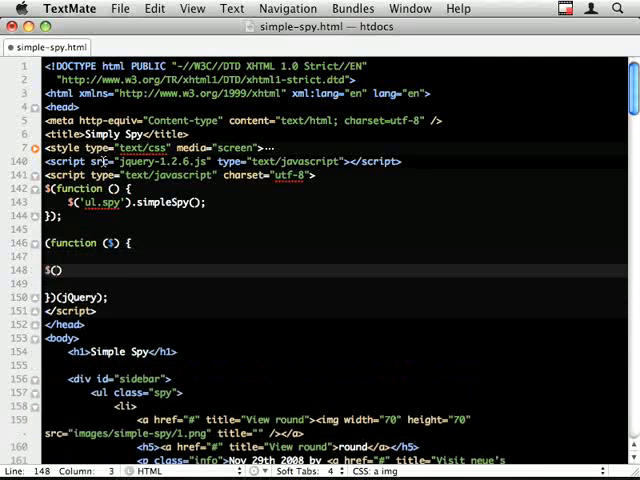
{"action": "type", "text": ".fn.simpleSpy"}
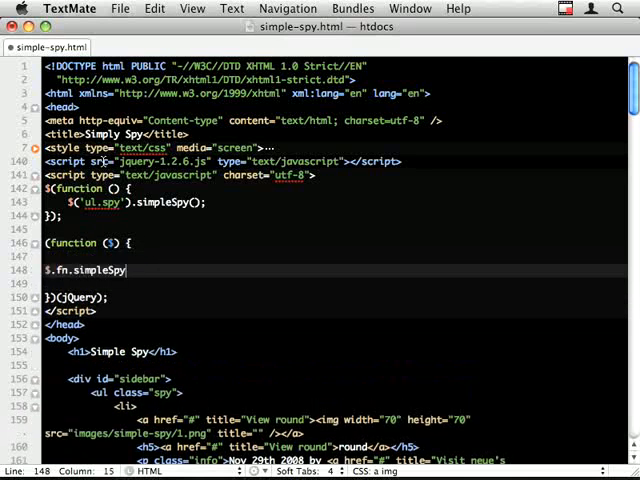
{"action": "type", "text": "= function () {}"}
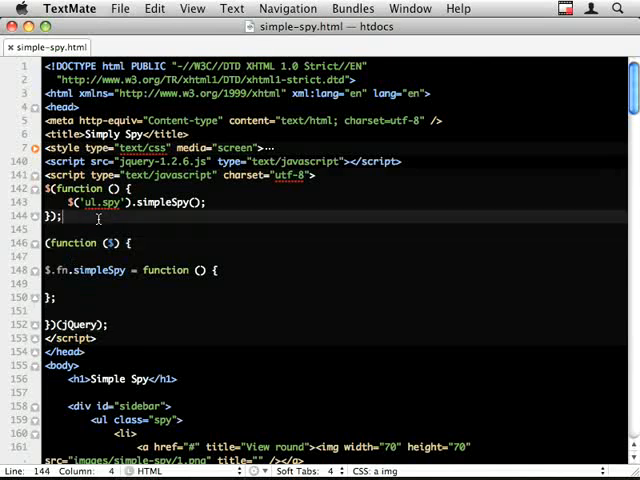
{"action": "type", "text": "function test($) {"}
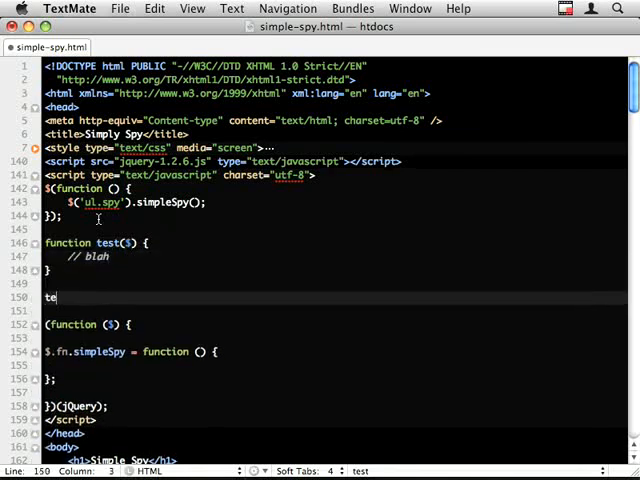
{"action": "type", "text": "st(j)"}
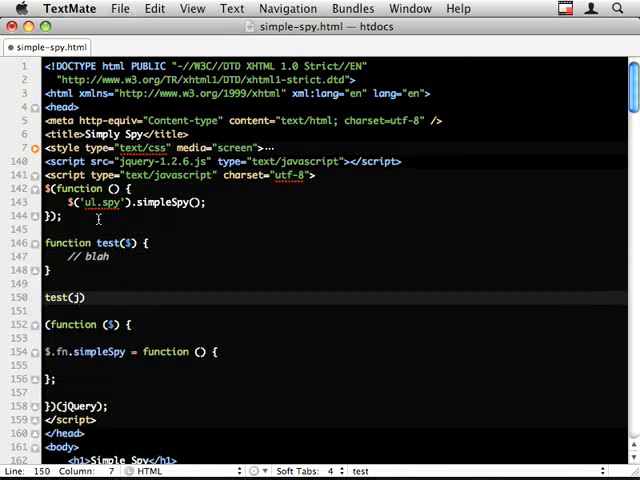
{"action": "type", "text": "Query"}
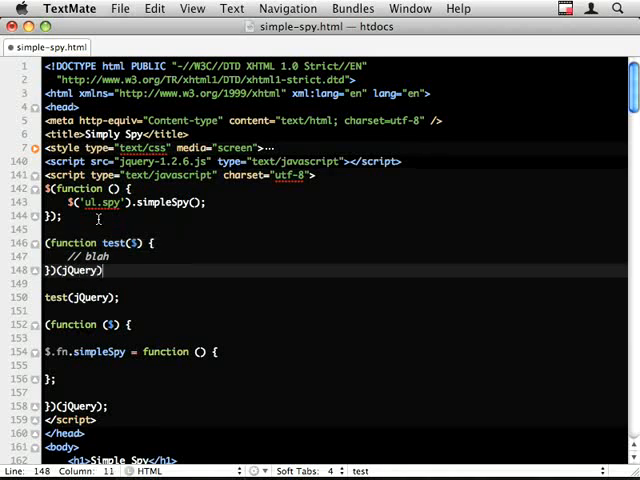
{"action": "triple_click", "coordinate": [80, 297]}
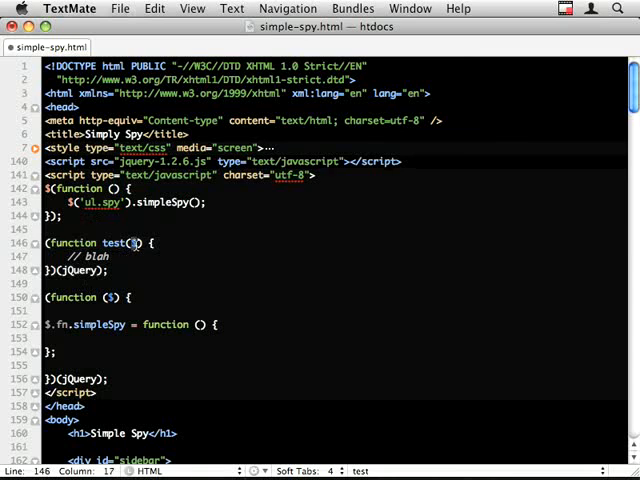
{"action": "double_click", "coordinate": [116, 242]}
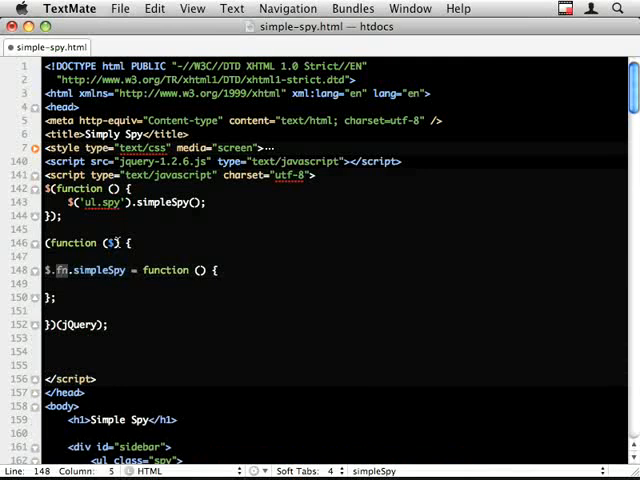
Step: Change the simpleSpy function's parameters to limit and interval
{"action": "double_click", "coordinate": [98, 270]}
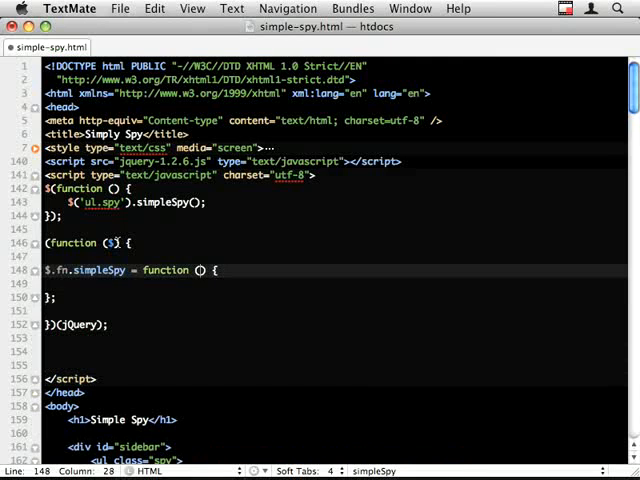
{"action": "type", "text": "limit,"}
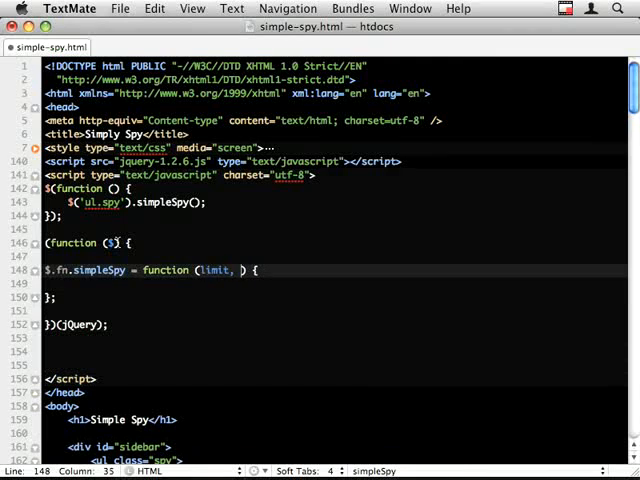
{"action": "type", "text": "interval"}
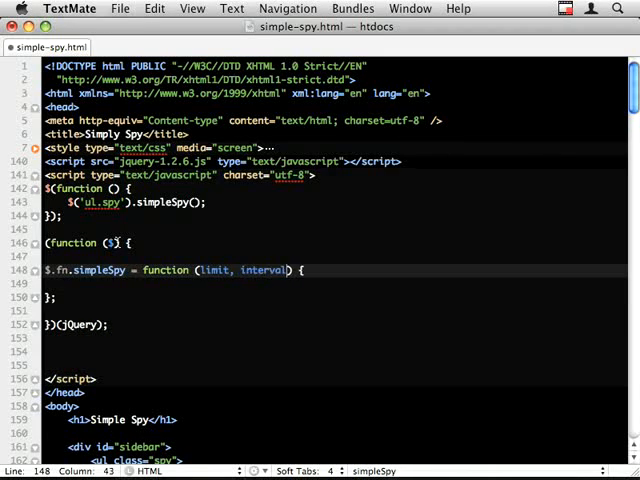
{"action": "type", "text": "ii"}
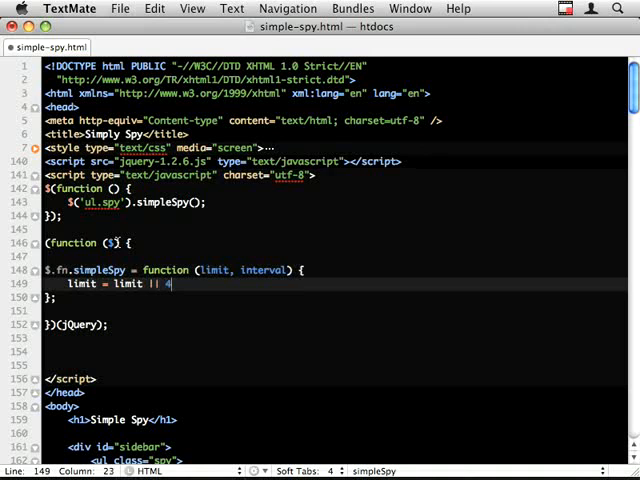
{"action": "type", "text": ";"}
{"action": "type", "text": "if ("}
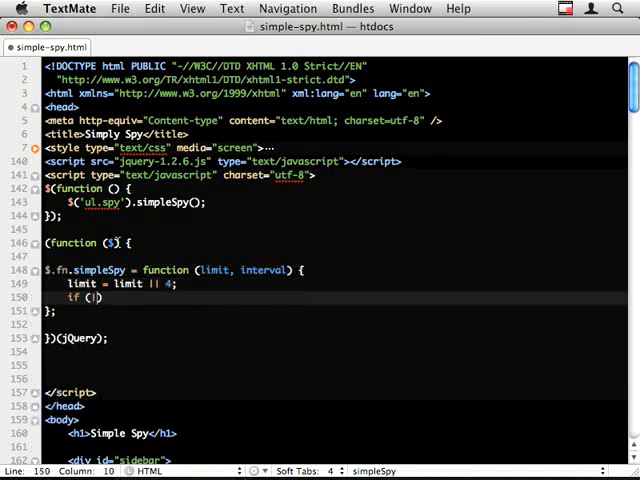
Step: Add the undefined check for limit and write 'interval = interval || 4000;'
{"action": "type", "text": "typeof limit"}
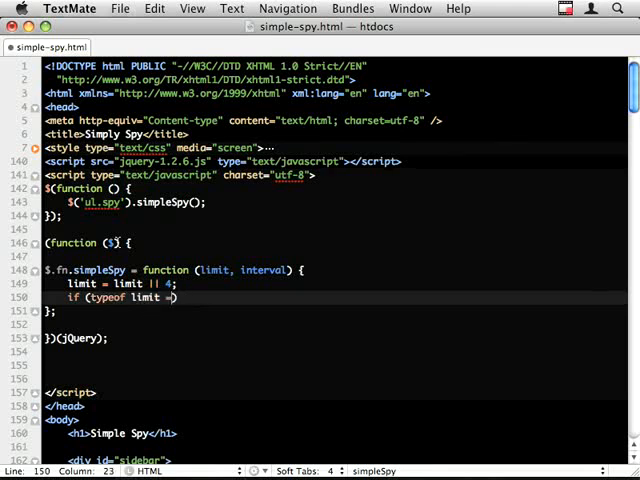
{"action": "type", "text": "== 'undefein'"}
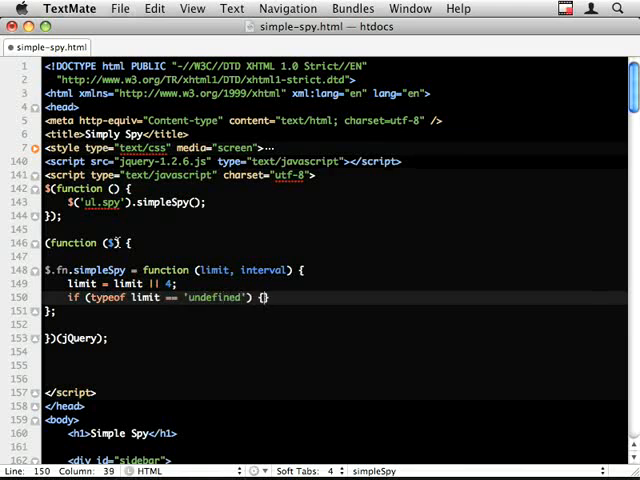
{"action": "type", "text": "limit ="}
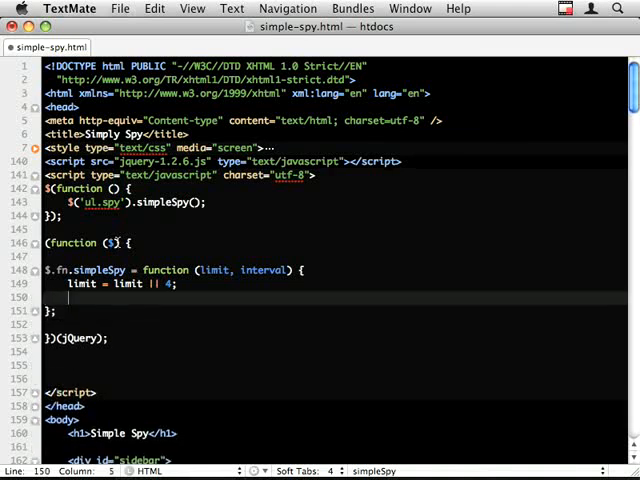
{"action": "type", "text": "interval"}
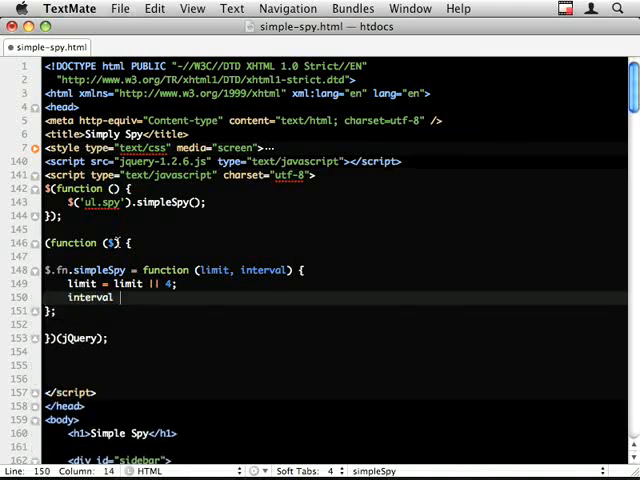
{"action": "type", "text": "= interval ||"}
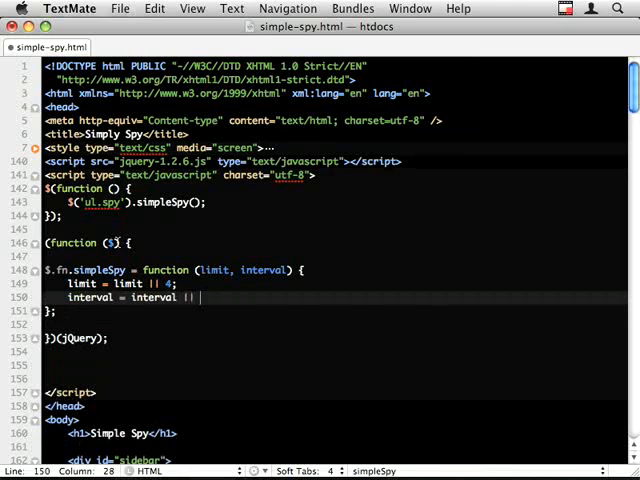
{"action": "type", "text": "4000"}
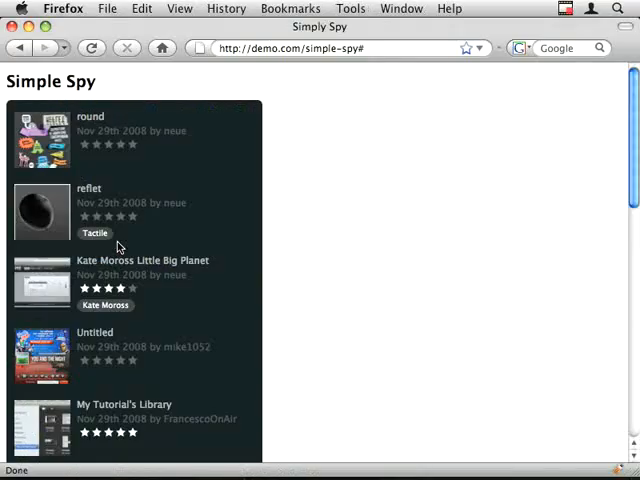
{"action": "mouse_move", "coordinate": [193, 176]}
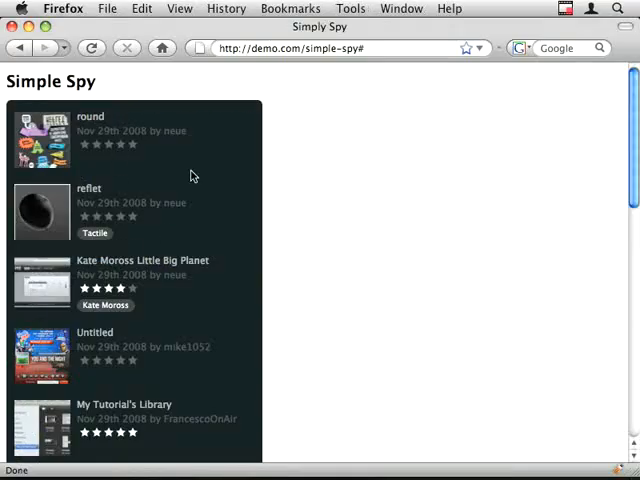
{"action": "scroll", "scroll_direction": "down", "scroll_amount": 3}
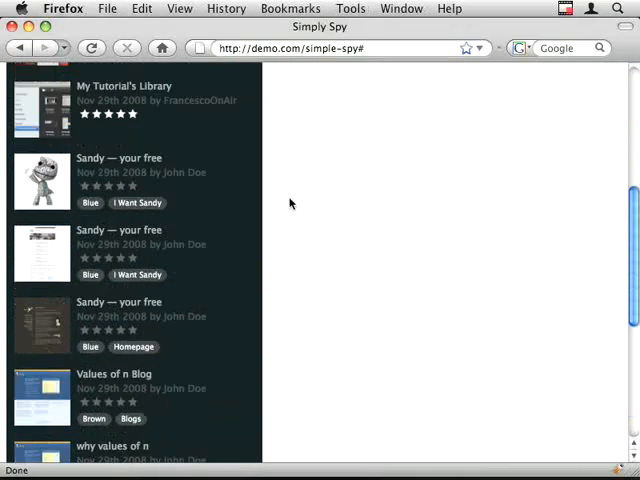
{"action": "scroll", "scroll_direction": "up", "scroll_amount": 3}
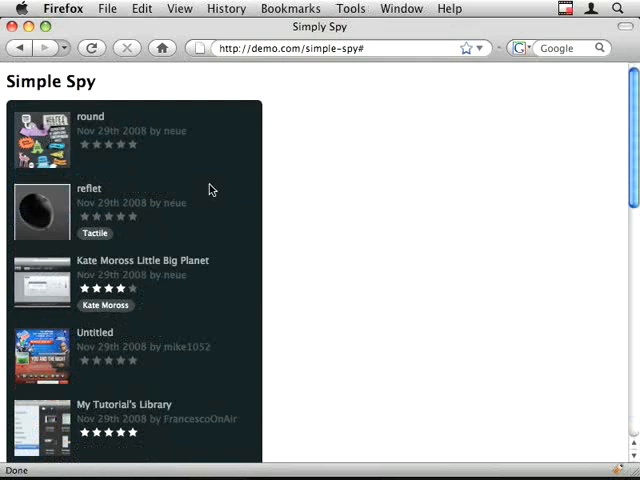
{"action": "mouse_move", "coordinate": [178, 162]}
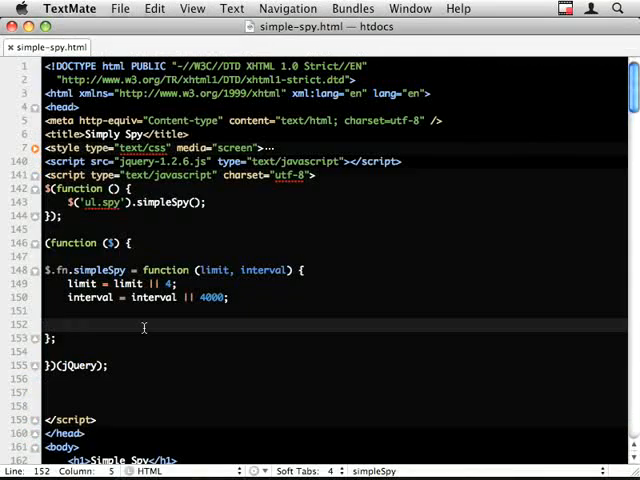
{"action": "double_click", "coordinate": [211, 297]}
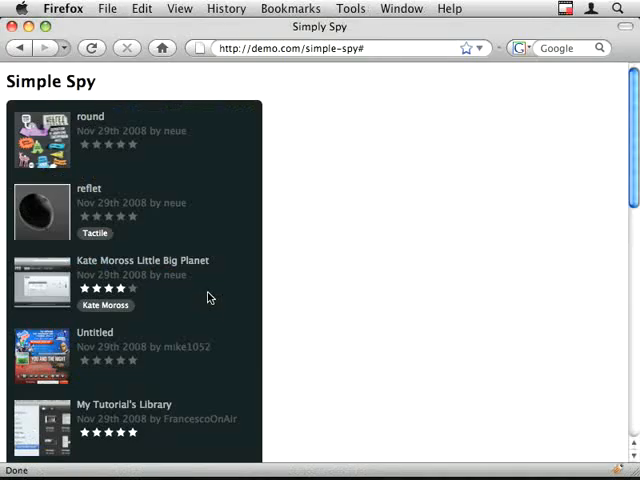
{"action": "mouse_move", "coordinate": [125, 234]}
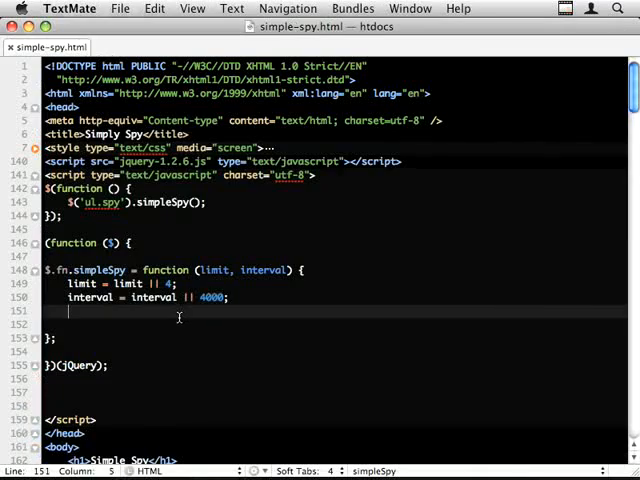
Step: Insert 'return this.each(function () { });' inside the plugin function
{"action": "key", "text": "Return"}
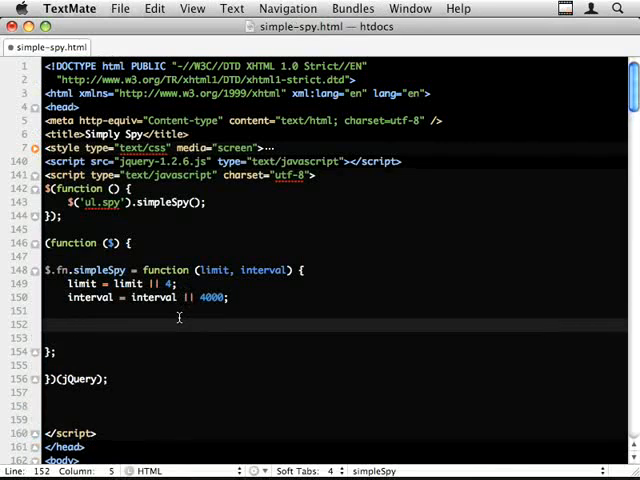
{"action": "type", "text": "return this.each"}
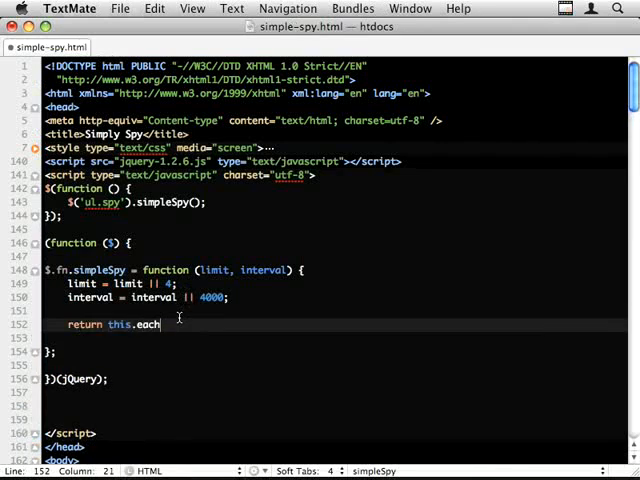
{"action": "type", "text": "(function )"}
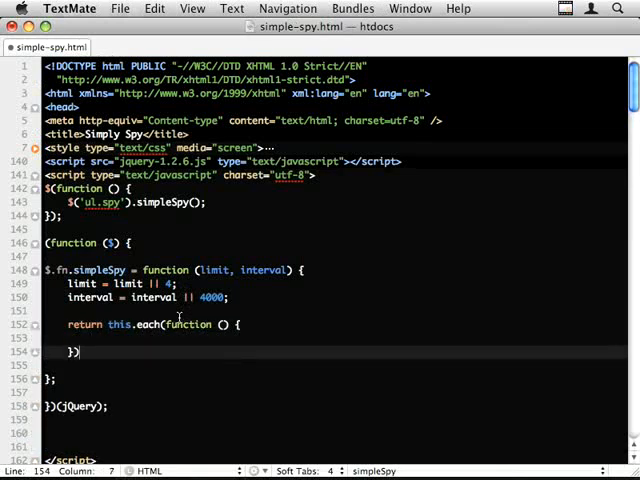
{"action": "type", "text": ";"}
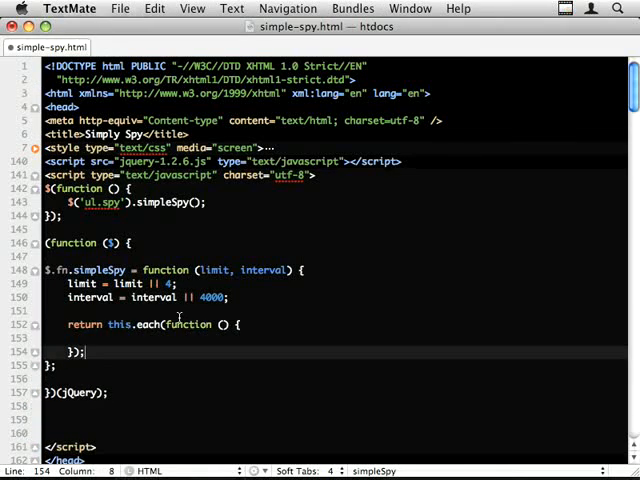
{"action": "scroll", "scroll_direction": "down", "scroll_amount": 3}
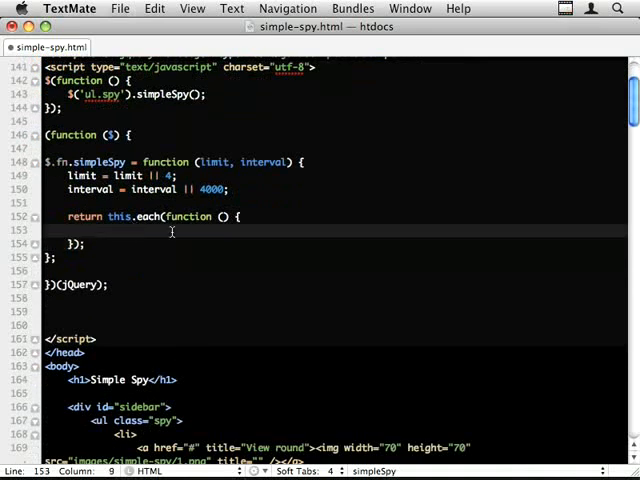
Step: Add '// 1. setup', '// capture a cache of all the list items' and '// 2. effect' comments
{"action": "type", "text": "//"}
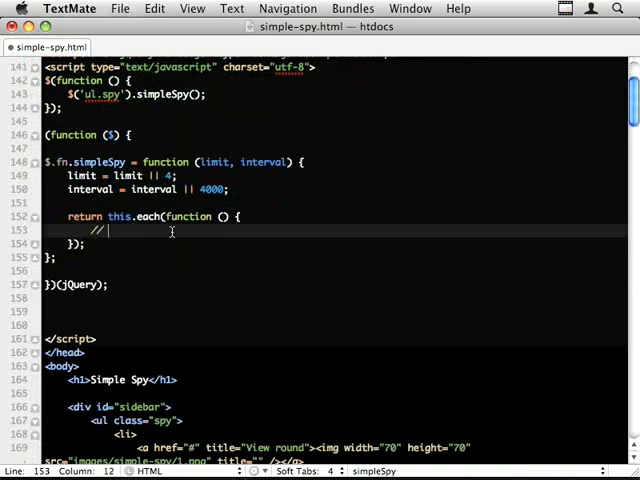
{"action": "type", "text": "magic"}
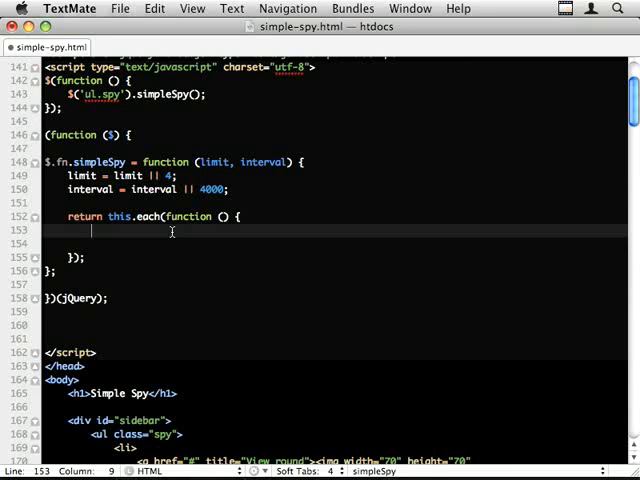
{"action": "type", "text": "// 1. $"}
{"action": "left_click", "coordinate": [335, 243]}
{"action": "type", "text": "// 2. e"}
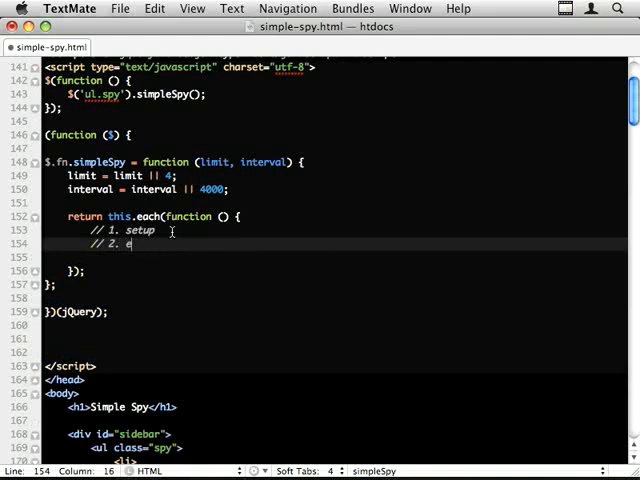
{"action": "type", "text": "ffect"}
{"action": "type", "text": "//"}
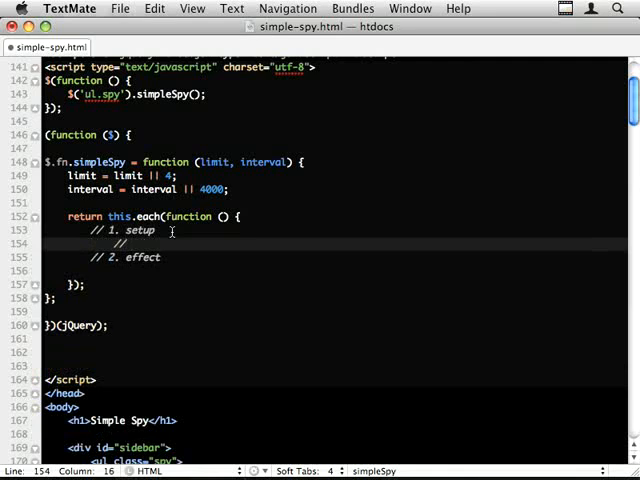
{"action": "type", "text": "cc"}
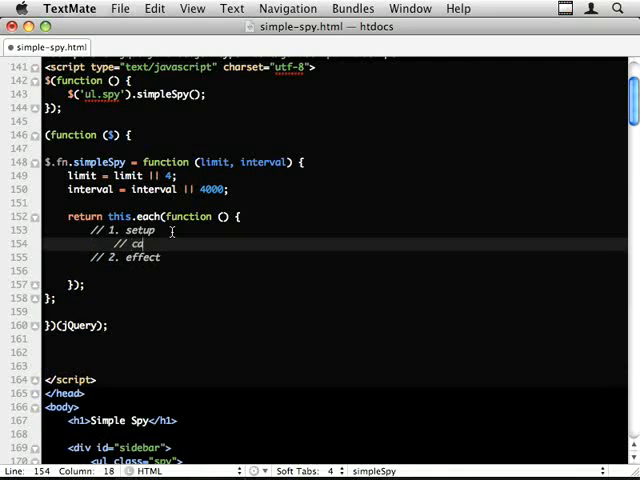
{"action": "type", "text": "apture a cache of"}
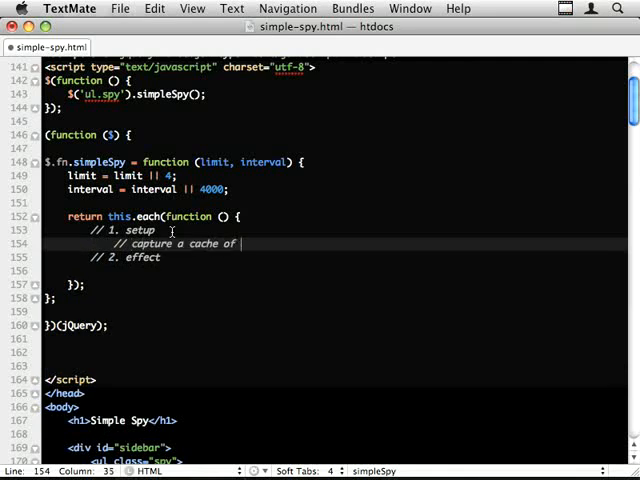
{"action": "type", "text": "all the list items"}
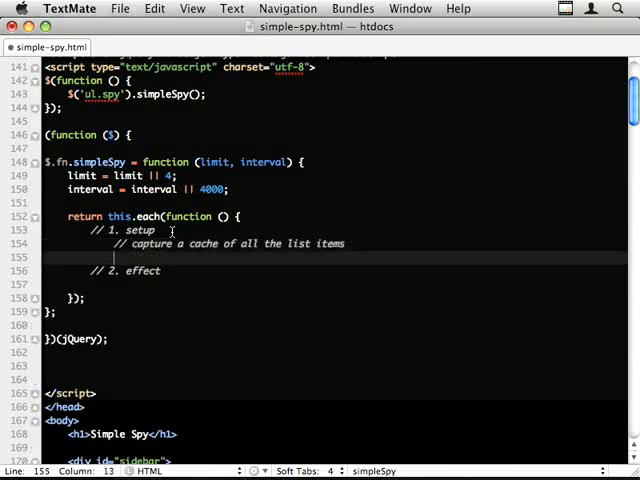
{"action": "type", "text": "//"}
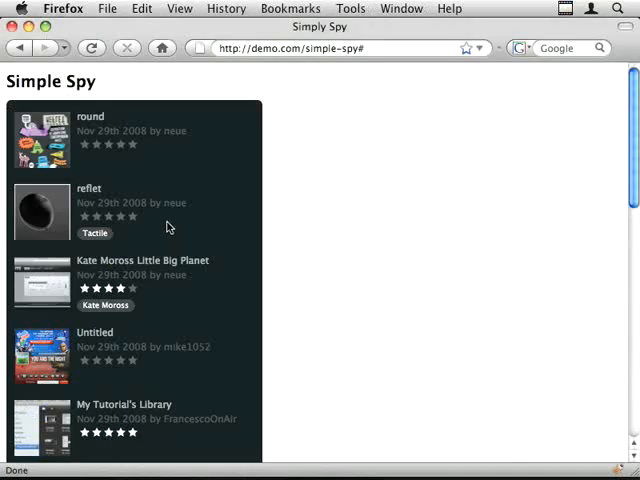
{"action": "mouse_move", "coordinate": [253, 303]}
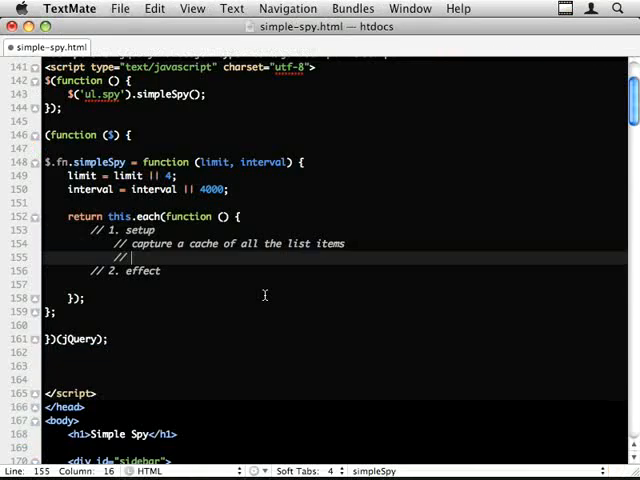
Step: Add '// chomp the list down to limit li elements' below the cache comment and open new lines
{"action": "type", "text": "chomp the list odnw"}
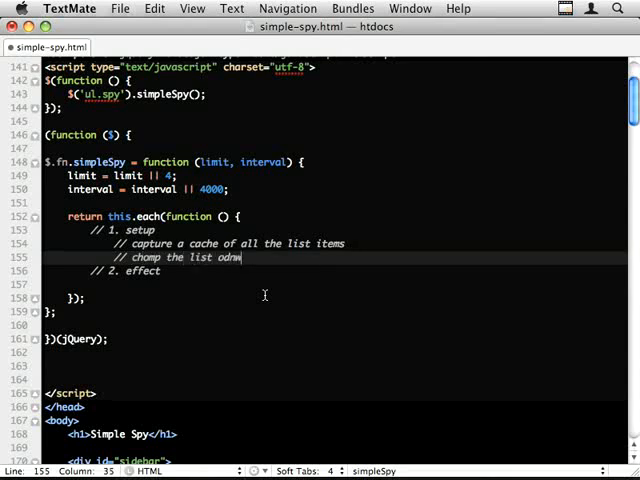
{"action": "type", "text": "down to"}
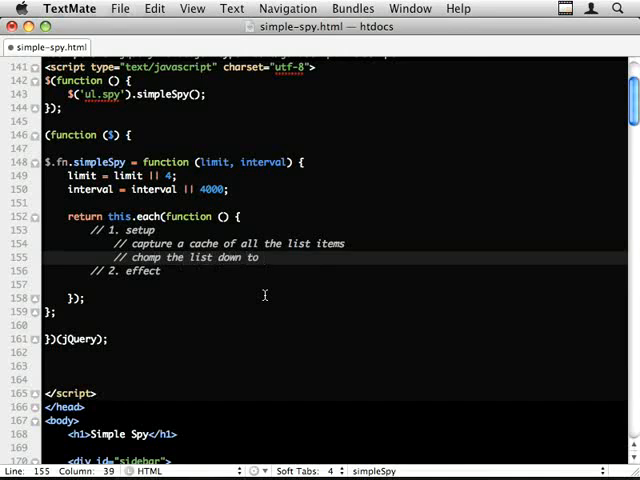
{"action": "type", "text": "LI"}
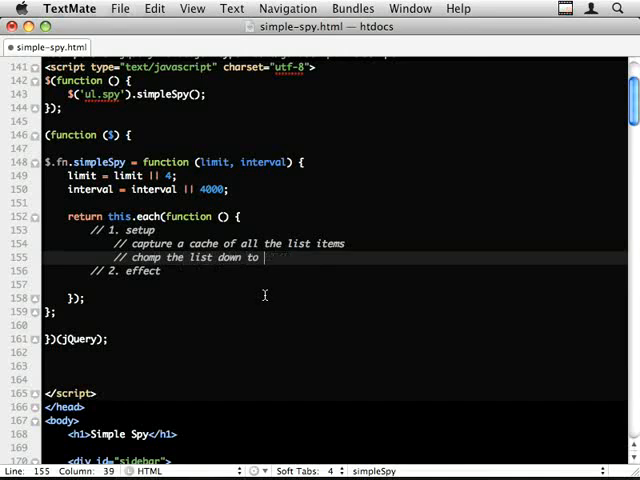
{"action": "type", "text": "limit"}
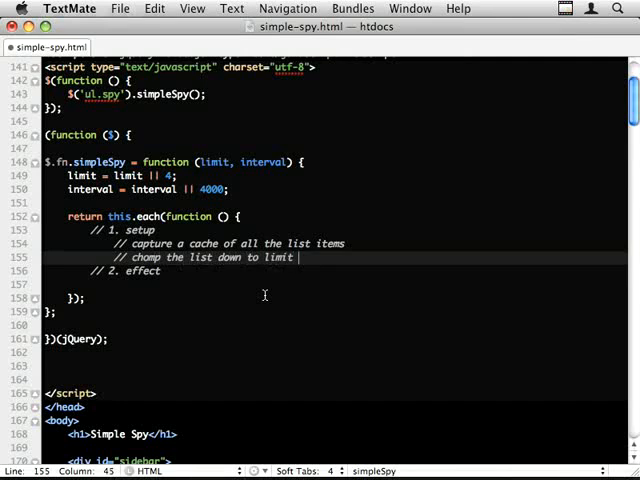
{"action": "type", "text": "i"}
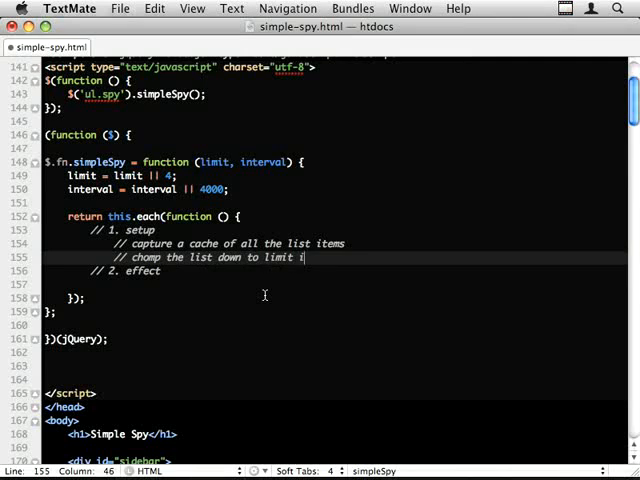
{"action": "type", "text": "li"}
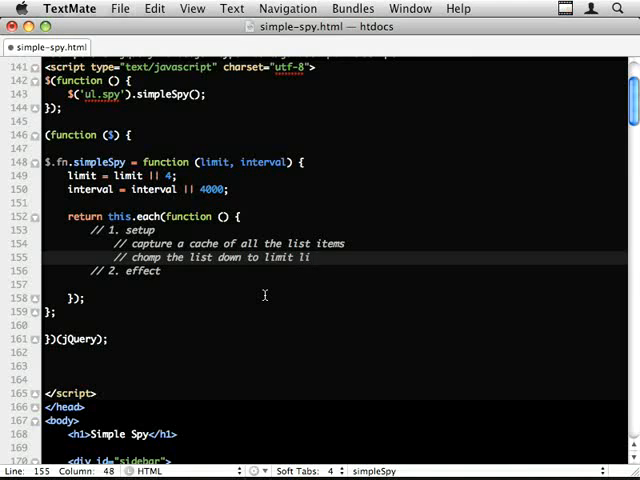
{"action": "type", "text": "elements"}
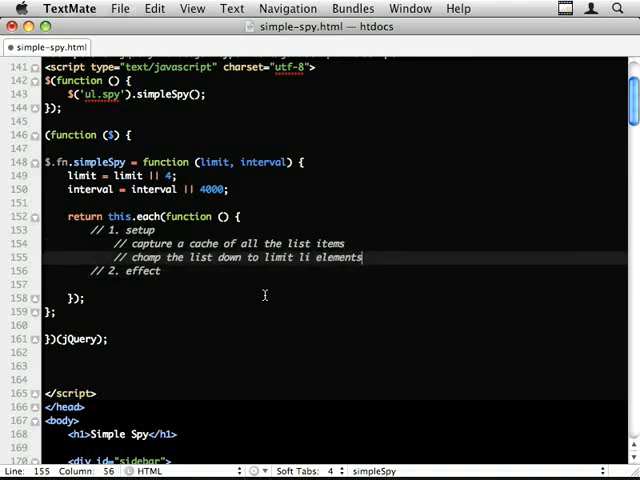
{"action": "key", "text": "Return"}
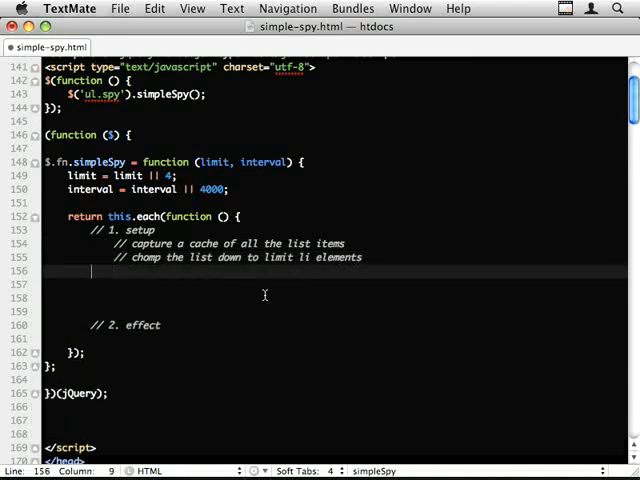
Step: Declare var $list = $(this), items = [] and currentItem = limit + 1
{"action": "type", "text": "var $list = $(this"}
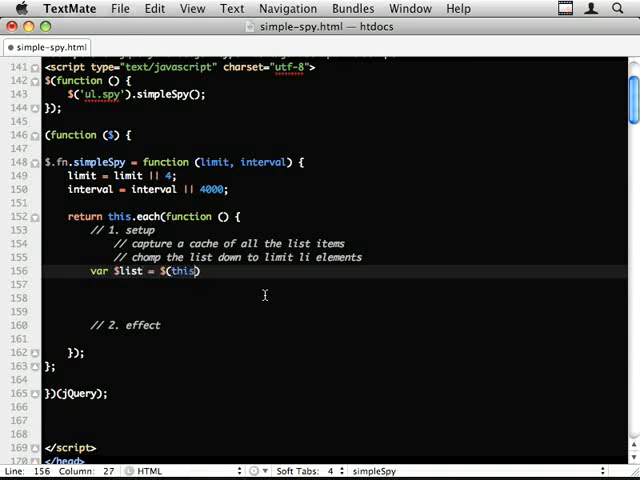
{"action": "key", "text": "right"}
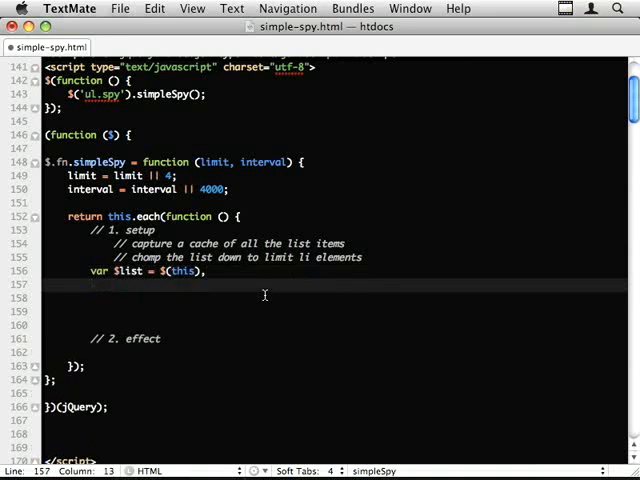
{"action": "type", "text": "items = [],"}
{"action": "left_click", "coordinate": [334, 298]}
{"action": "type", "text": "currentItem"}
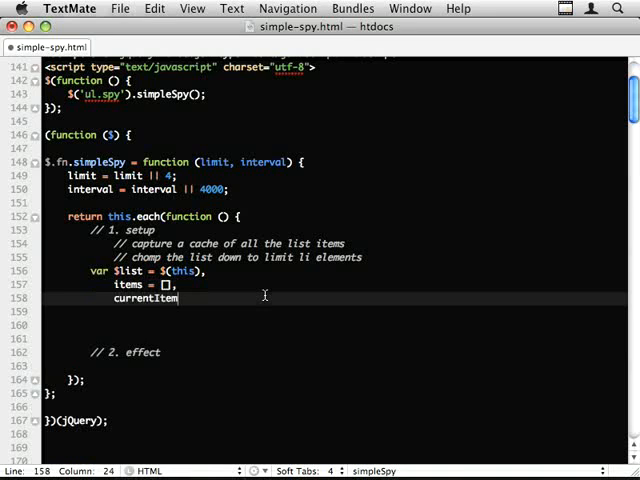
{"action": "type", "text": "="}
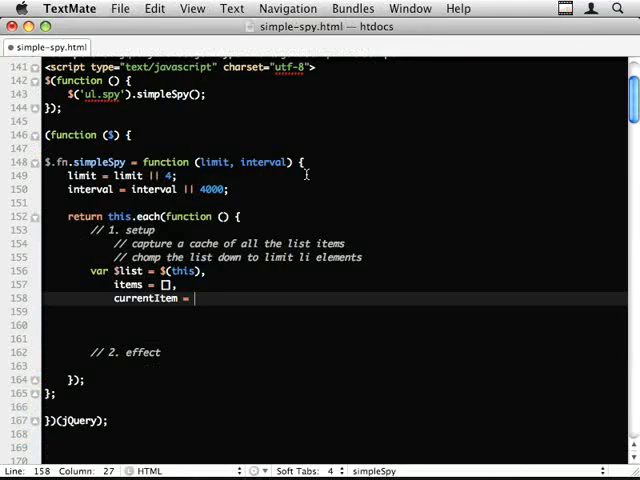
{"action": "type", "text": "1"}
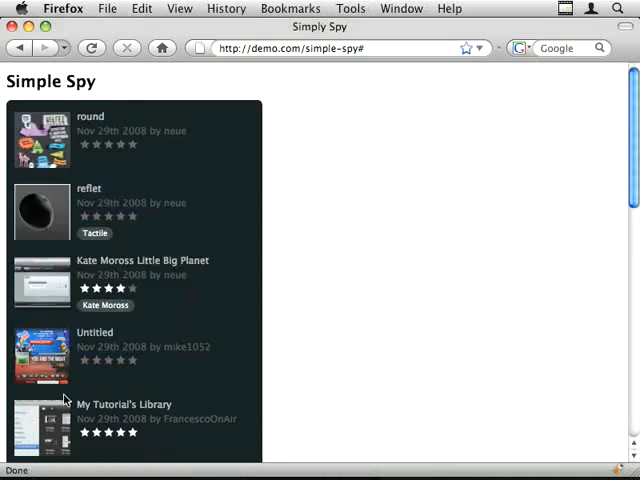
{"action": "double_click", "coordinate": [122, 404]}
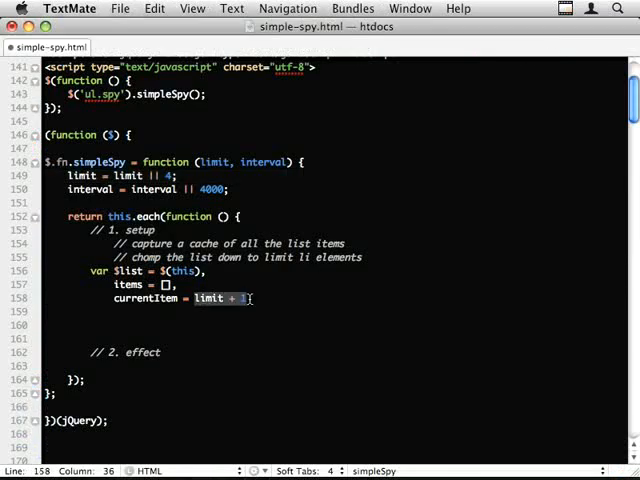
Step: Add total = 0 with '// uninitialised' and '// initialise later on' comments
{"action": "type", "text": ";"}
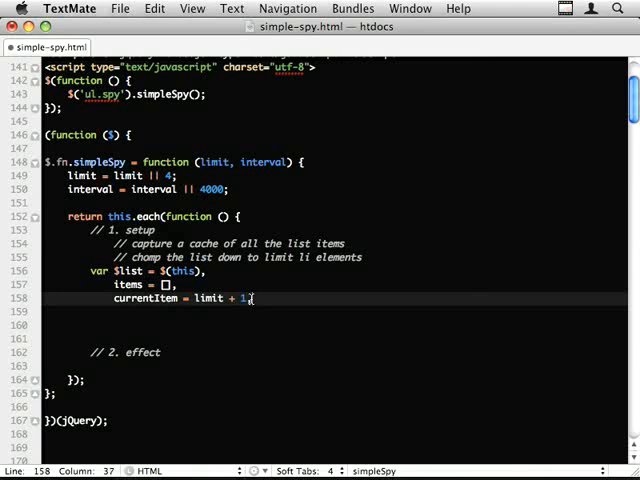
{"action": "key", "text": "Return"}
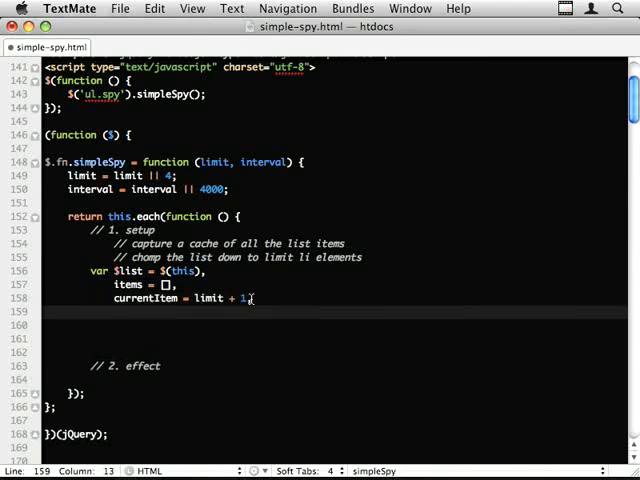
{"action": "type", "text": "total"}
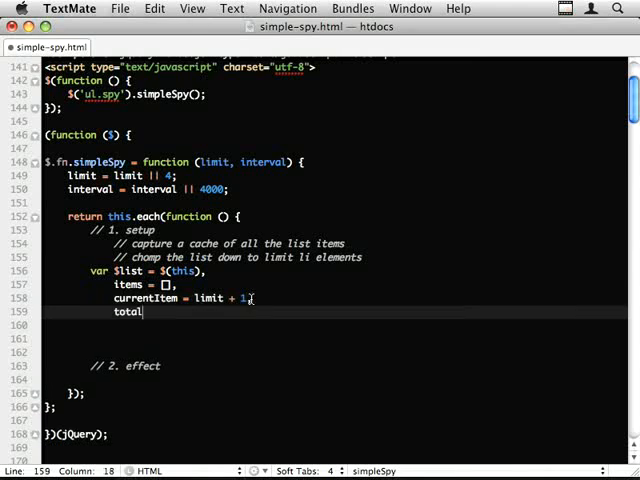
{"action": "type", "text": "="}
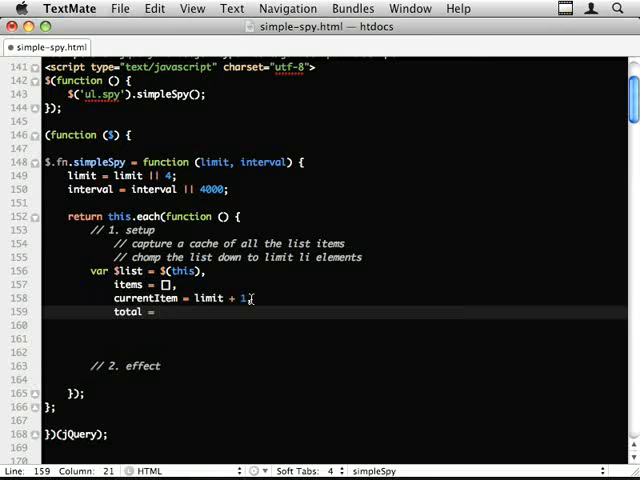
{"action": "type", "text": "items.length;"}
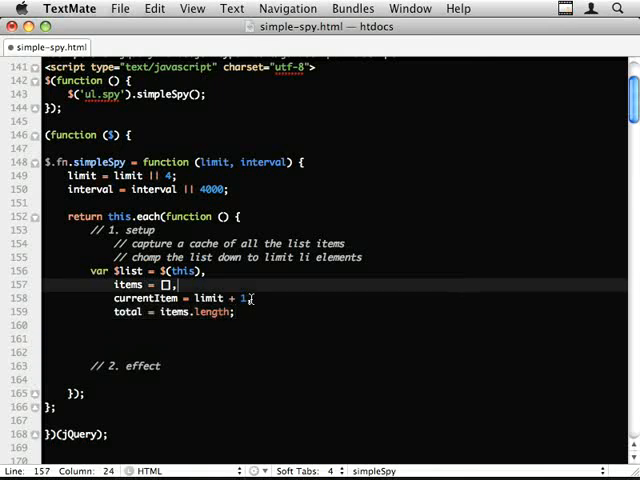
{"action": "type", "text": "// unn"}
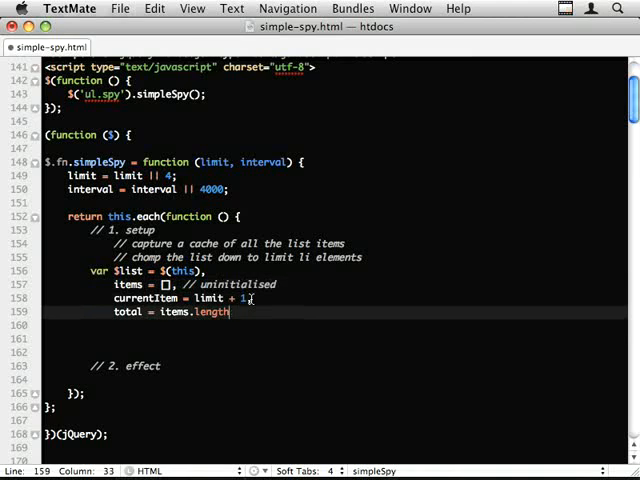
{"action": "type", "text": ","}
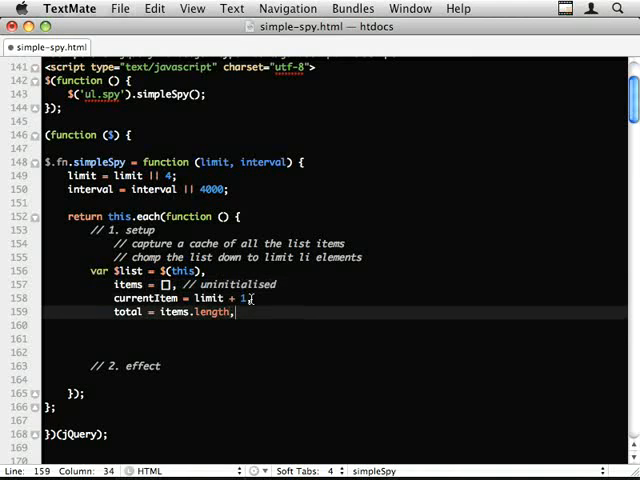
{"action": "type", "text": "// initia"}
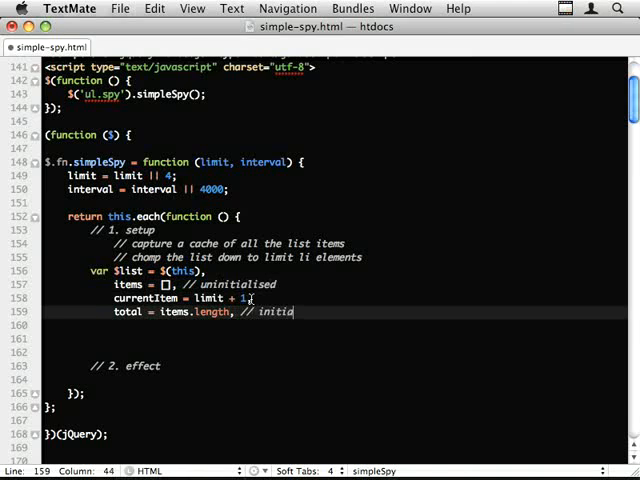
{"action": "type", "text": "lise later on"}
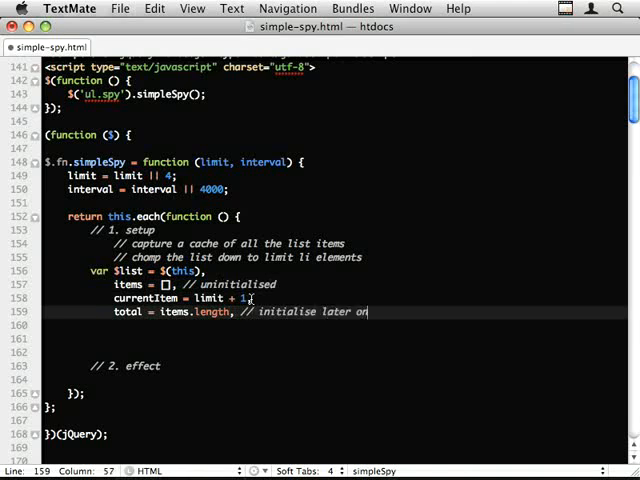
{"action": "type", "text": "0"}
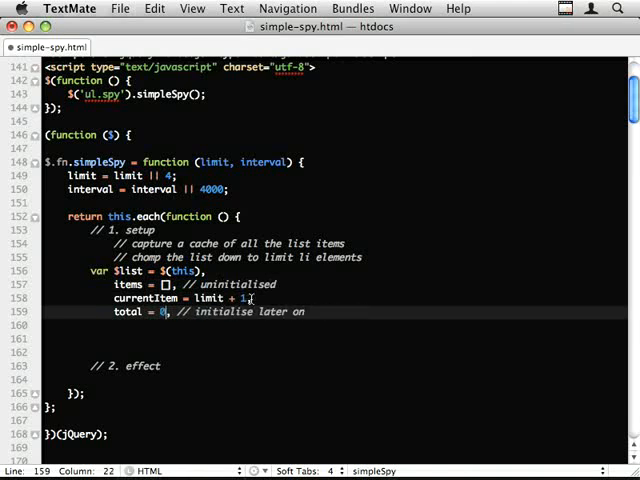
Step: Begin a new 'height =' variable line
{"action": "key", "text": "Return"}
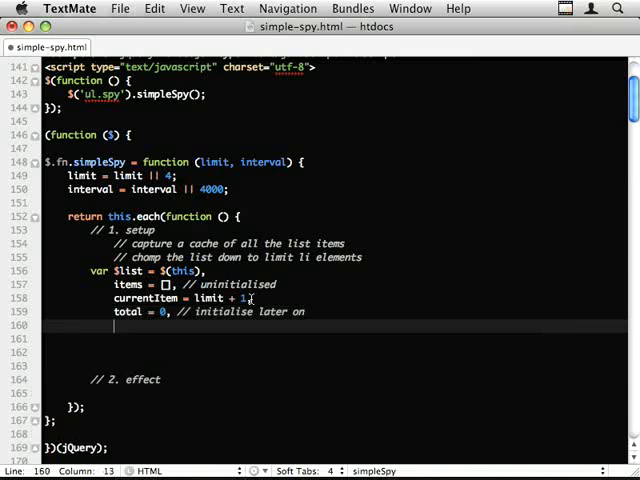
{"action": "type", "text": "height"}
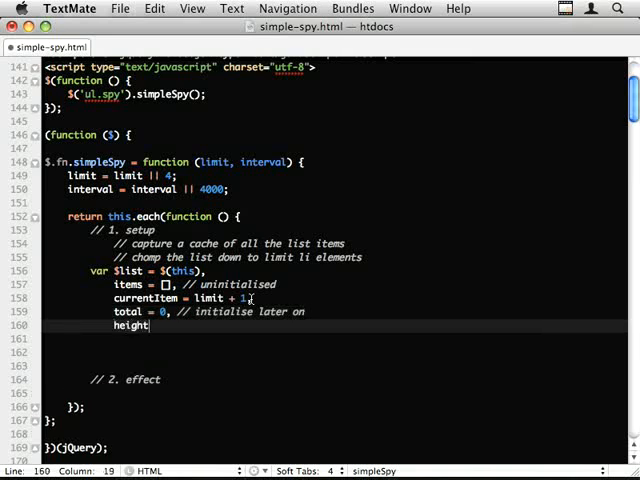
{"action": "type", "text": "="}
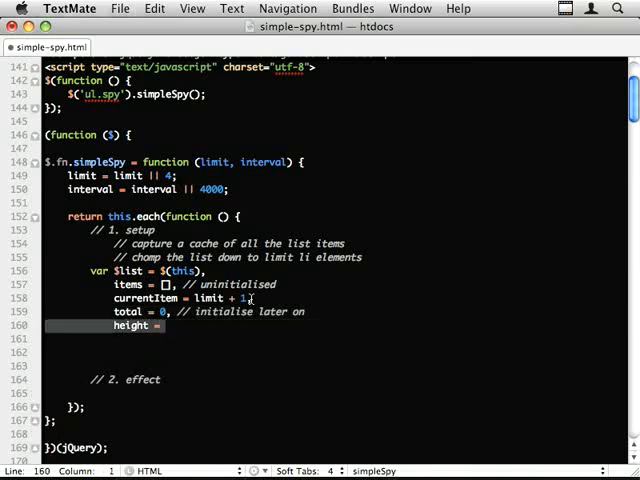
{"action": "key", "text": "Backspace"}
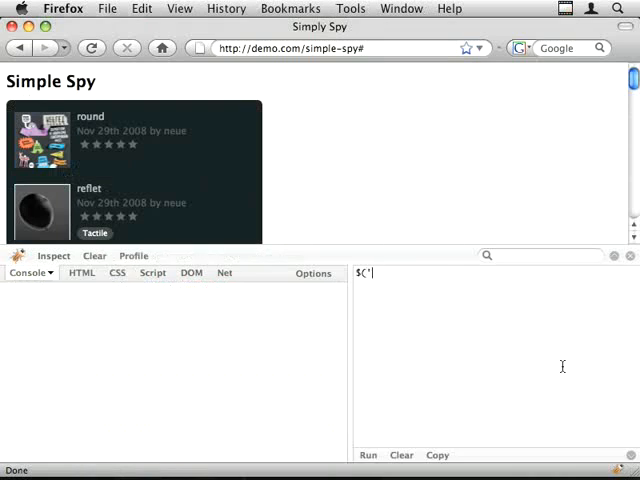
Step: Enter $('.spy').find('> li').filter(':gt(4)').remove(); in the Firebug console
{"action": "type", "text": ".spy')."}
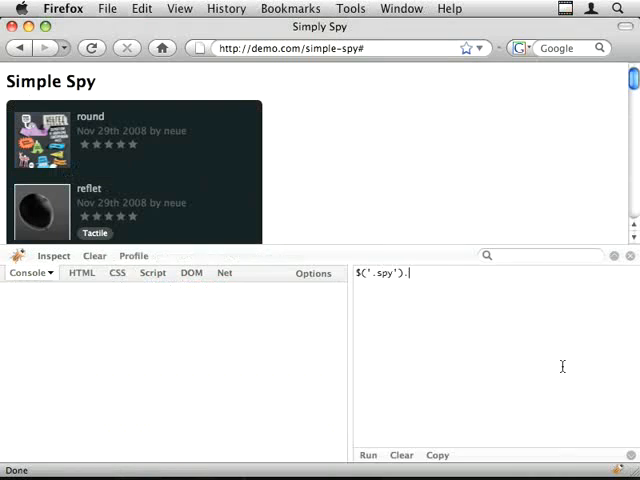
{"action": "type", "text": "find('"}
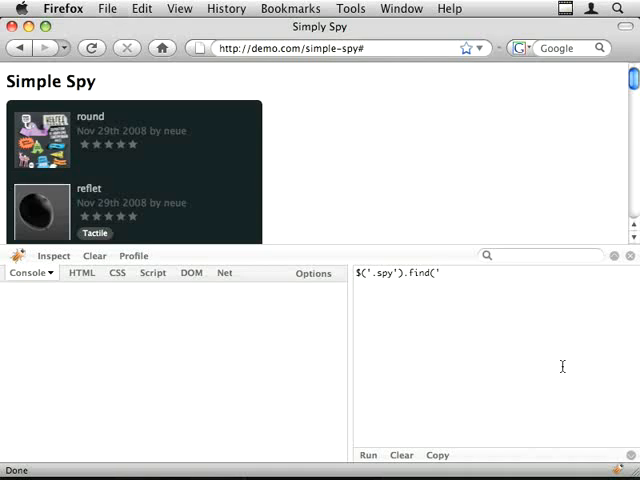
{"action": "type", "text": "> li')"}
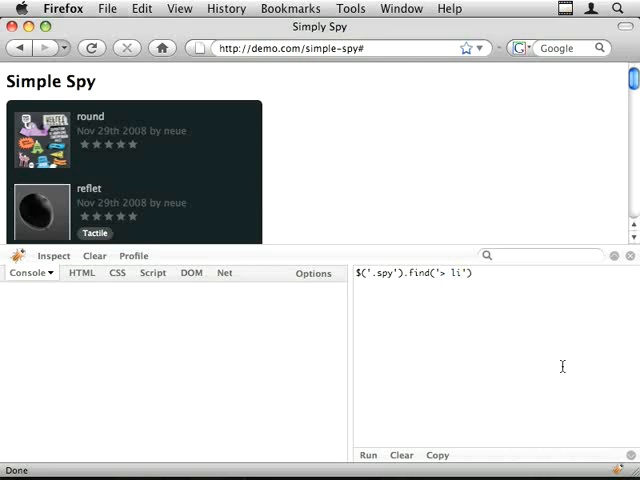
{"action": "type", "text": "."}
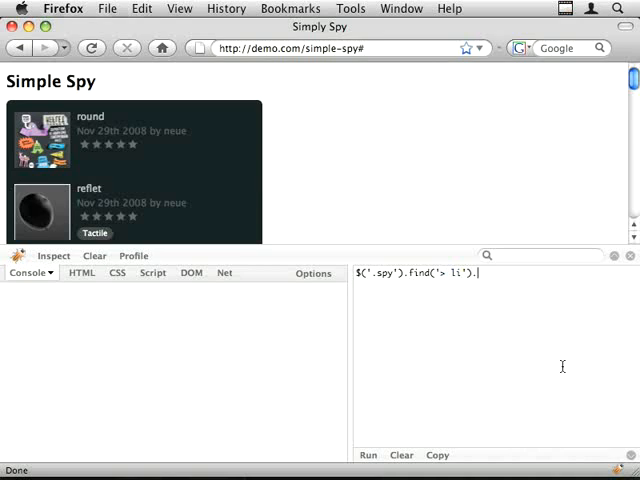
{"action": "type", "text": "filter('"}
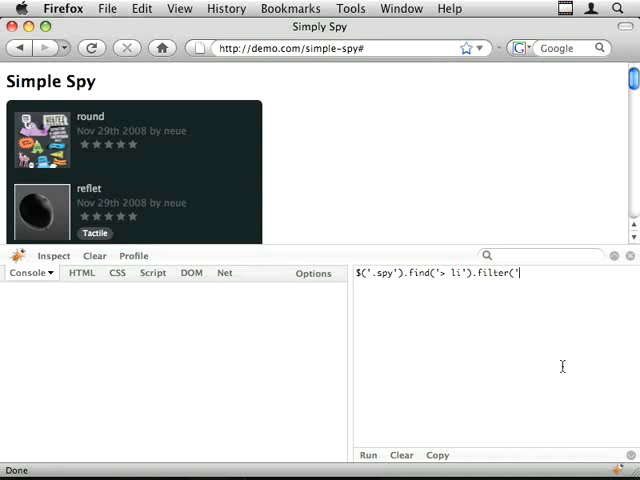
{"action": "type", "text": ":gt"}
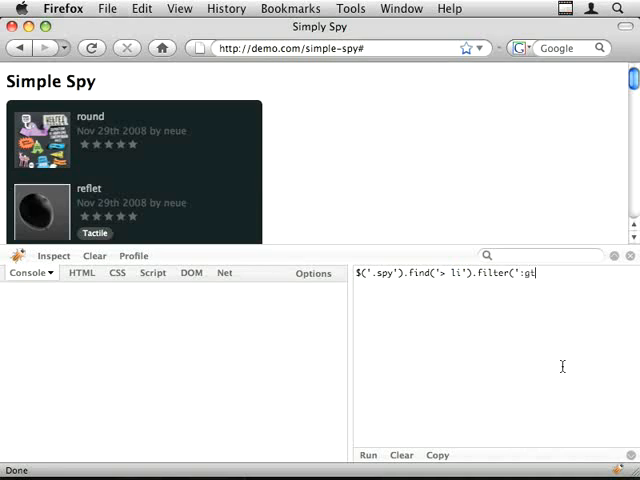
{"action": "type", "text": "("}
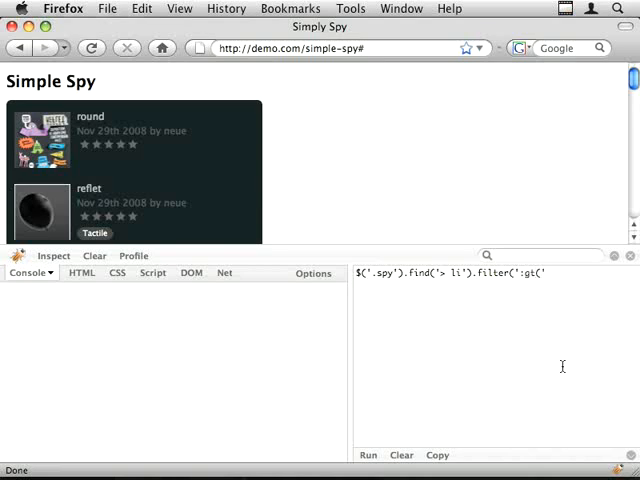
{"action": "type", "text": "4"}
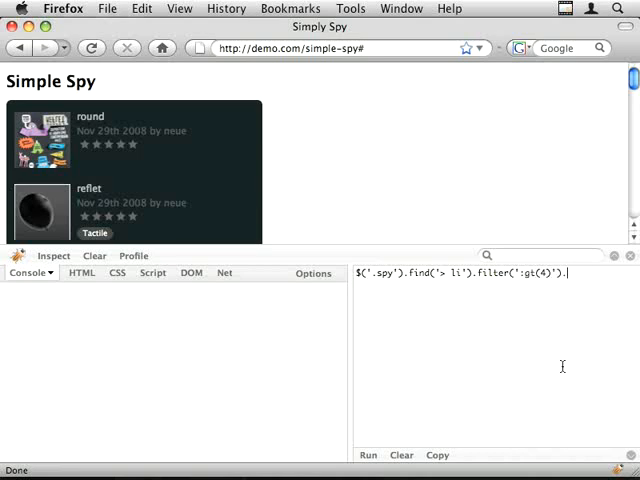
{"action": "type", "text": ".remove();"}
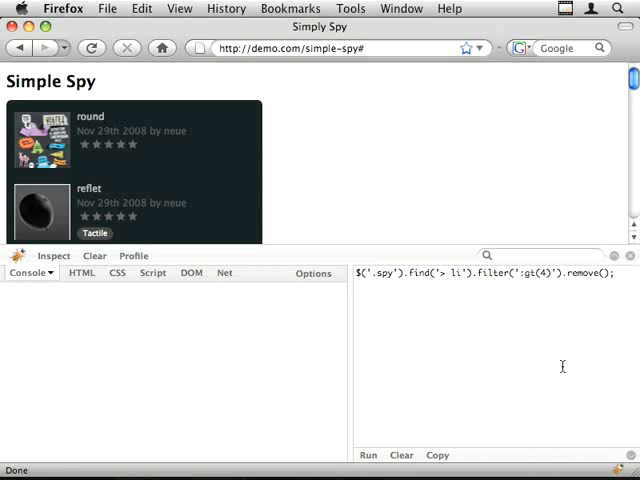
{"action": "scroll", "scroll_direction": "down", "scroll_amount": 3}
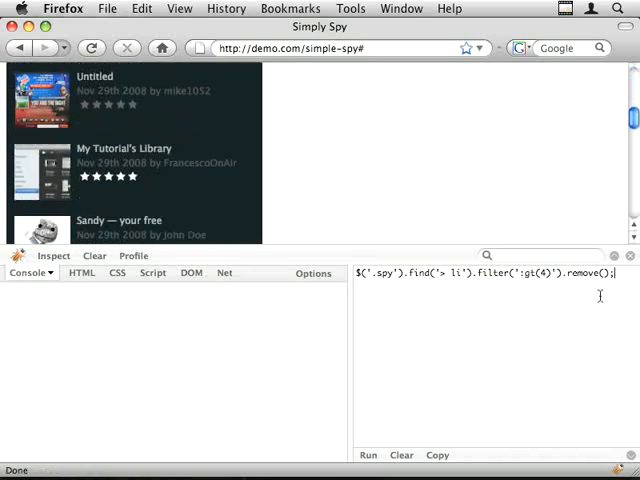
Step: Run $('.spy').find('> li').filter(':gt(4)').remove(); in the Firebug console and scroll the list
{"action": "left_click", "coordinate": [369, 455]}
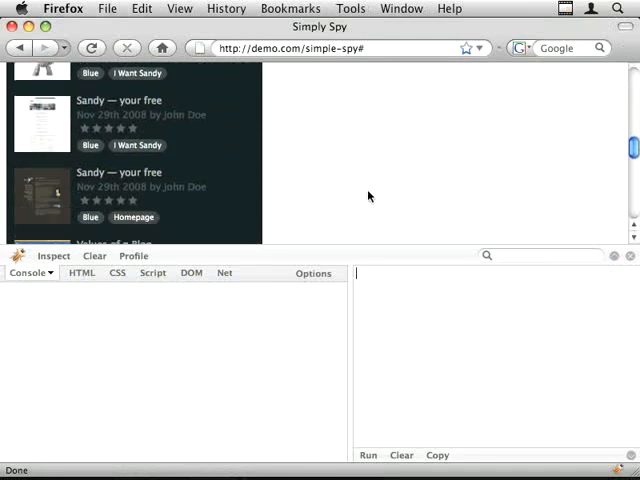
{"action": "type", "text": "$('.spy').find('> li').filter(':gt(4)').remove();"}
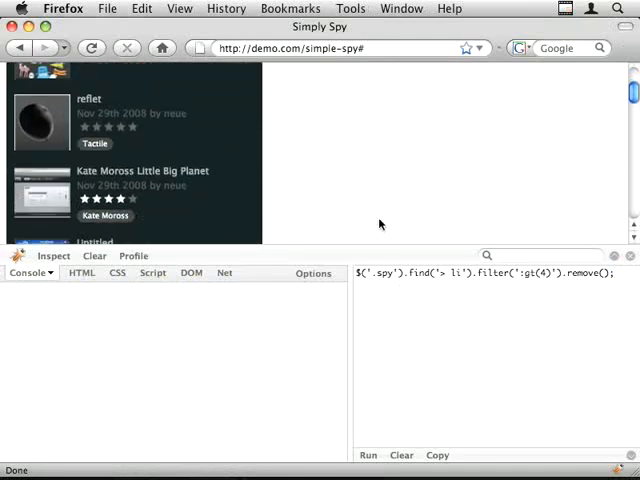
{"action": "mouse_move", "coordinate": [116, 178]}
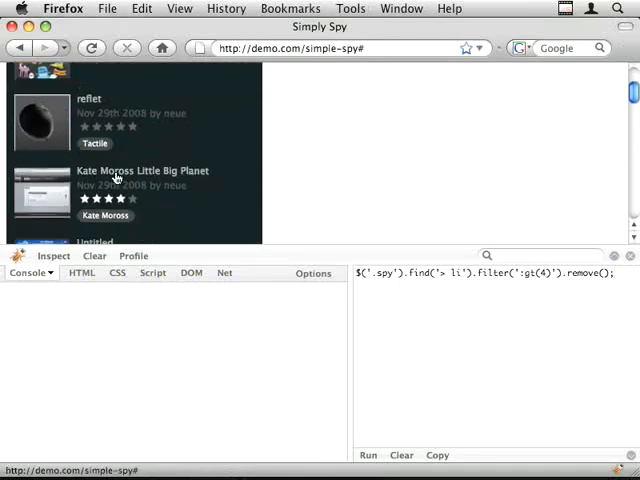
{"action": "scroll", "scroll_direction": "down", "scroll_amount": 3}
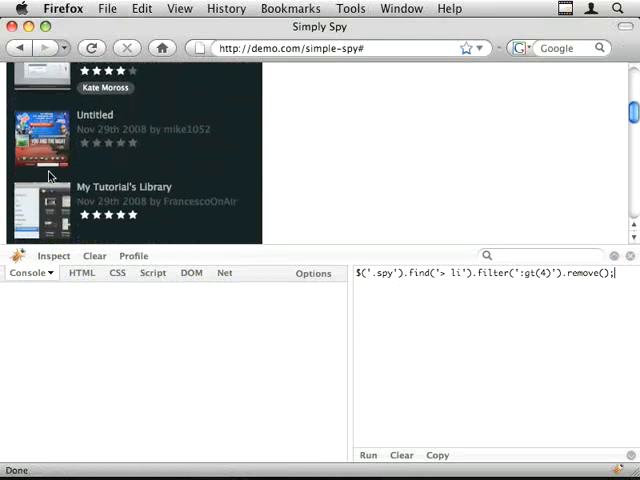
{"action": "mouse_move", "coordinate": [303, 196]}
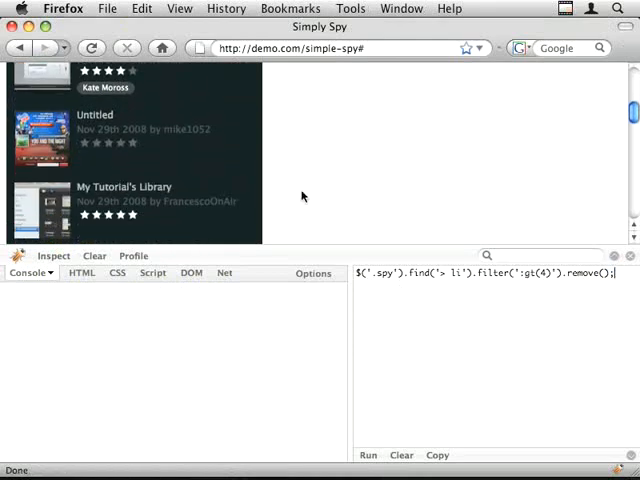
{"action": "left_click", "coordinate": [372, 454]}
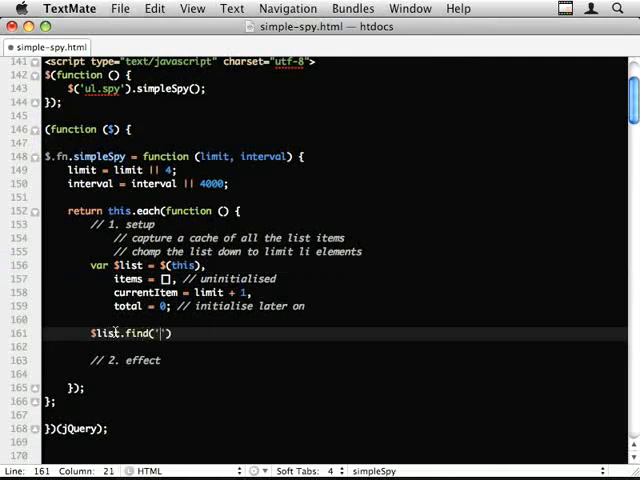
Step: Complete line 161 as $list.find('> li').filter(':gt(' + (limit - 1) + ')').remove();
{"action": "type", "text": "> li')."}
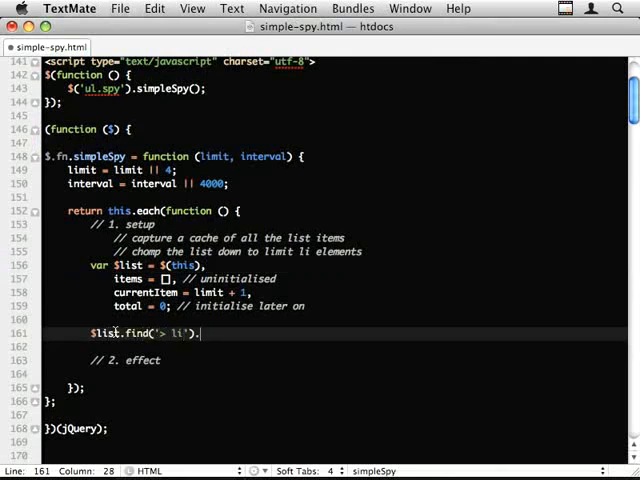
{"action": "mouse_move", "coordinate": [424, 295]}
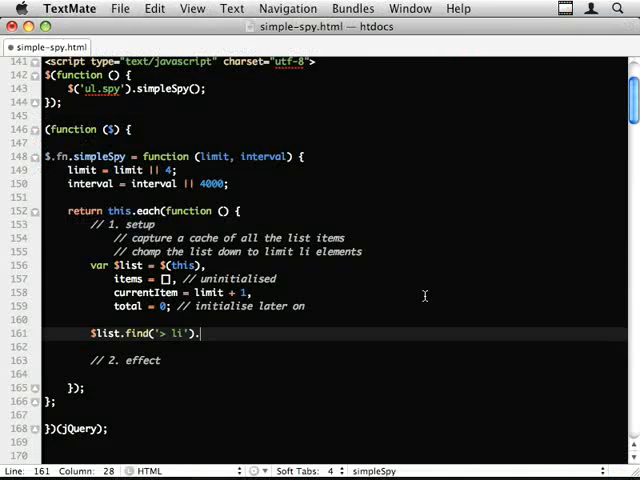
{"action": "type", "text": ".filter('')"}
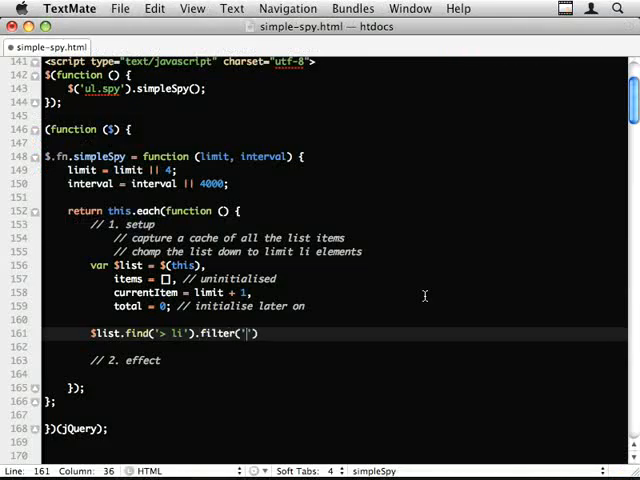
{"action": "type", "text": ":gt()"}
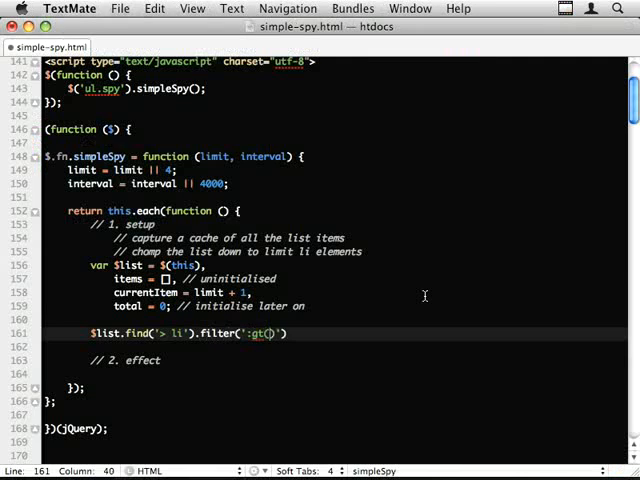
{"action": "type", "text": "+ '"}
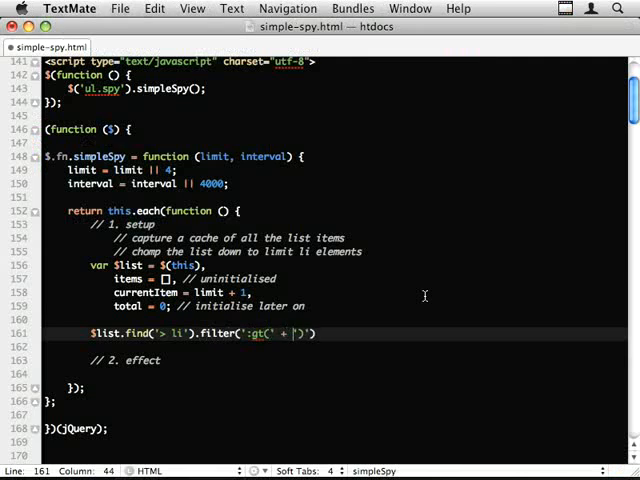
{"action": "type", "text": "limit - 1) +"}
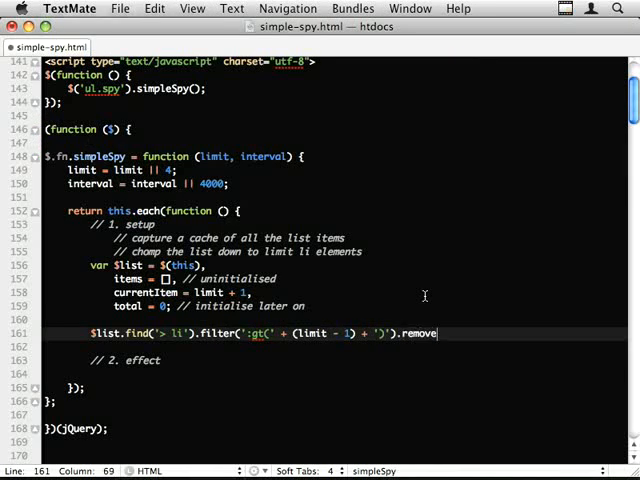
{"action": "type", "text": "();"}
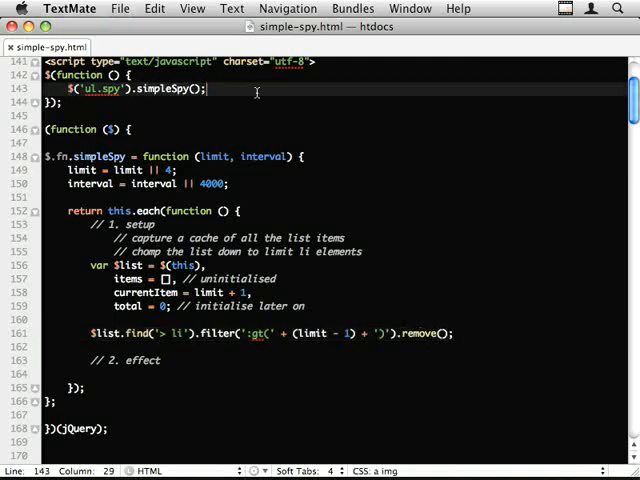
{"action": "double_click", "coordinate": [420, 333]}
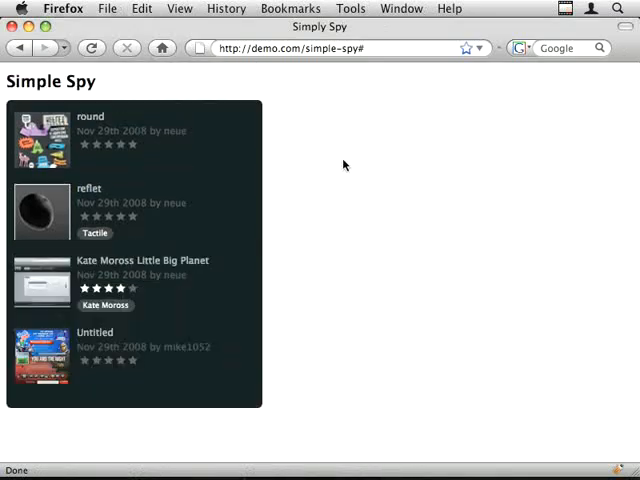
{"action": "mouse_move", "coordinate": [398, 188]}
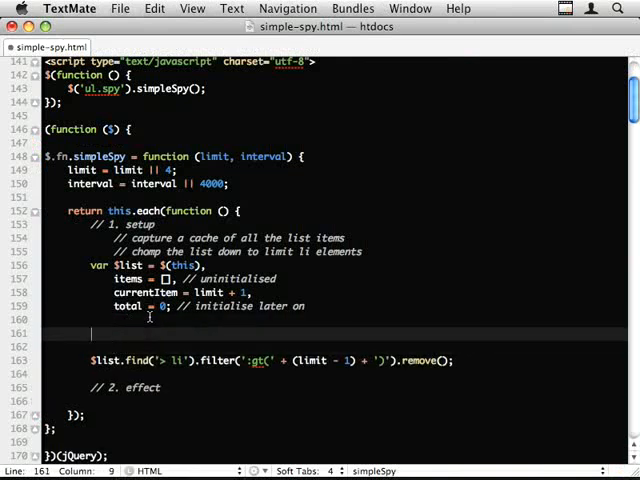
Step: Add a '// capture the cache' comment and start $list.find('> li').each(function () {
{"action": "type", "text": "// captu"}
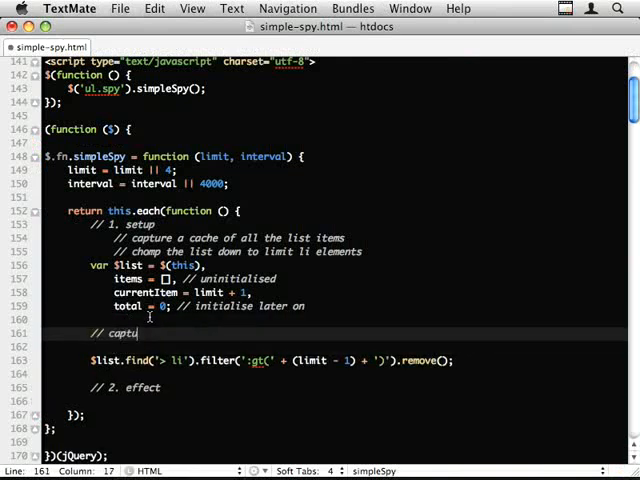
{"action": "type", "text": "re the cache"}
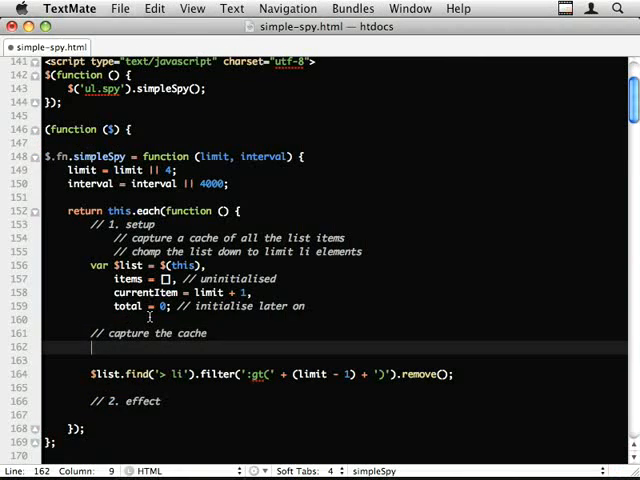
{"action": "type", "text": "$"}
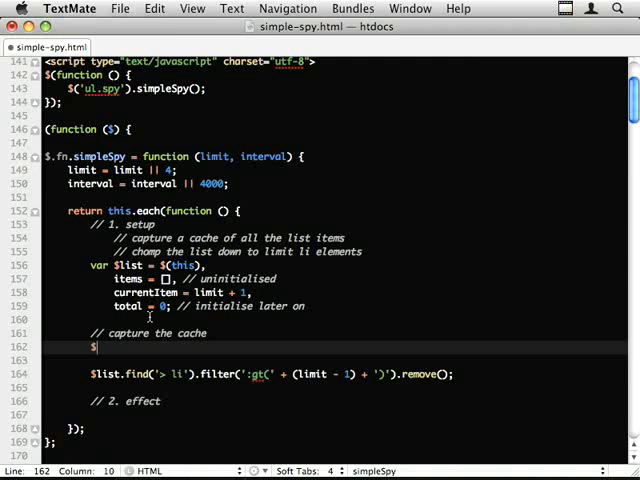
{"action": "type", "text": "list.find('')"}
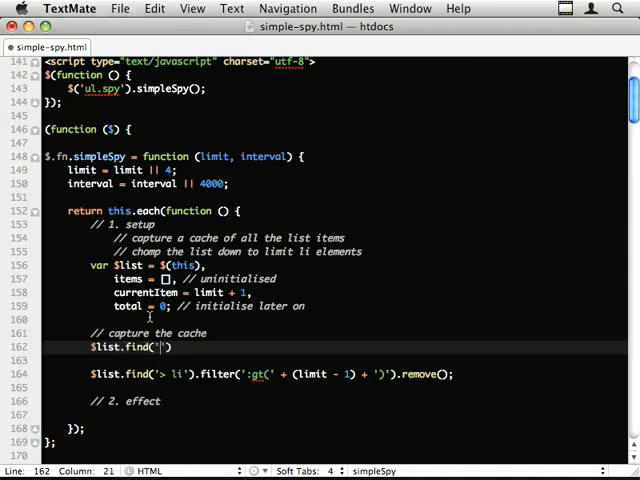
{"action": "type", "text": "> li').each"}
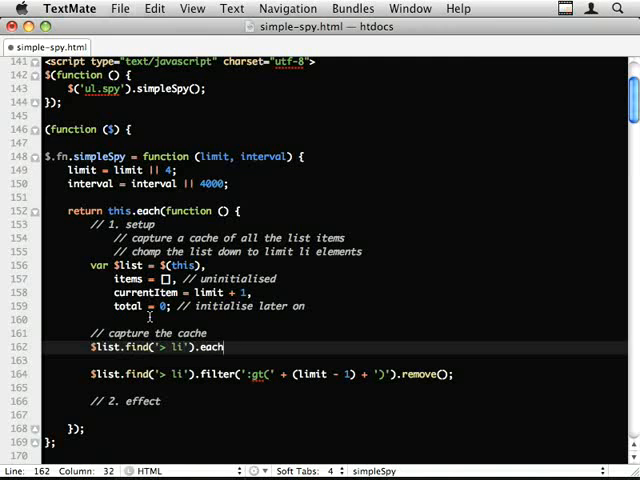
{"action": "type", "text": "(function () {"}
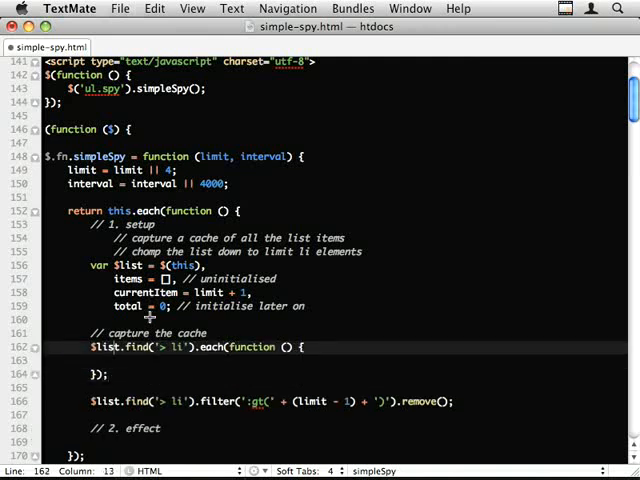
{"action": "double_click", "coordinate": [168, 347]}
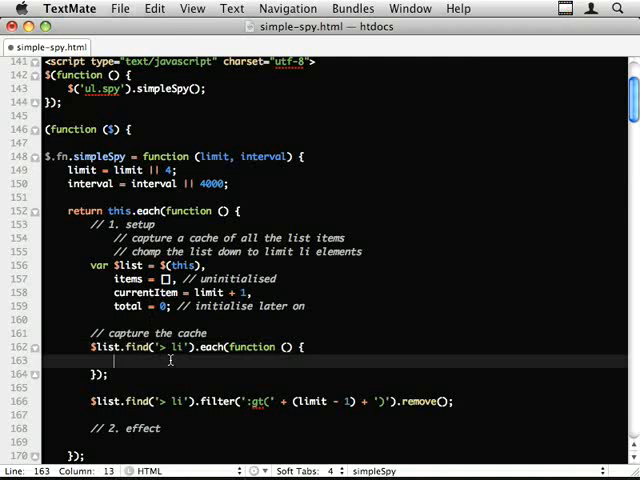
Step: Inside the loop, push $(this).html() into items and add console.log(i);
{"action": "scroll", "scroll_direction": "down", "scroll_amount": 3}
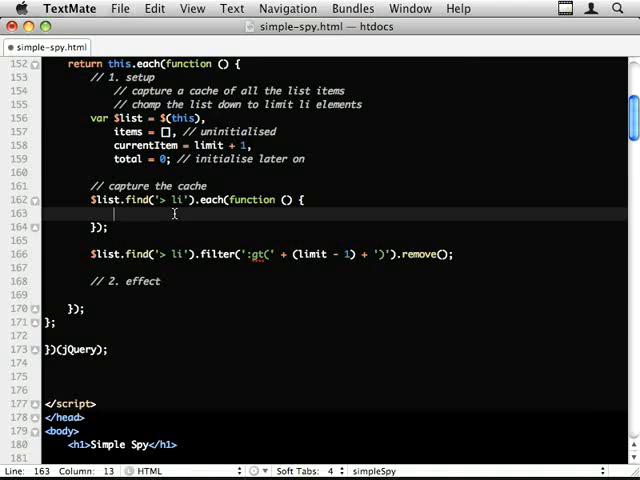
{"action": "type", "text": "items.p"}
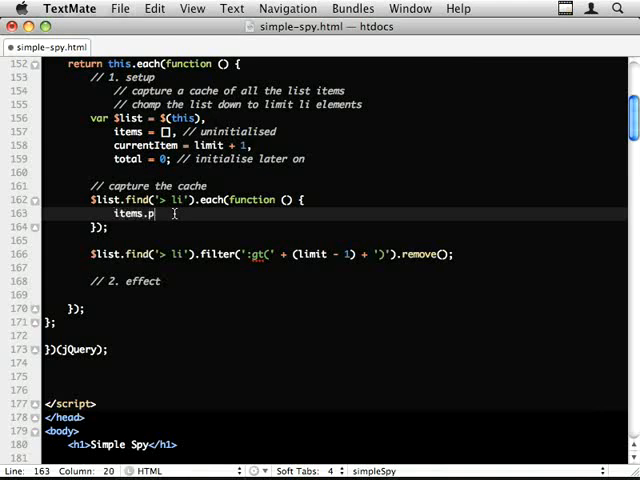
{"action": "type", "text": "ush()"}
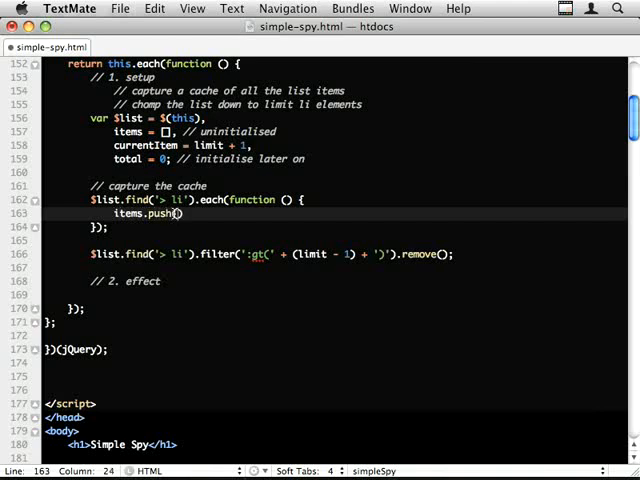
{"action": "type", "text": "$(this).)"}
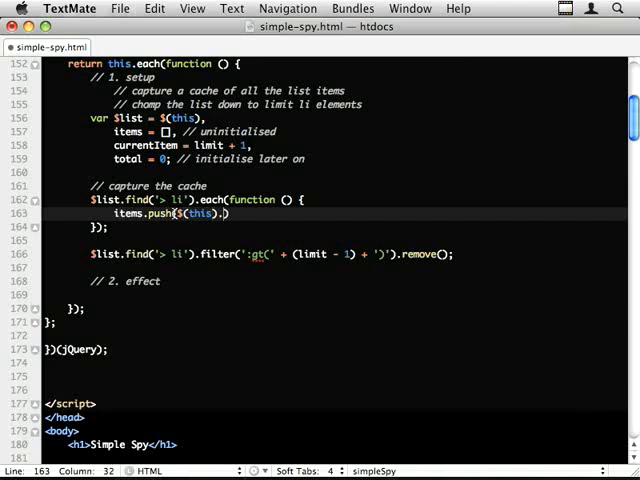
{"action": "type", "text": "html();"}
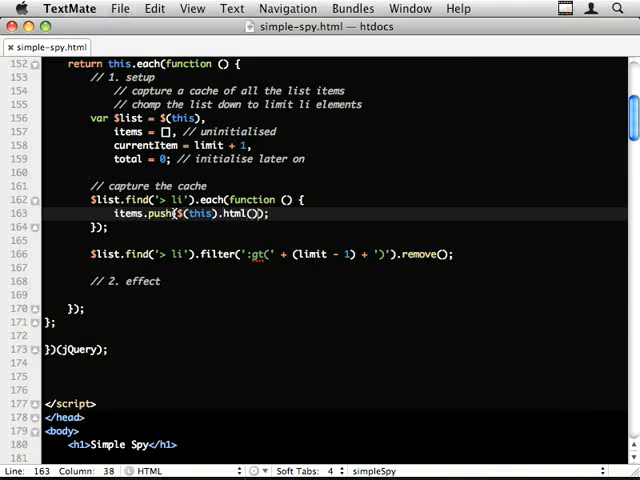
{"action": "type", "text": "console.log(i);"}
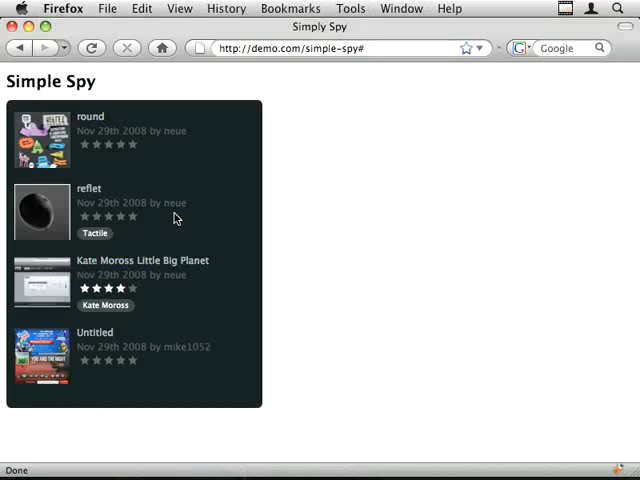
Step: Show Firebug's console with the logged list-item markup, then switch back
{"action": "key", "text": "F12"}
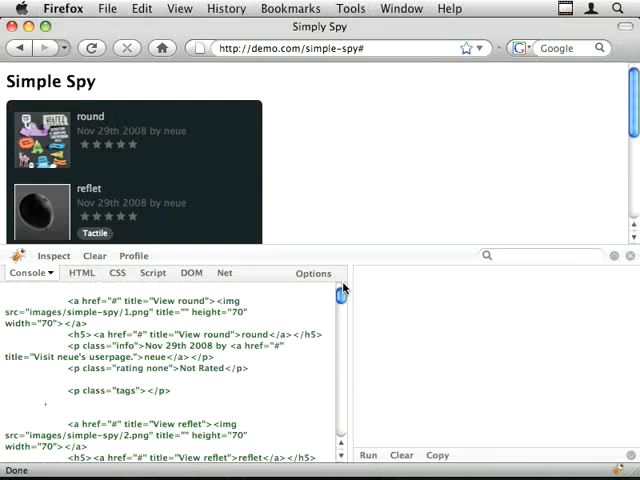
{"action": "key", "text": "cmd+tab"}
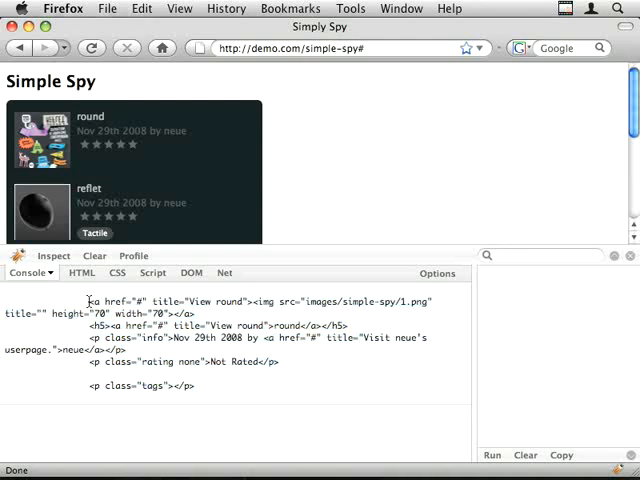
{"action": "mouse_move", "coordinate": [90, 299]}
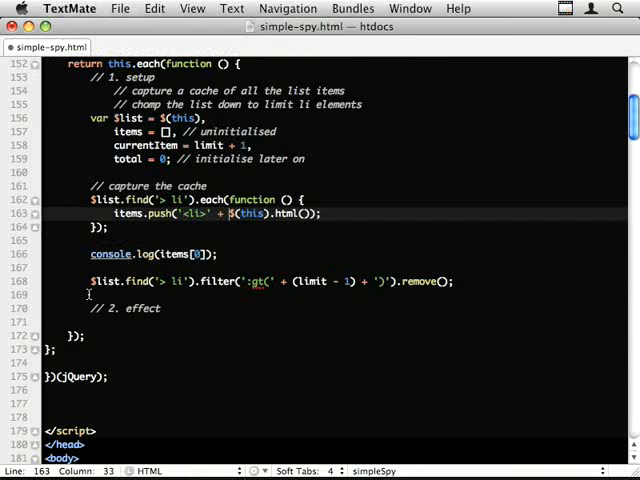
Step: Append + '</li>' to the pushed HTML and add total = items.length;
{"action": "type", "text": "+ '</li>'"}
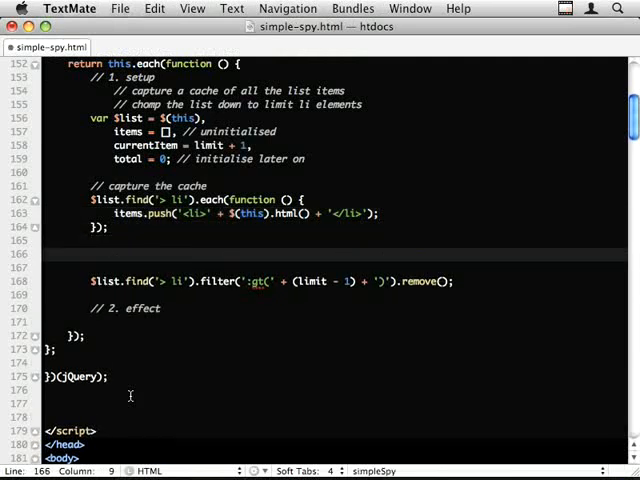
{"action": "type", "text": "total ="}
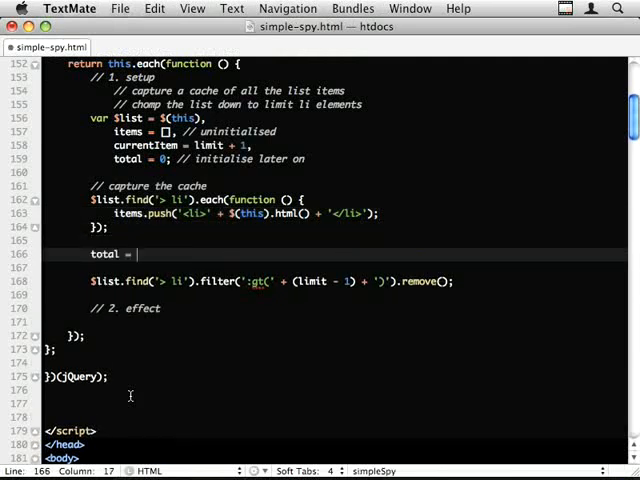
{"action": "type", "text": "items.length;"}
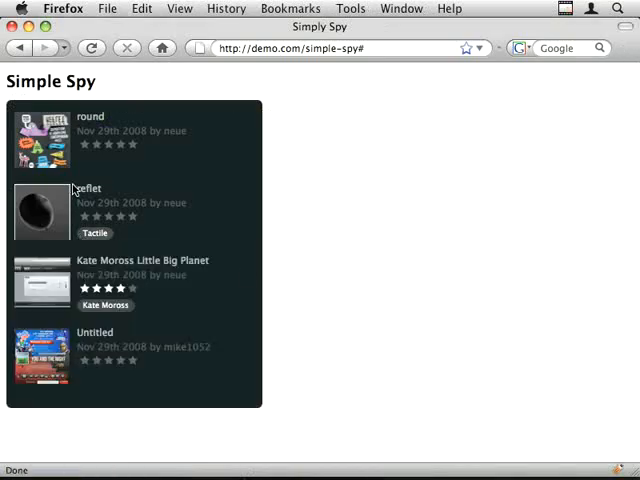
{"action": "mouse_move", "coordinate": [286, 152]}
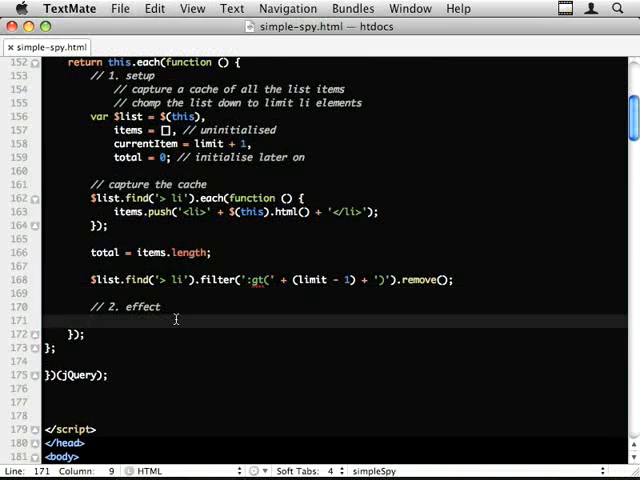
Step: Type a function named spy under '// 2. effect' and place the cursor inside its body
{"action": "type", "text": "function"}
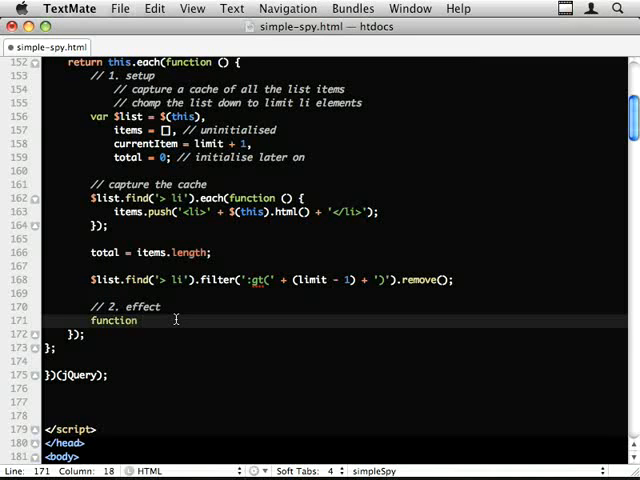
{"action": "key", "text": "BackSpace"}
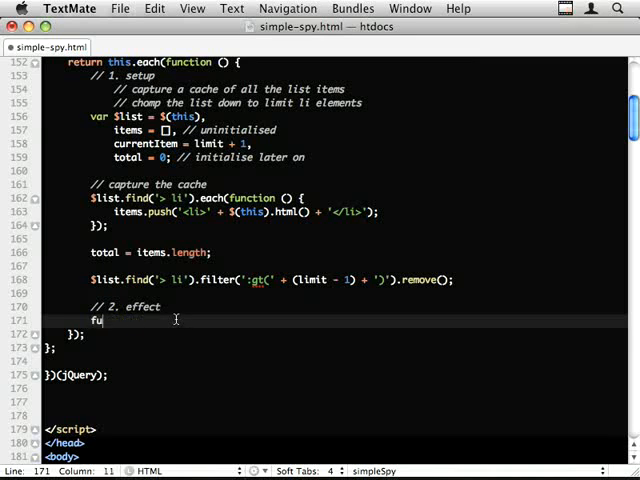
{"action": "type", "text": "nction spy() {"}
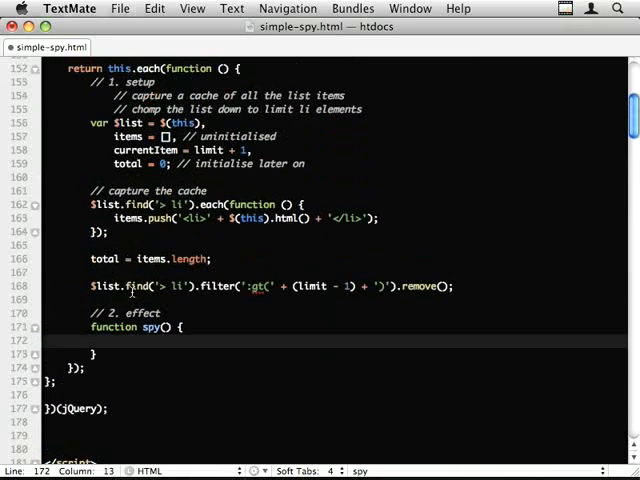
{"action": "double_click", "coordinate": [151, 339]}
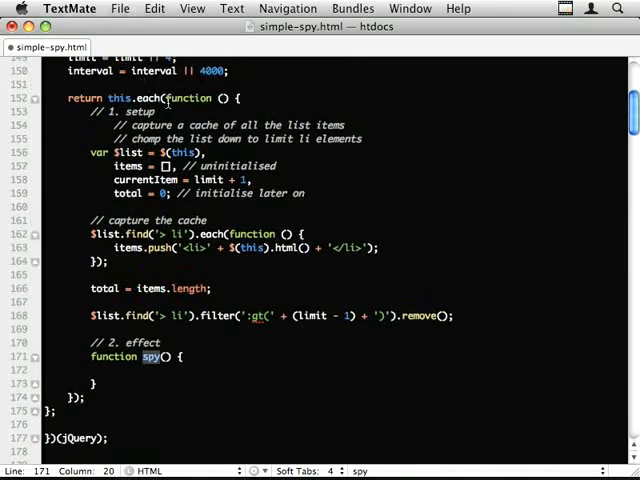
{"action": "scroll", "scroll_direction": "down", "scroll_amount": 3}
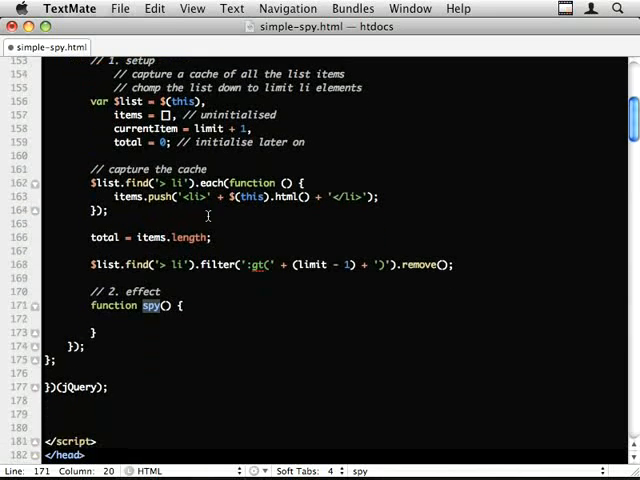
{"action": "left_click", "coordinate": [197, 306]}
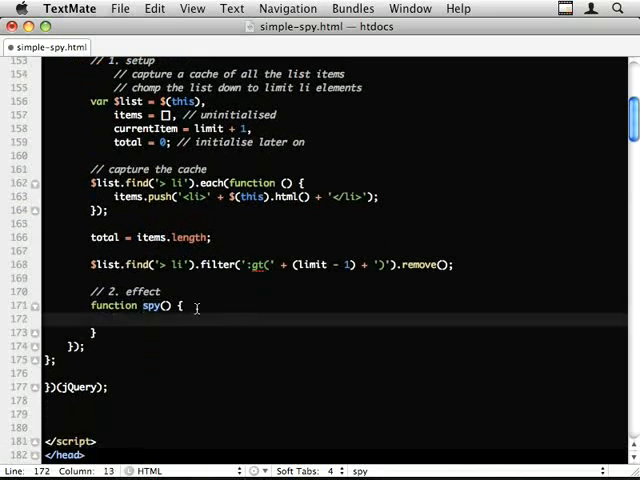
{"action": "double_click", "coordinate": [152, 305]}
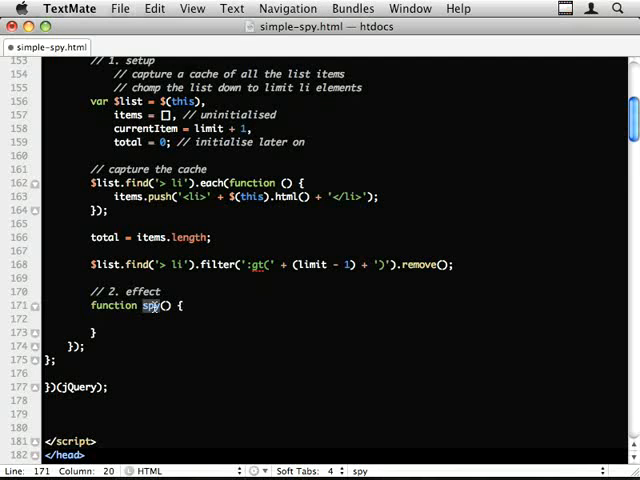
{"action": "scroll", "scroll_direction": "down", "scroll_amount": 3}
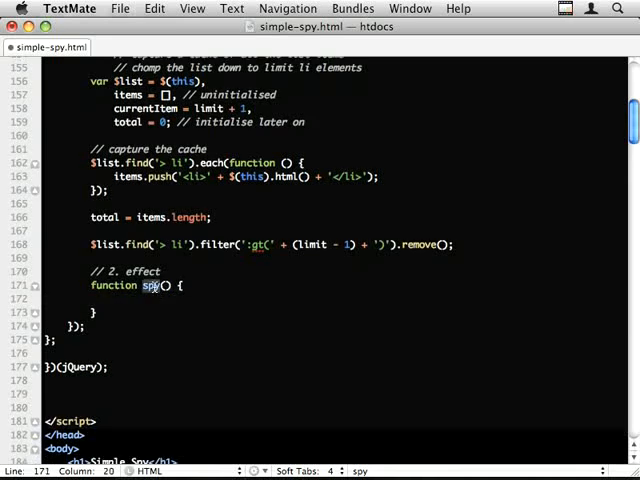
{"action": "left_click", "coordinate": [150, 298]}
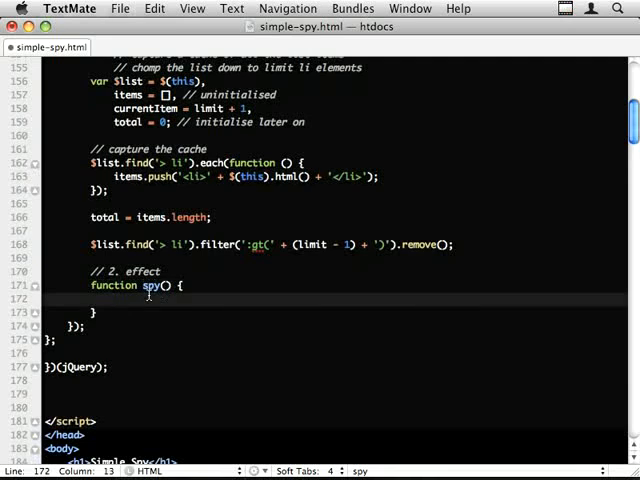
{"action": "scroll", "scroll_direction": "down", "scroll_amount": 3}
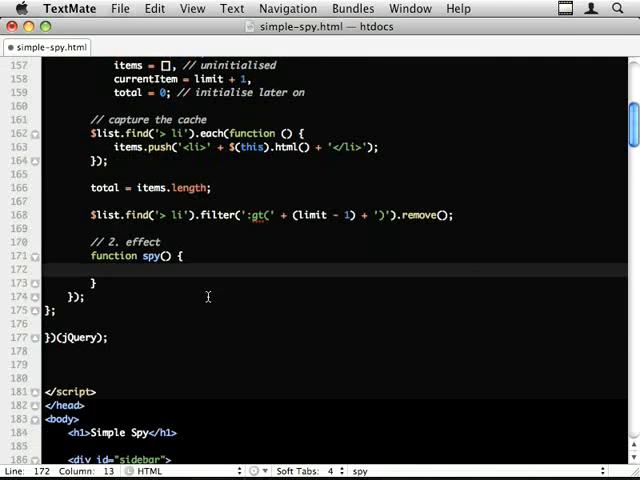
Step: Write comments on opacity and height, fading the LAST item, and growing the NEW first item
{"action": "type", "text": "// insert a new item with"}
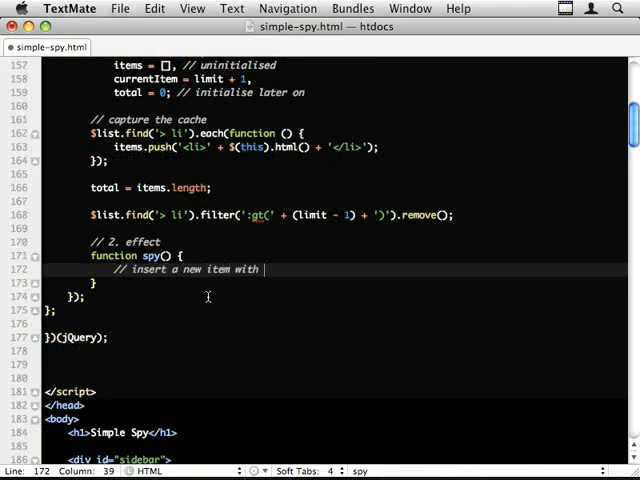
{"action": "type", "text": "opacity and"}
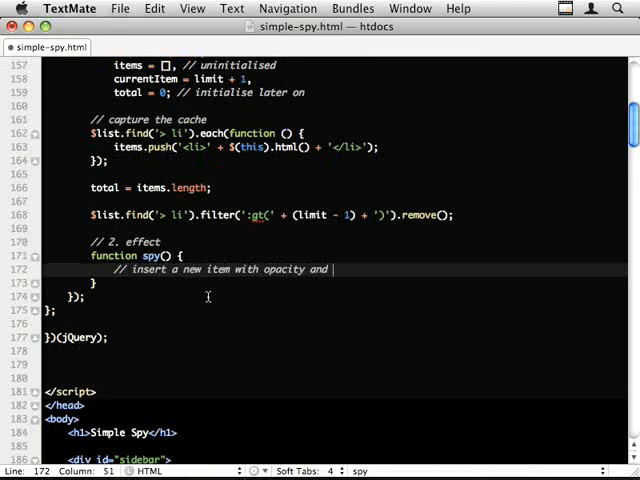
{"action": "type", "text": "height of zero"}
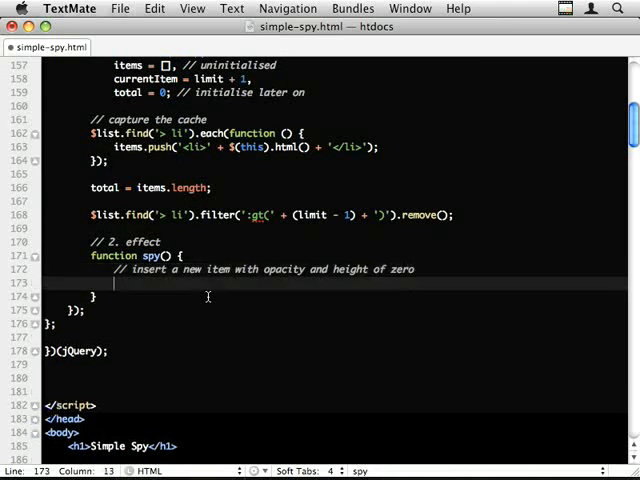
{"action": "type", "text": "//"}
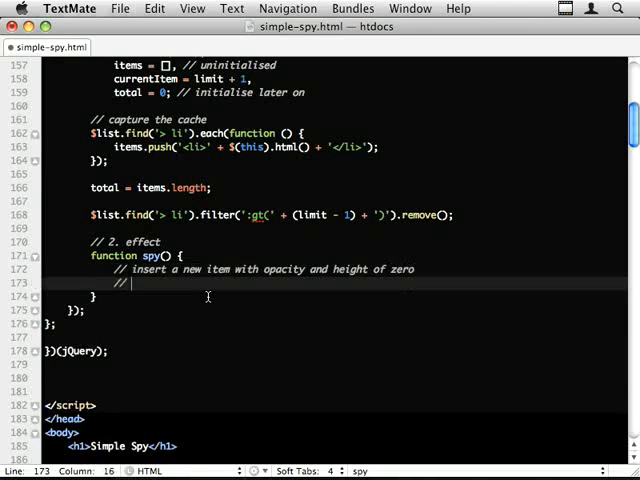
{"action": "type", "text": "fade the"}
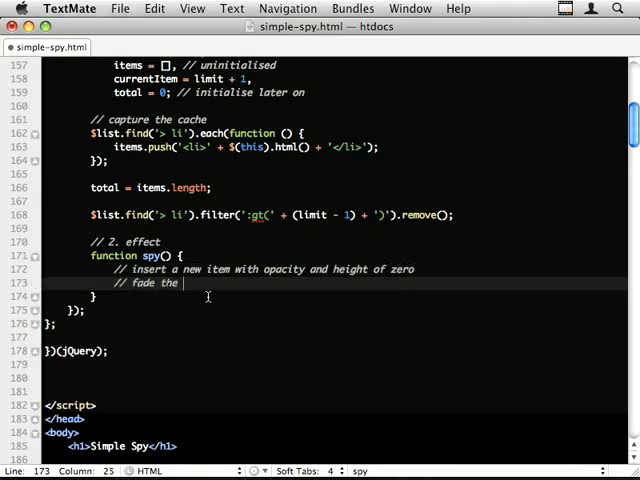
{"action": "type", "text": "LAST item out"}
{"action": "type", "text": "//"}
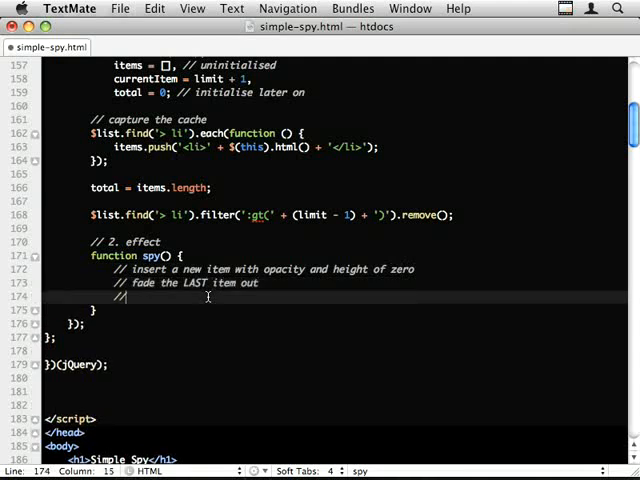
{"action": "type", "text": "increase th"}
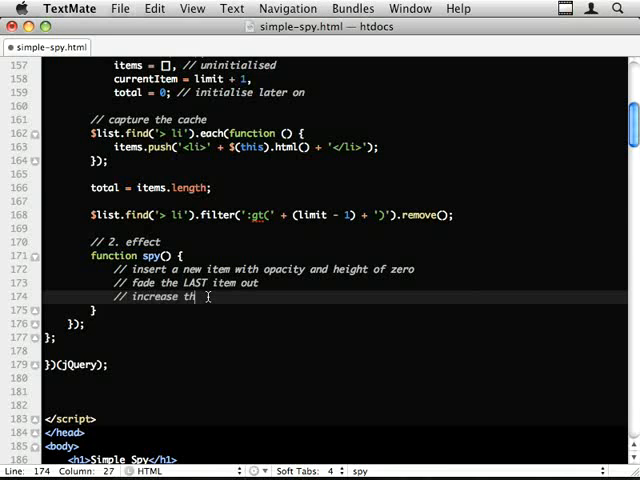
{"action": "type", "text": "e height of the fi"}
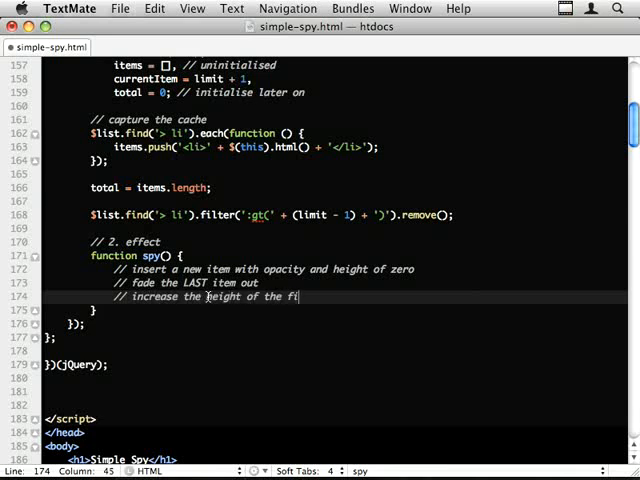
{"action": "type", "text": "NEW first"}
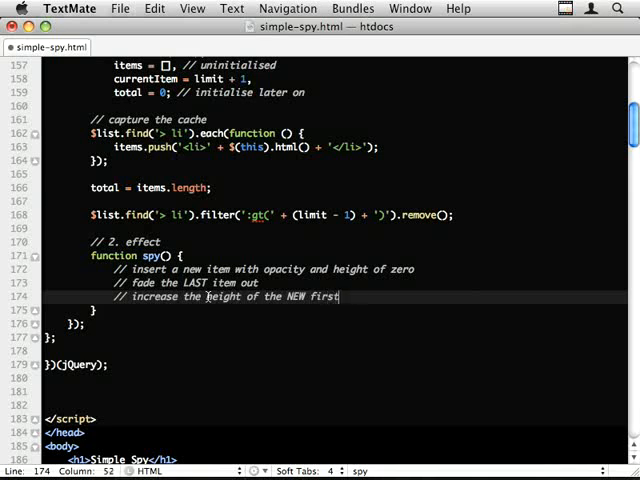
{"action": "type", "text": "item"}
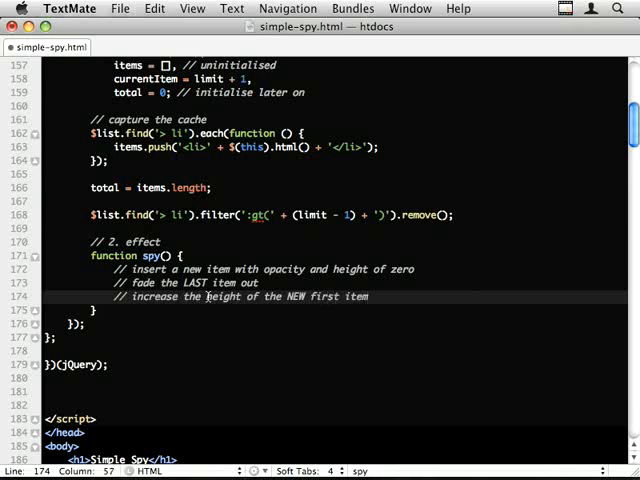
Step: Add comments to decrease the last item's height and finally fade the first item in
{"action": "type", "text": "// fd"}
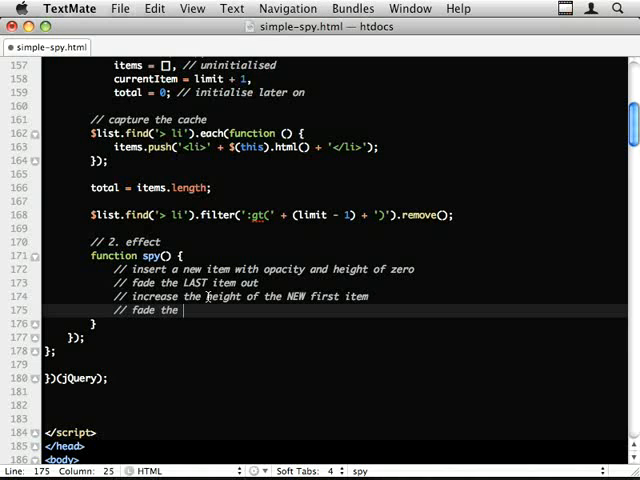
{"action": "key", "text": "Backspace"}
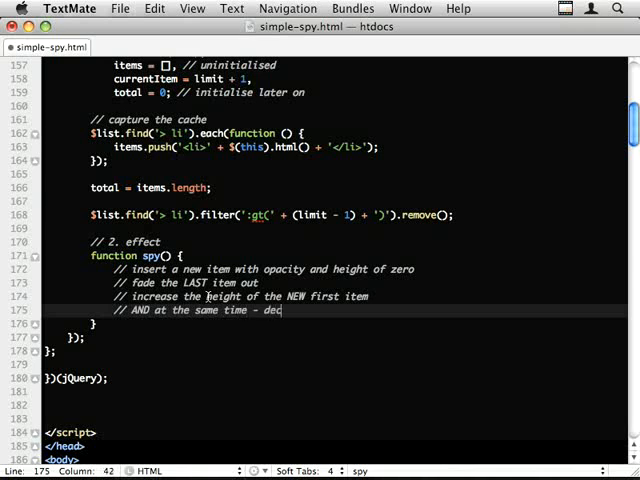
{"action": "type", "text": "rease the height of the LAST item"}
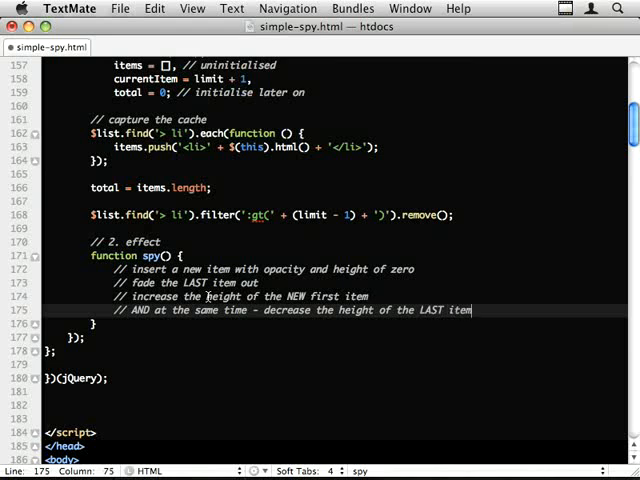
{"action": "type", "text": "// final"}
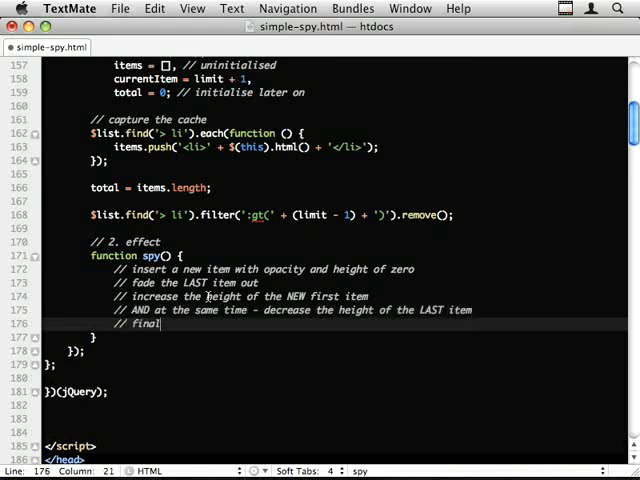
{"action": "type", "text": "ly fade the"}
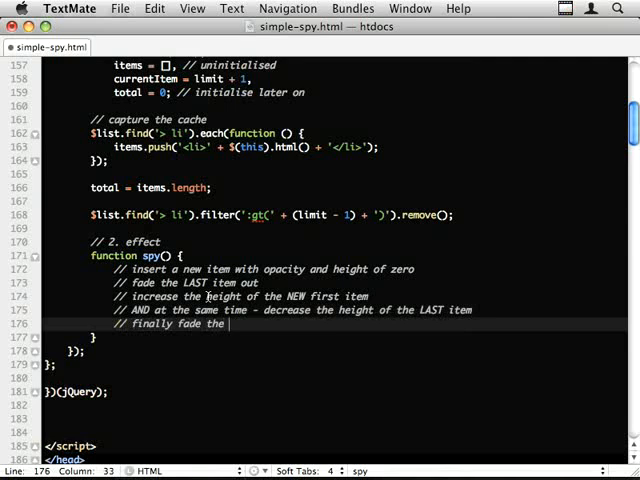
{"action": "type", "text": "first items"}
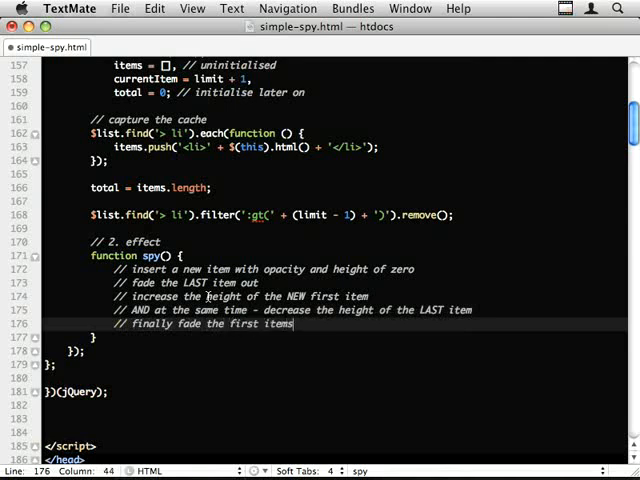
{"action": "type", "text": "in ()"}
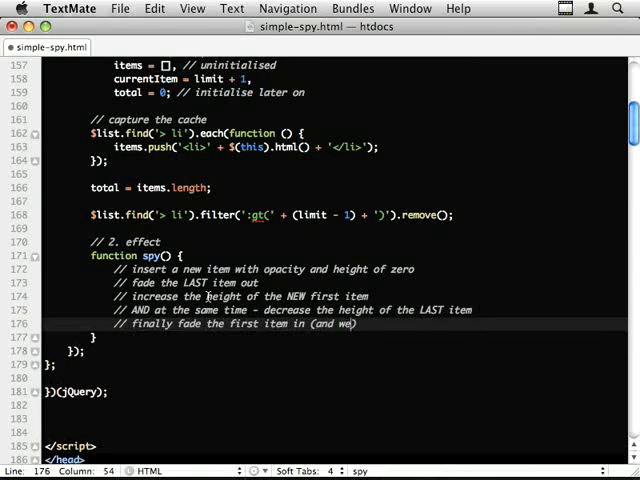
{"action": "type", "text": "can hid"}
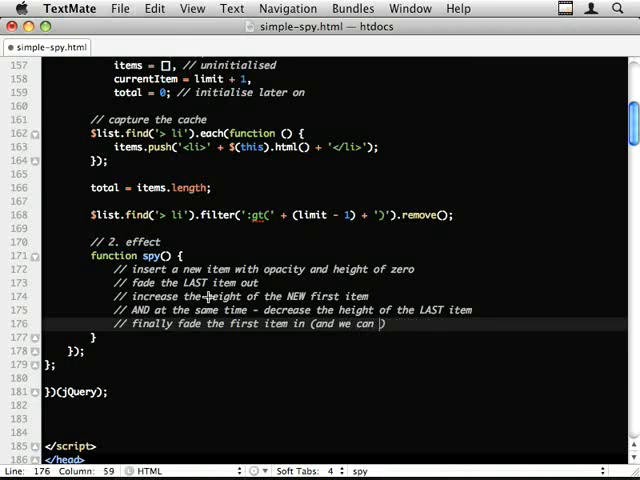
{"action": "type", "text": "remove the last"}
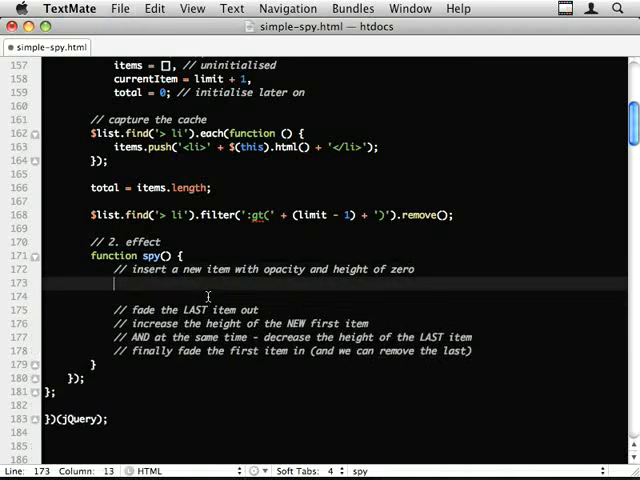
Step: Declare var $insert = $(it…) and add a temporary console.log(itesm); for debugging
{"action": "type", "text": "var $"}
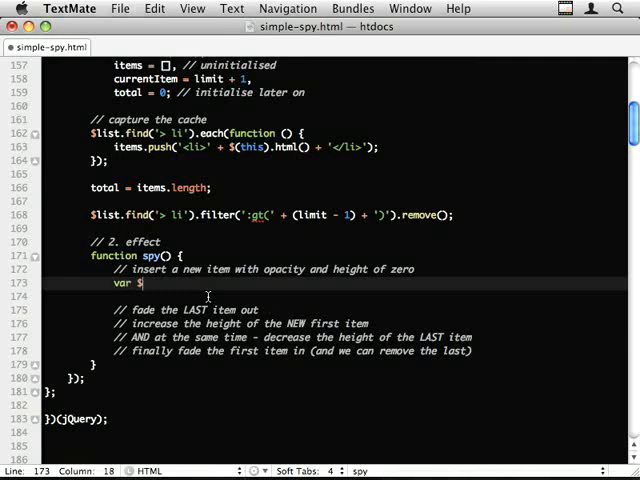
{"action": "type", "text": "insert"}
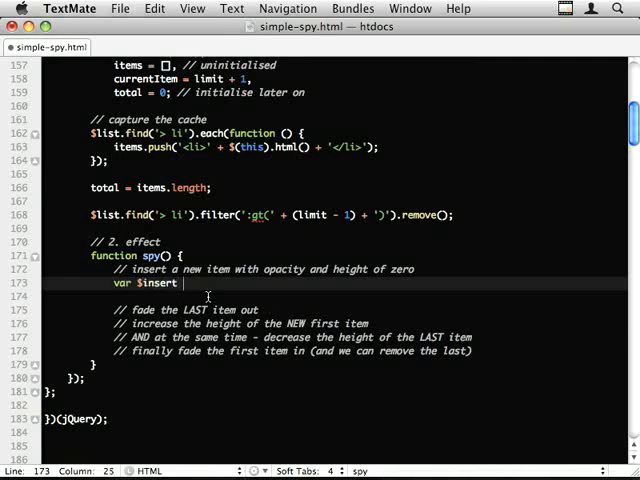
{"action": "type", "text": "= $(it)"}
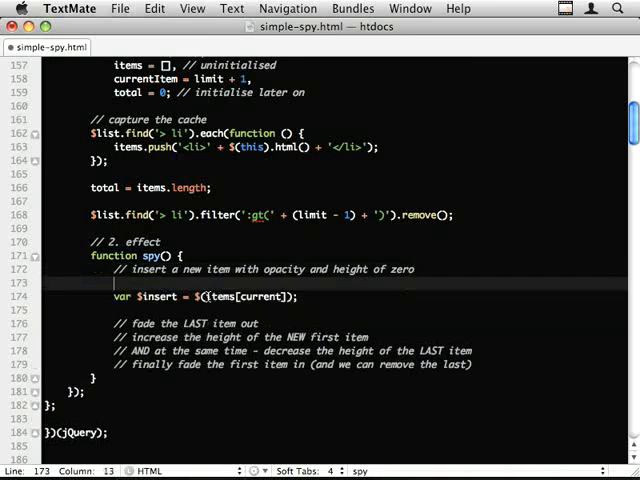
{"action": "type", "text": "console.log(itesm);"}
{"action": "type", "text": "console.log(items[currentItem]);"}
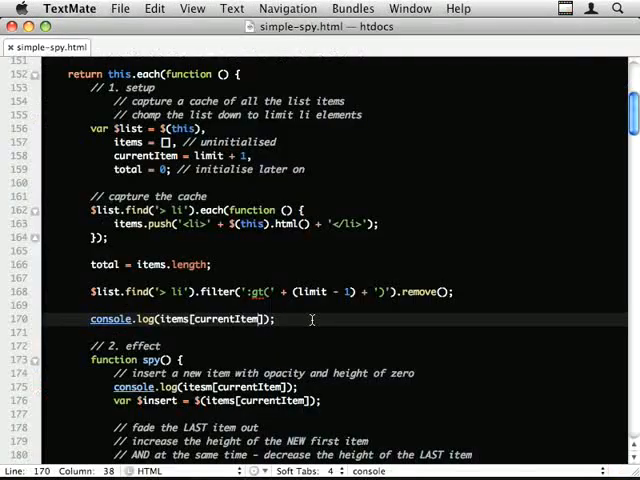
{"action": "scroll", "scroll_direction": "down", "scroll_amount": 3}
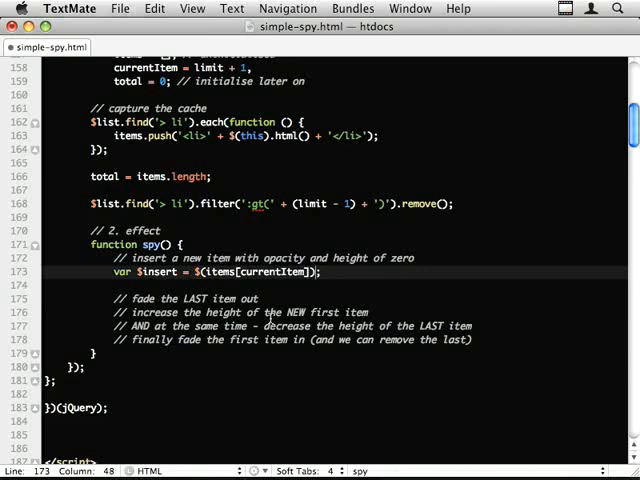
Step: Chain .css({height: 0, display: 'none'}).prependTo($list) onto $insert and call spy();
{"action": "type", "text": ".css"}
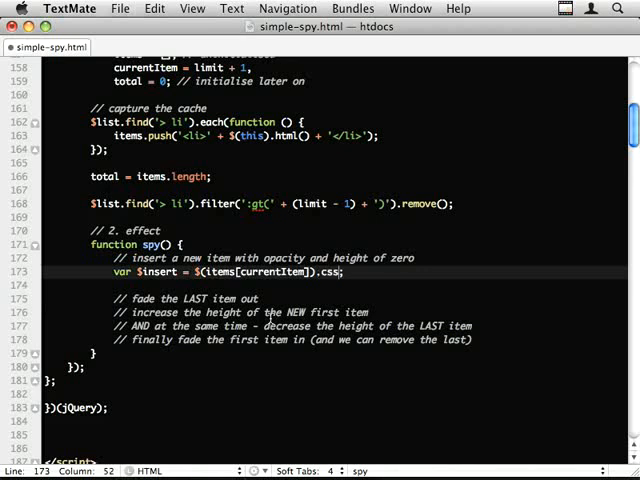
{"action": "type", "text": "({"}
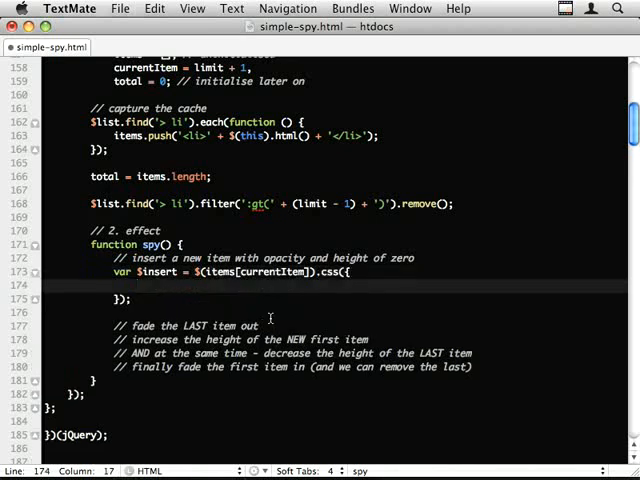
{"action": "type", "text": "height : 0,"}
{"action": "type", "text": "opacity : 0,"}
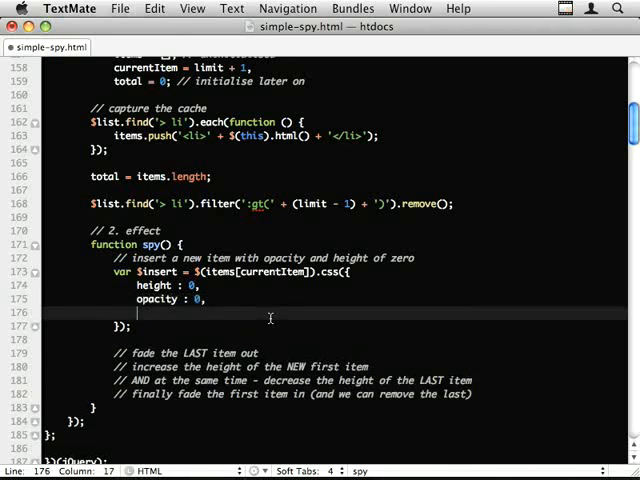
{"action": "type", "text": "display:"}
{"action": "left_click", "coordinate": [335, 326]}
{"action": "type", "text": "."}
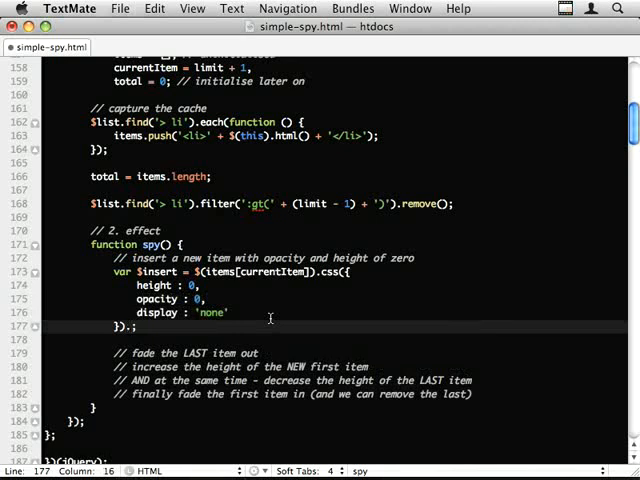
{"action": "type", "text": "prependTo("}
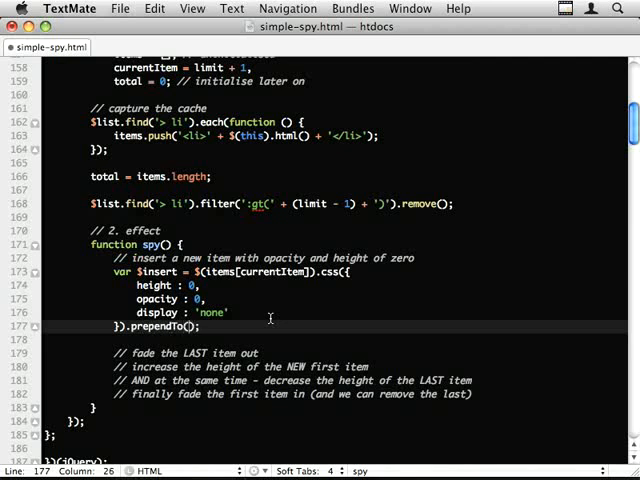
{"action": "type", "text": "$list"}
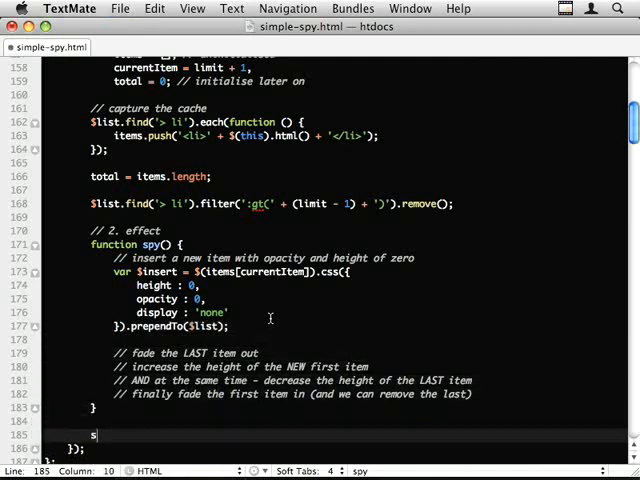
{"action": "type", "text": "py();"}
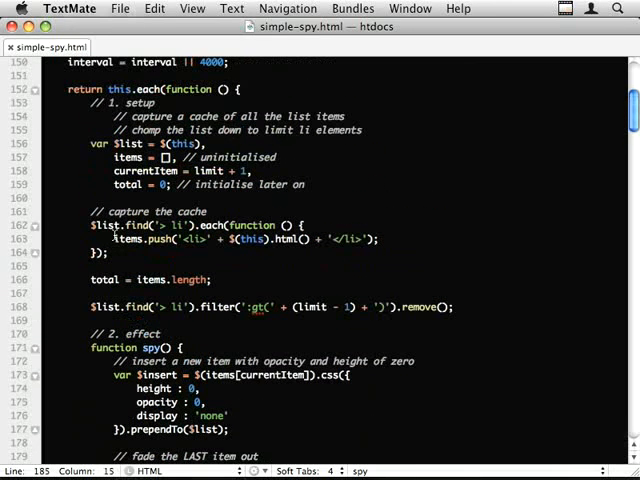
Step: Add debug logging: console.log('ok') and console.log(currentItem, items[currentItem])
{"action": "scroll", "scroll_direction": "down", "scroll_amount": 3}
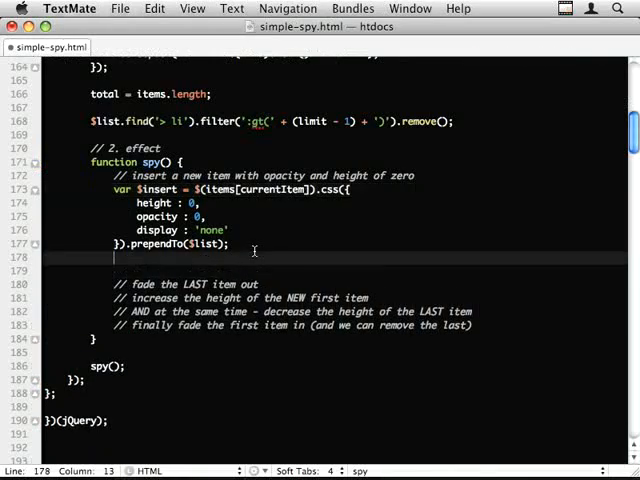
{"action": "type", "text": "console.log('ok');"}
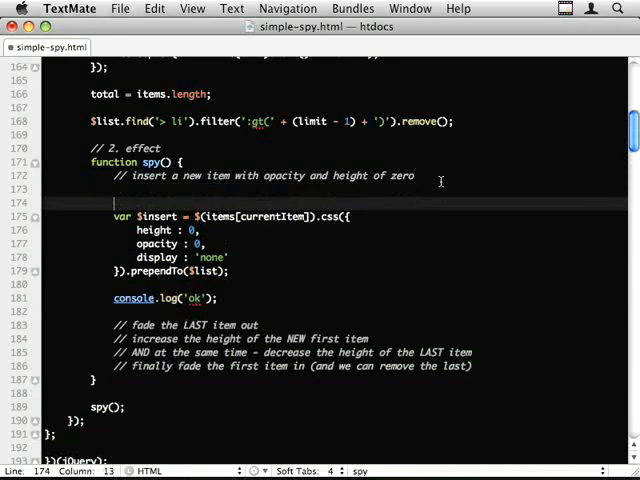
{"action": "type", "text": "console.log(currentItem);"}
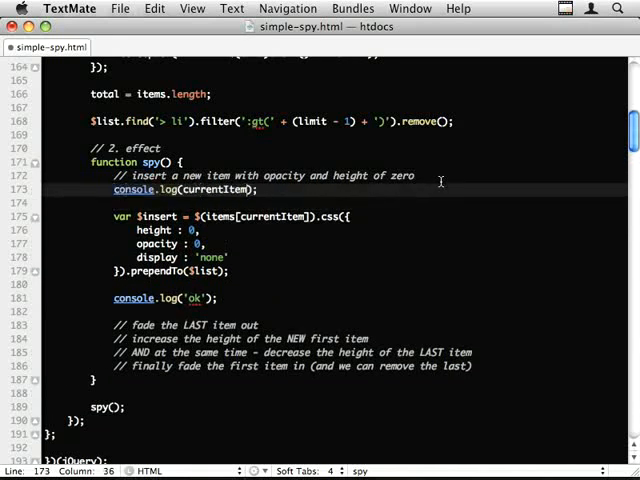
{"action": "type", "text": ", items[cu"}
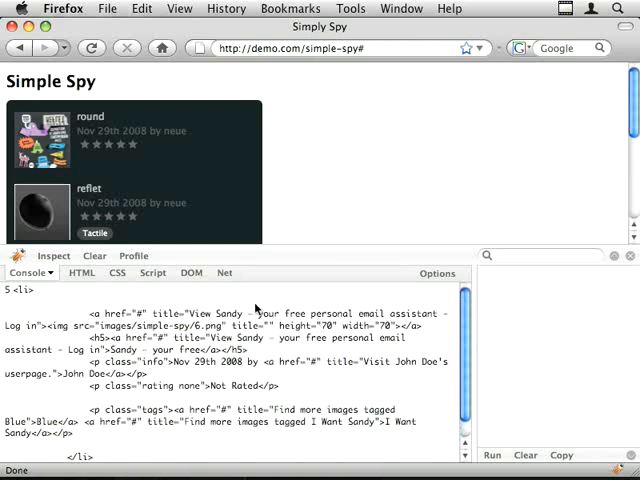
{"action": "mouse_move", "coordinate": [210, 305]}
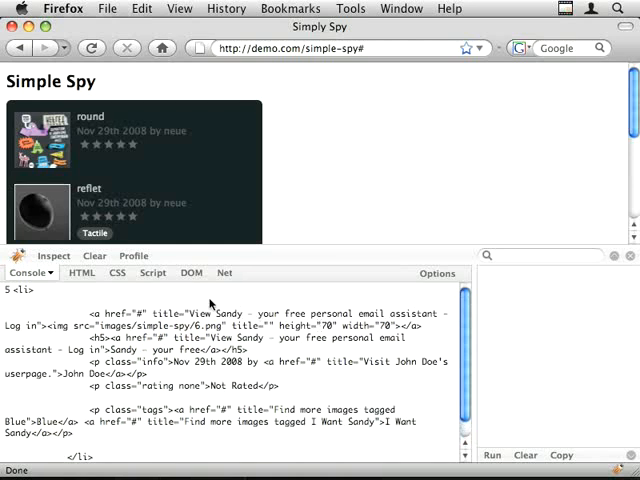
{"action": "mouse_move", "coordinate": [90, 118]}
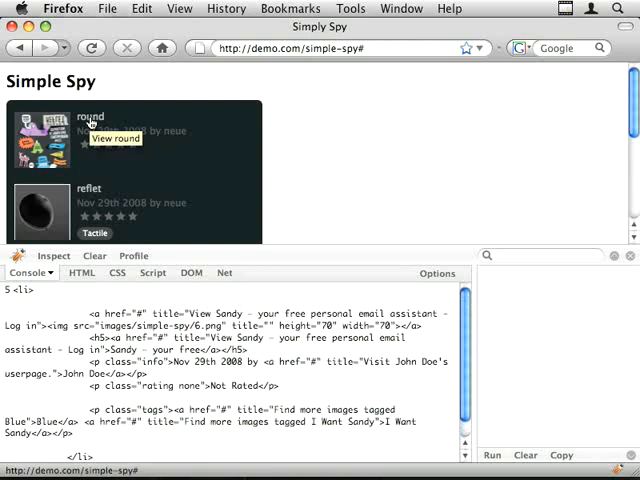
{"action": "mouse_move", "coordinate": [72, 303]}
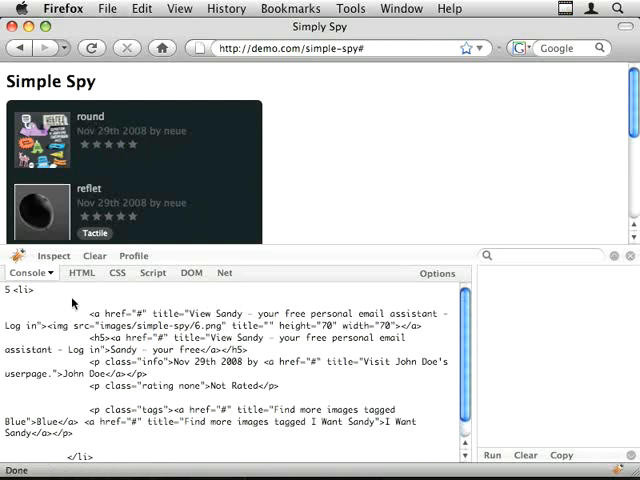
Step: Reload the Simple Spy demo in Firefox and review the Firebug console output
{"action": "left_click", "coordinate": [73, 272]}
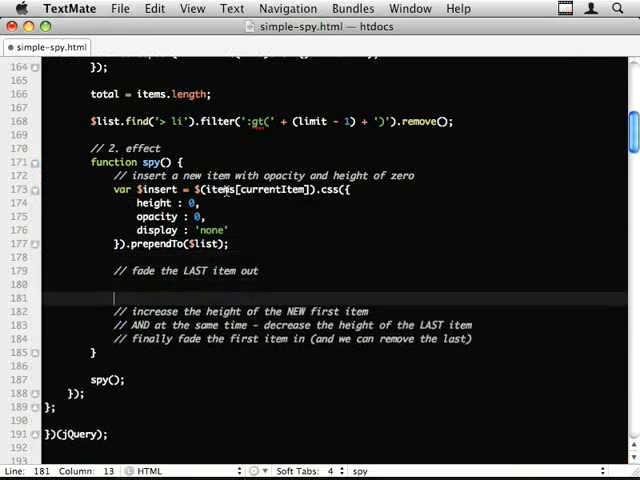
Step: Fade the last list item to opacity 0 over 1000 ms, opening a function () { callback
{"action": "type", "text": "$lis"}
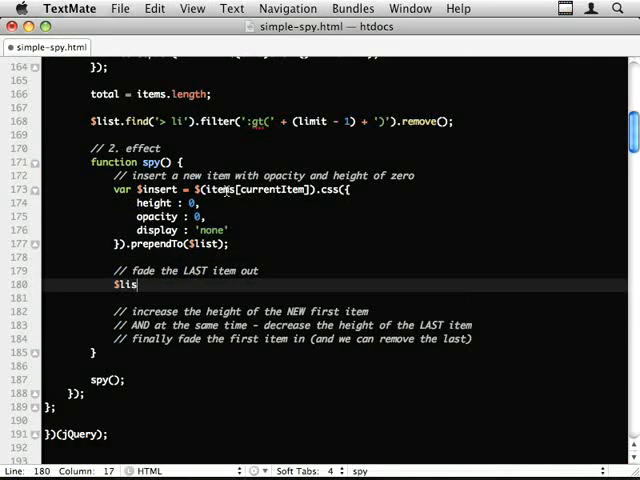
{"action": "type", "text": ".find('')"}
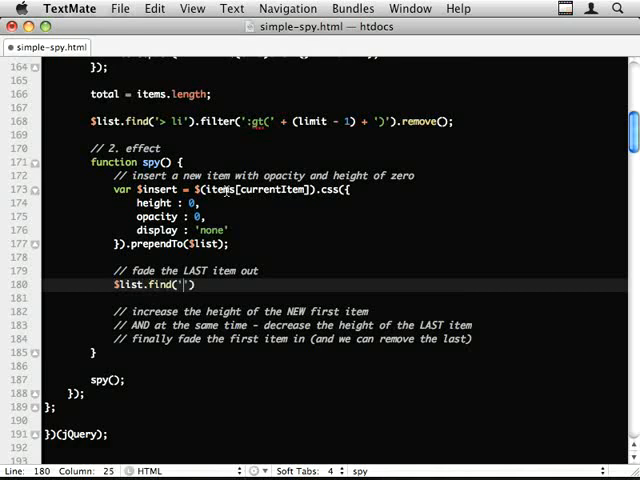
{"action": "type", "text": "> lis"}
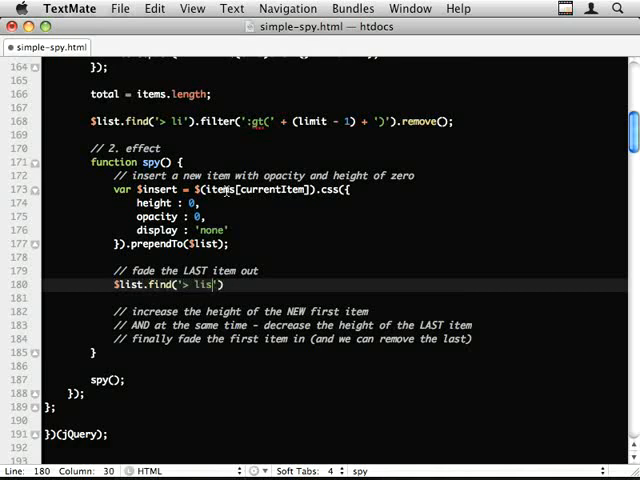
{"action": "type", "text": ":last"}
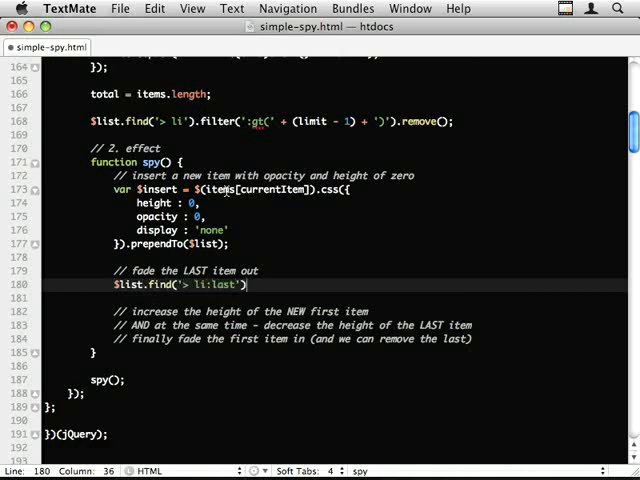
{"action": "type", "text": ".animate()"}
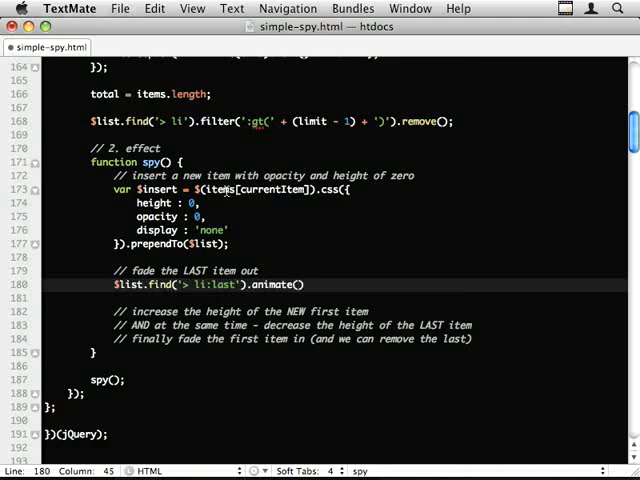
{"action": "type", "text": "{ opacity }"}
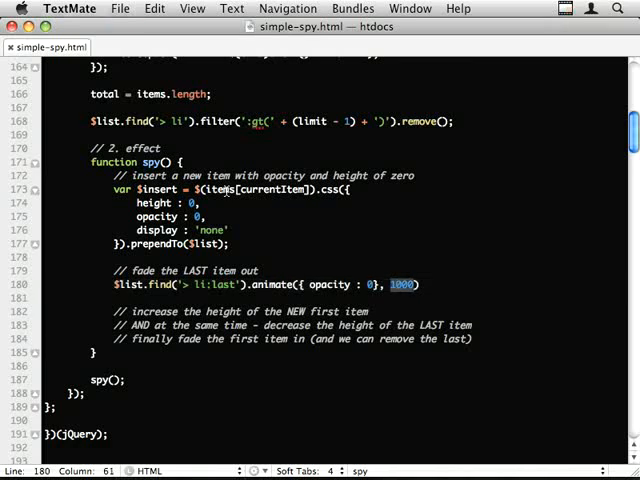
{"action": "type", "text": ");"}
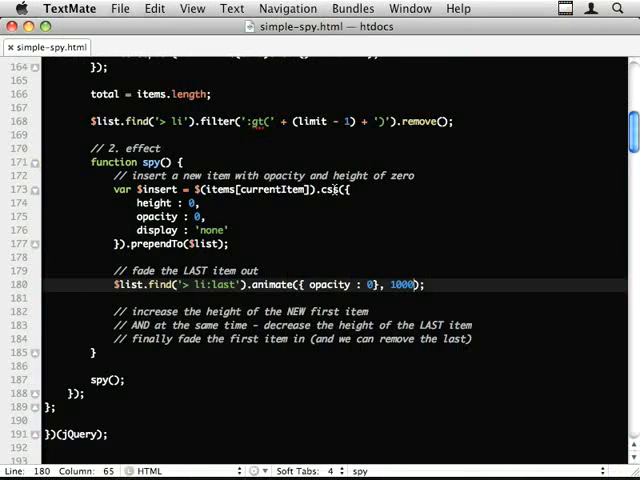
{"action": "type", "text": ", f"}
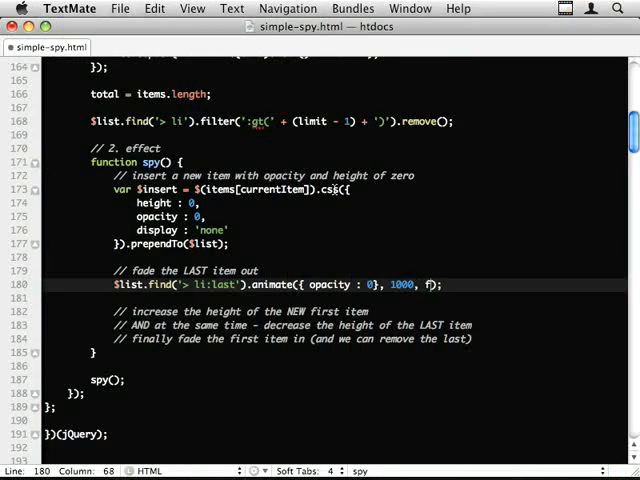
{"action": "type", "text": "function () {"}
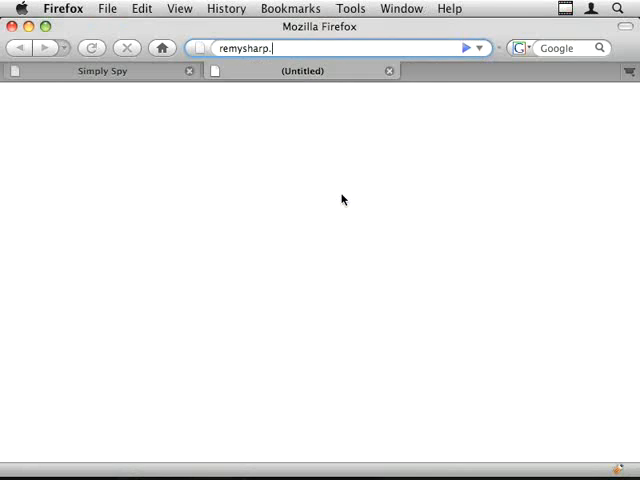
Step: Check the animate reference at remysharp.com/jquery-api, then return to TextMate
{"action": "type", "text": "com/jquery-api/animate"}
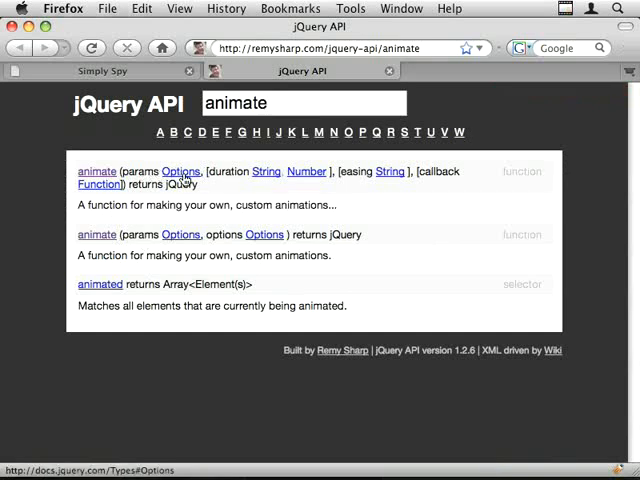
{"action": "mouse_move", "coordinate": [98, 184]}
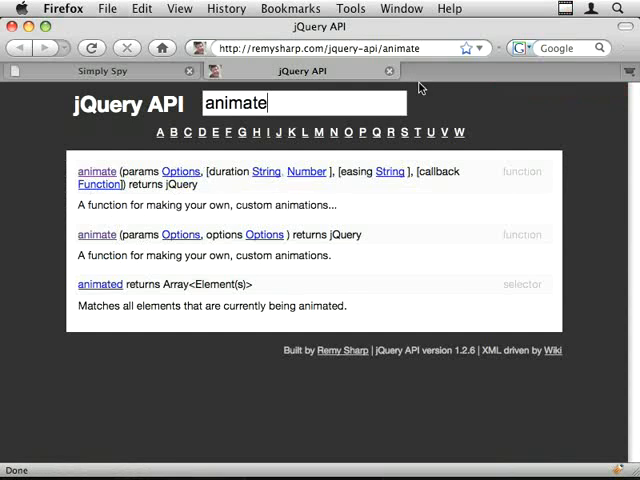
{"action": "key", "text": "cmd+tab"}
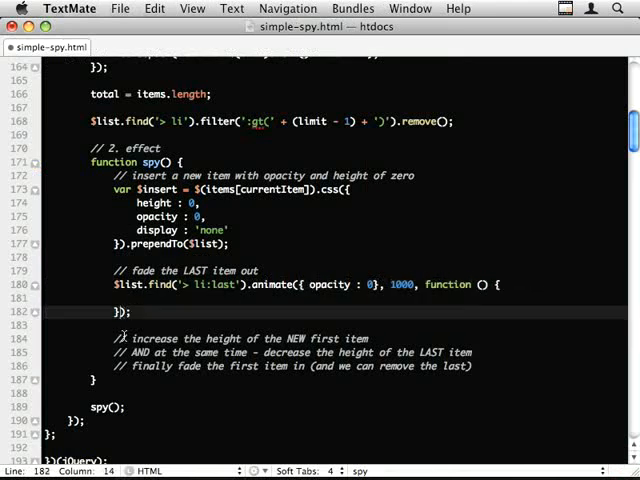
Step: Add $insert.animate({ height : 90 }); on line 182 for the inserted item
{"action": "left_click", "coordinate": [120, 336]}
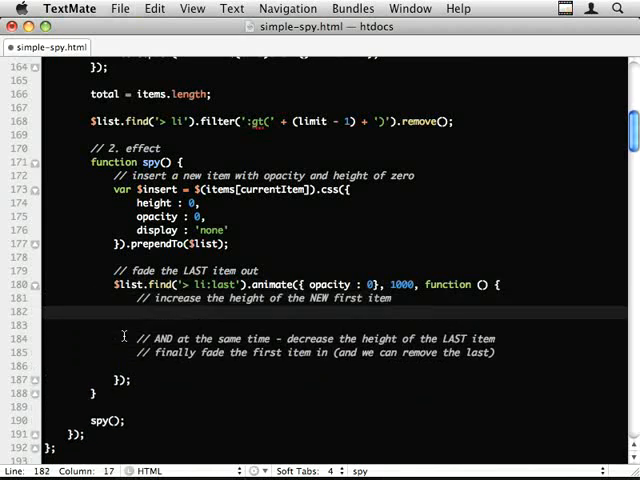
{"action": "type", "text": "$insert"}
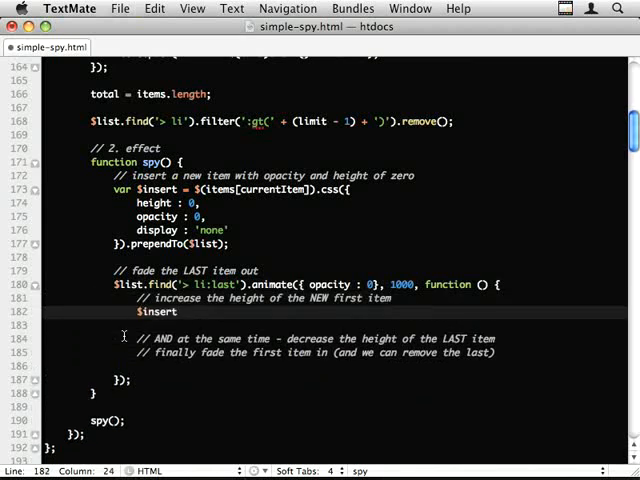
{"action": "type", "text": "."}
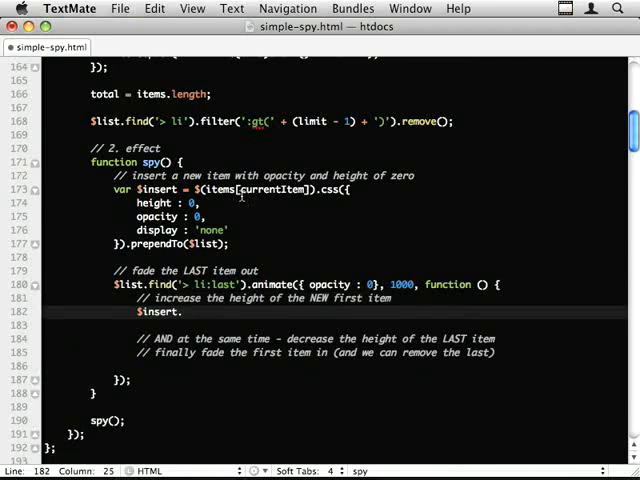
{"action": "type", "text": ".anima"}
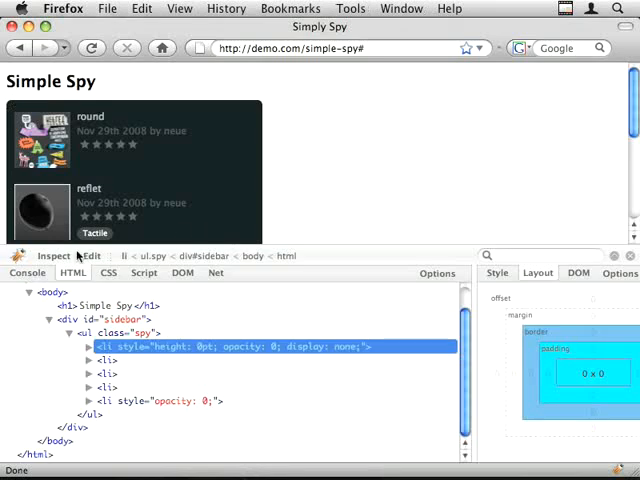
{"action": "left_click", "coordinate": [104, 359]}
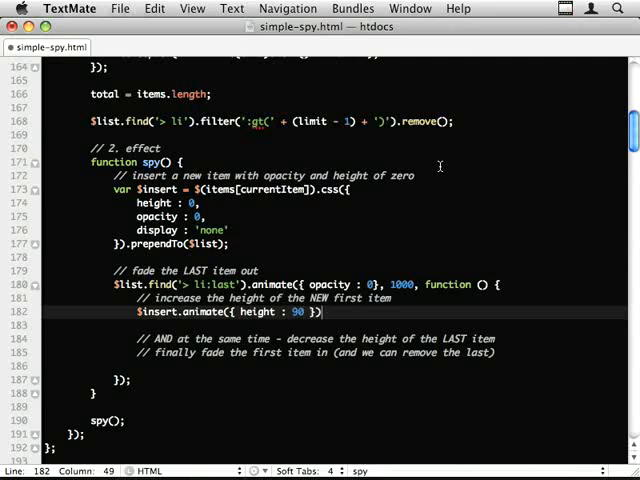
{"action": "type", "text": ";"}
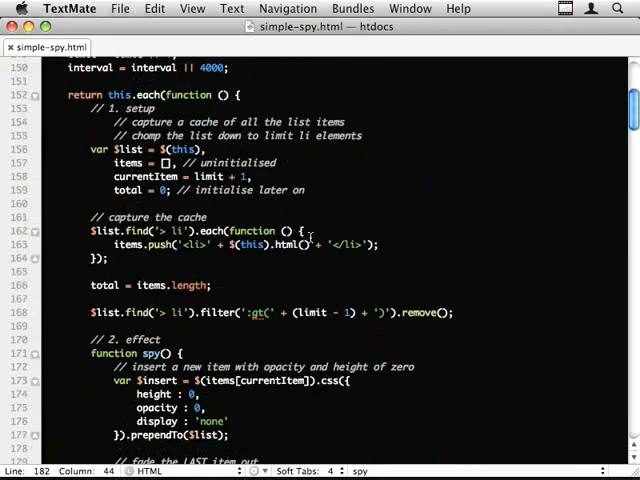
{"action": "scroll", "scroll_direction": "down", "scroll_amount": 3}
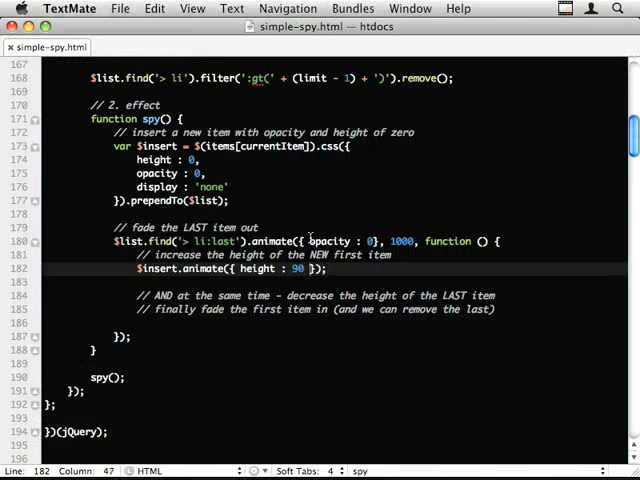
Step: Chain $insert.animate({ height : 90 }, 1000).animate({ opacity : 1 }, 1000); on line 182
{"action": "type", "text": ", opac"}
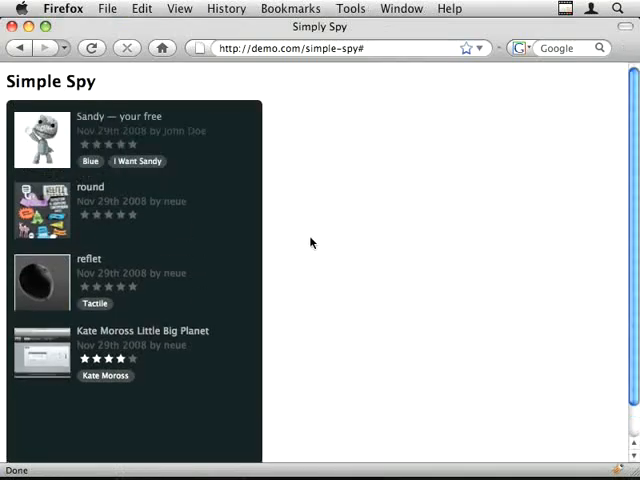
{"action": "key", "text": "cmd+tab"}
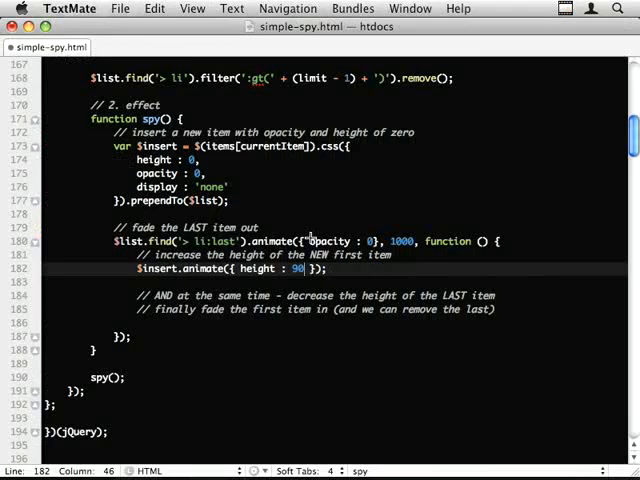
{"action": "type", "text": ").animate()"}
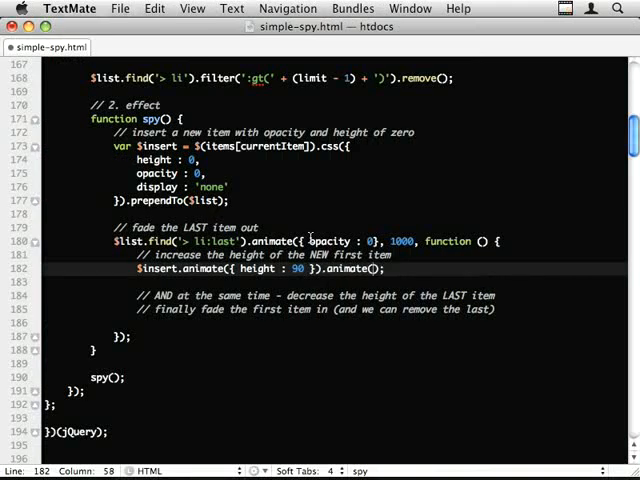
{"action": "type", "text": "{ }"}
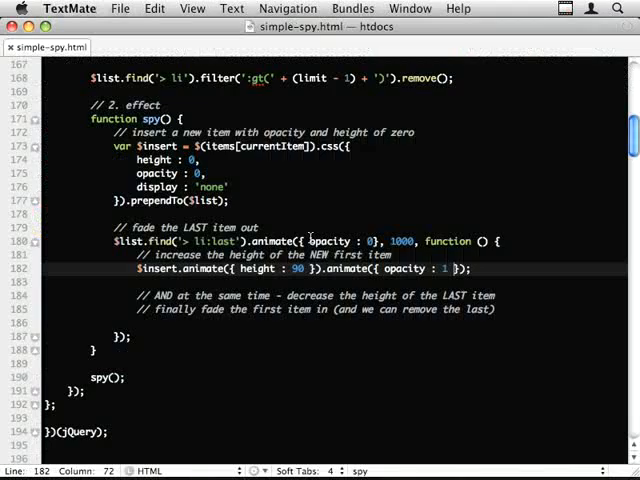
{"action": "type", "text": ","}
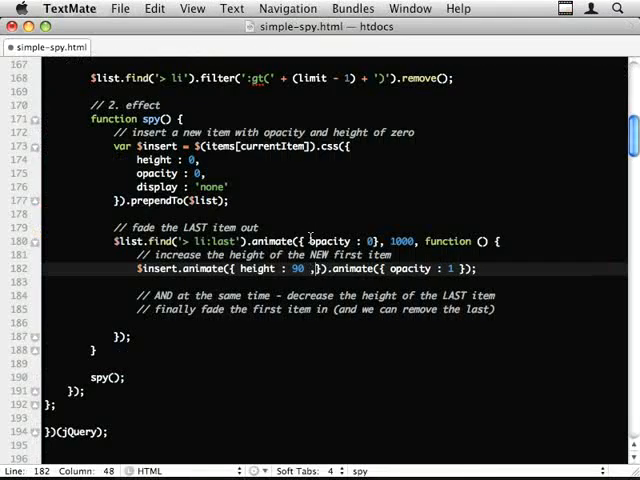
{"action": "type", "text": ", 1000"}
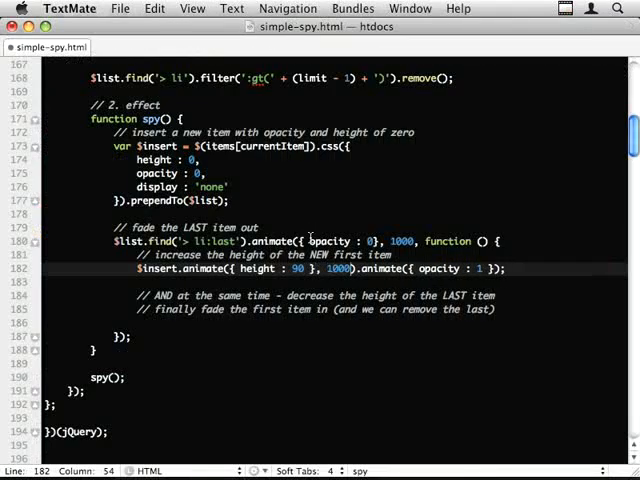
{"action": "type", "text": ", 1000"}
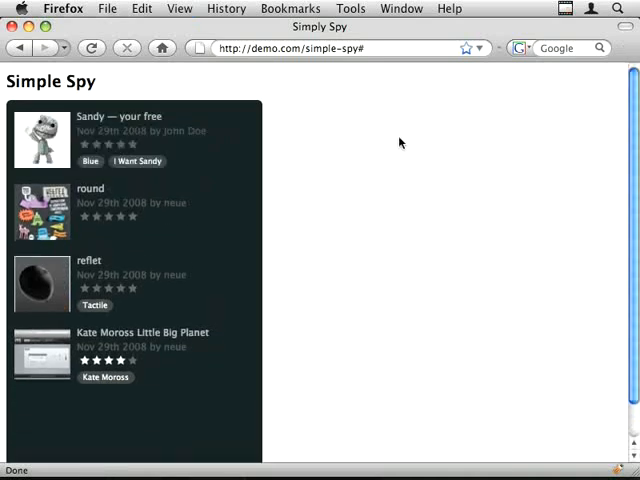
{"action": "mouse_move", "coordinate": [313, 203]}
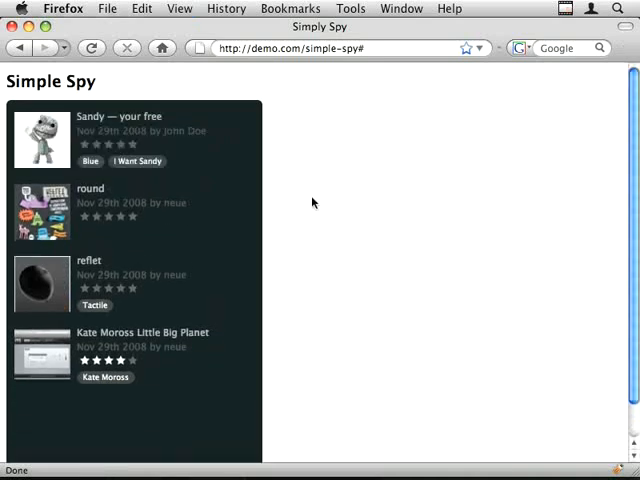
{"action": "mouse_move", "coordinate": [281, 300]}
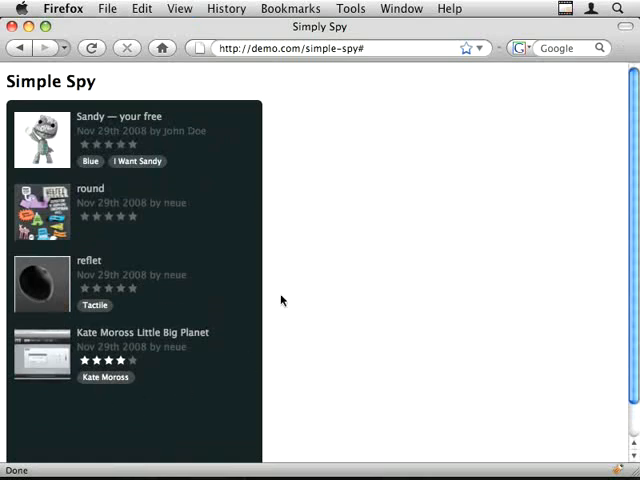
{"action": "scroll", "scroll_direction": "down", "scroll_amount": 3}
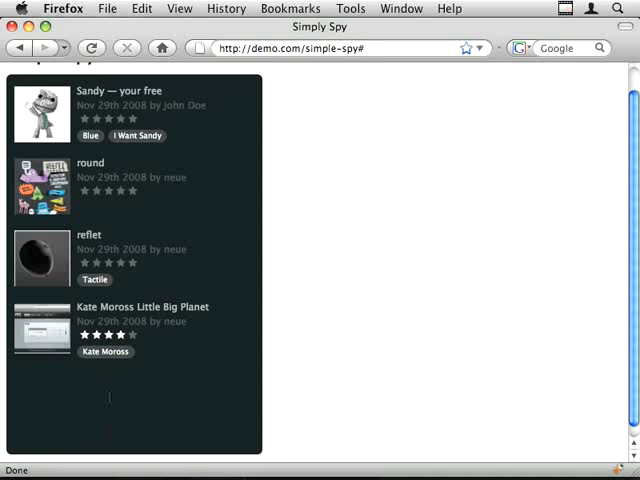
{"action": "mouse_move", "coordinate": [163, 375]}
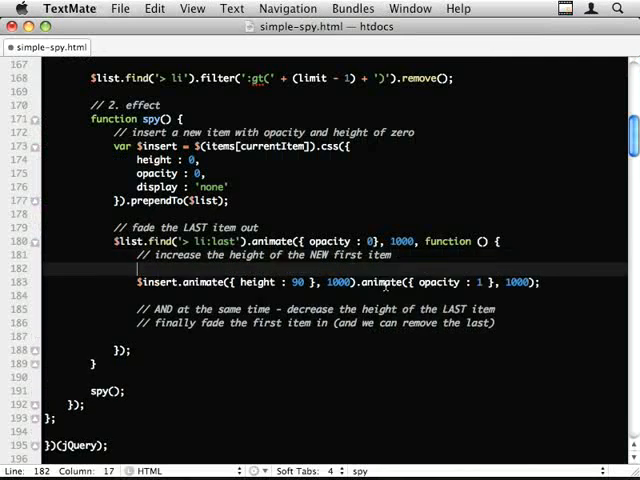
Step: In the fade callback, animate $(this) to height 0 over 1000 ms, then $(this).remove()
{"action": "type", "text": "$(this)"}
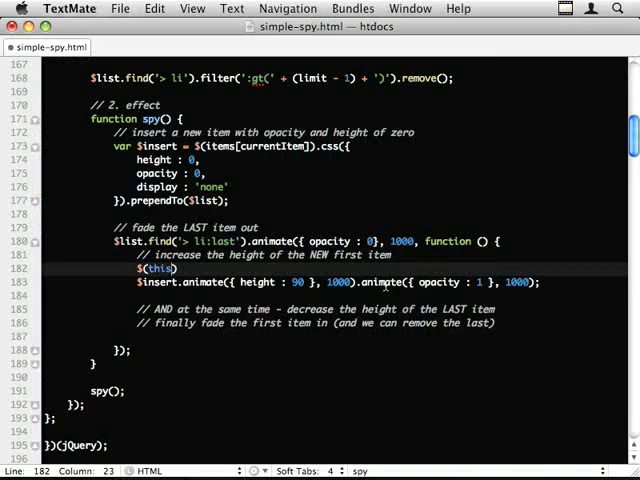
{"action": "type", "text": ".animate('')"}
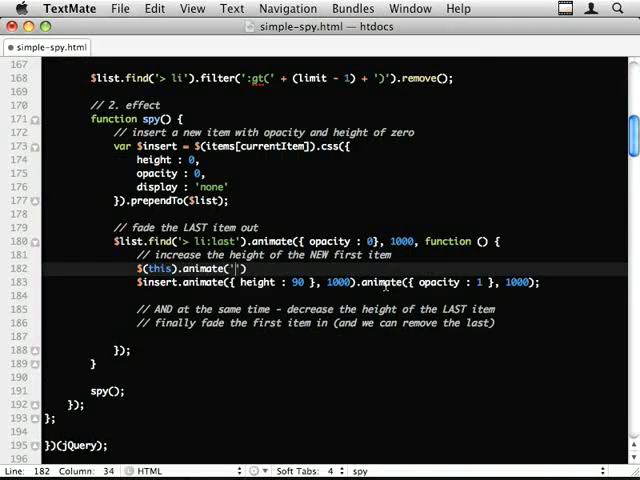
{"action": "type", "text": "{ heig"}
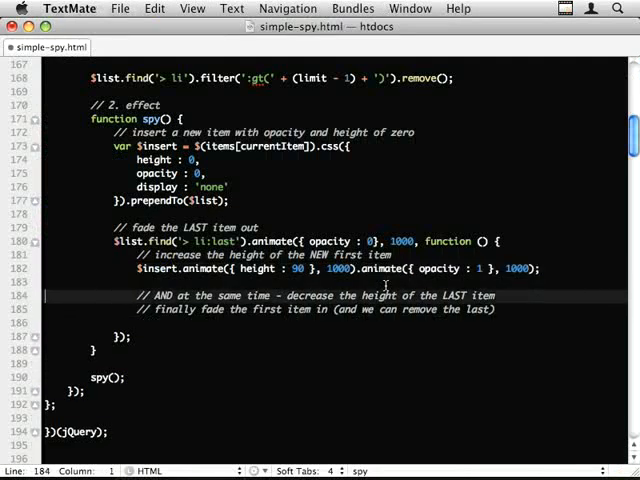
{"action": "type", "text": "$(this).animate({ height : 0 }, 1000);"}
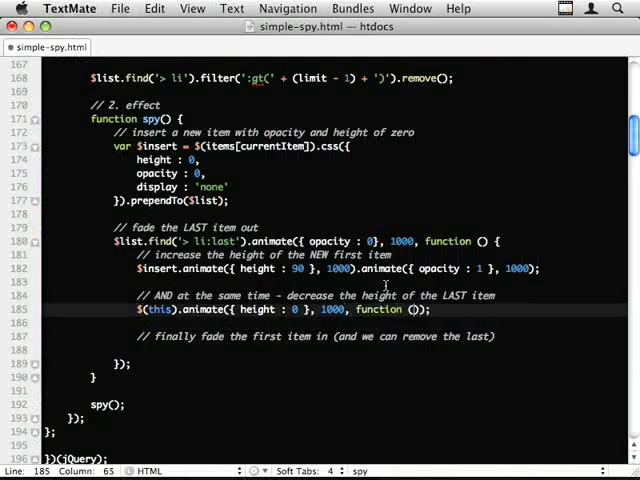
{"action": "type", "text": "$(this)"}
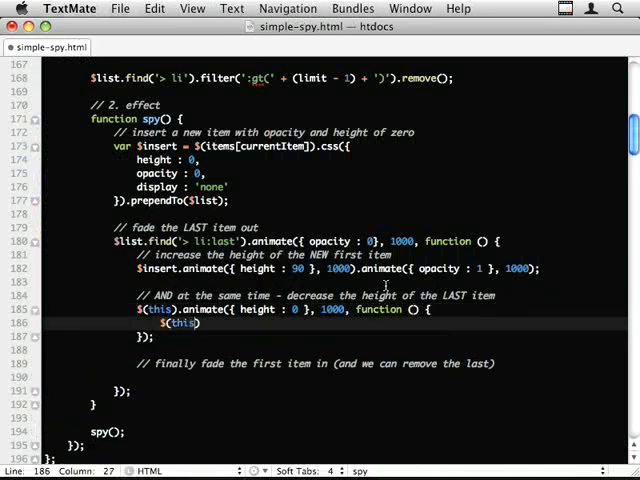
{"action": "type", "text": ".remove();"}
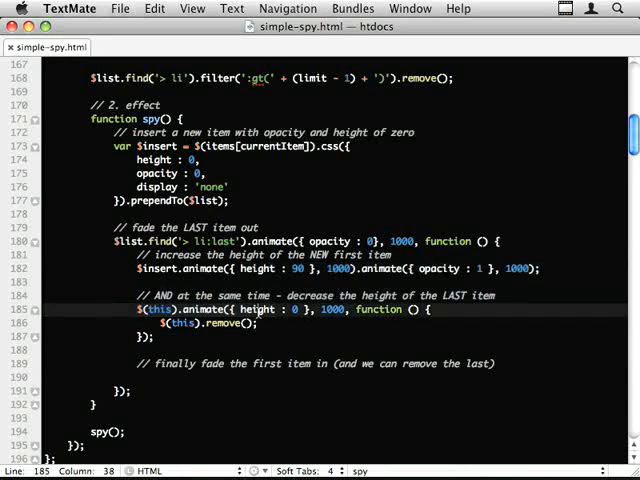
{"action": "scroll", "scroll_direction": "down", "scroll_amount": 3}
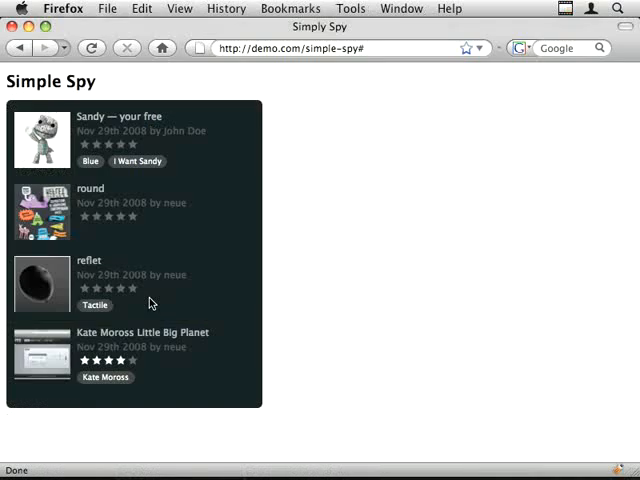
{"action": "mouse_move", "coordinate": [105, 121]}
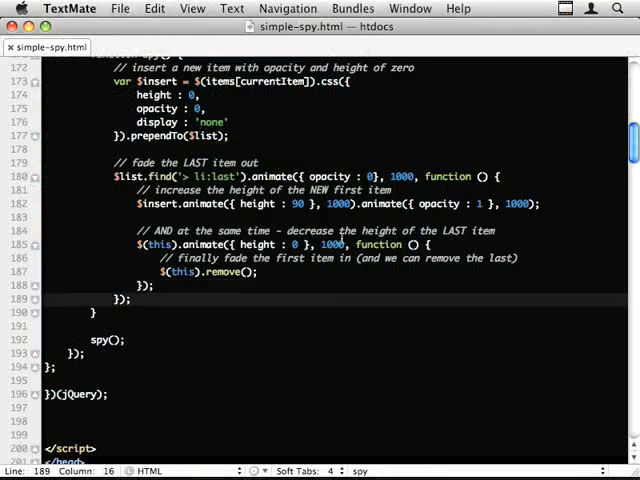
Step: Add currentItem++ and reset currentItem to 0 when currentItem >= total
{"action": "type", "text": "cur"}
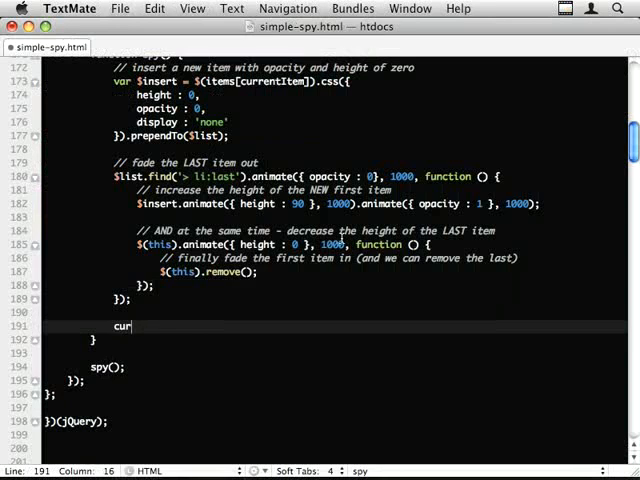
{"action": "type", "text": "rentItem++;"}
{"action": "type", "text": "if"}
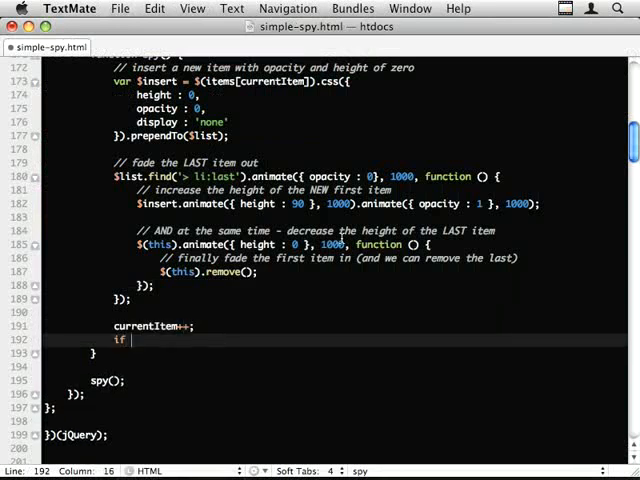
{"action": "type", "text": "(currentItem >= total) {"}
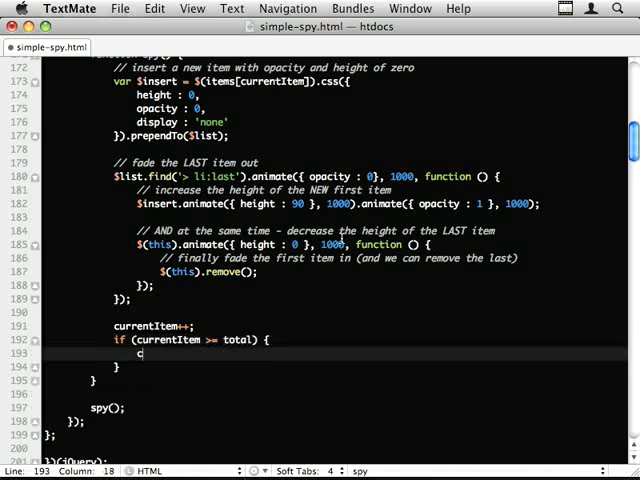
{"action": "type", "text": "currentItem = 0;"}
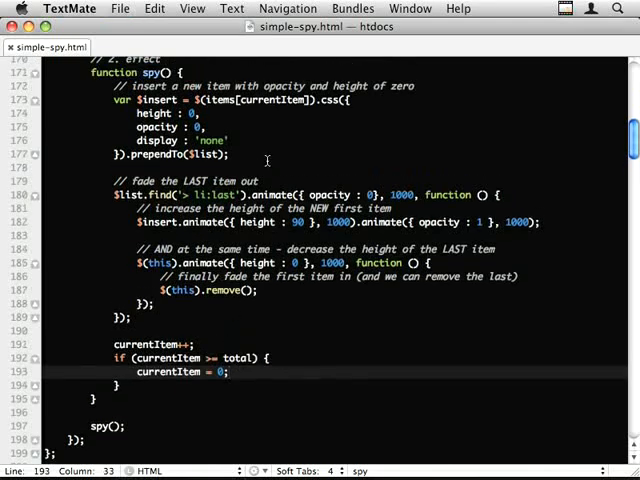
{"action": "left_click", "coordinate": [280, 99]}
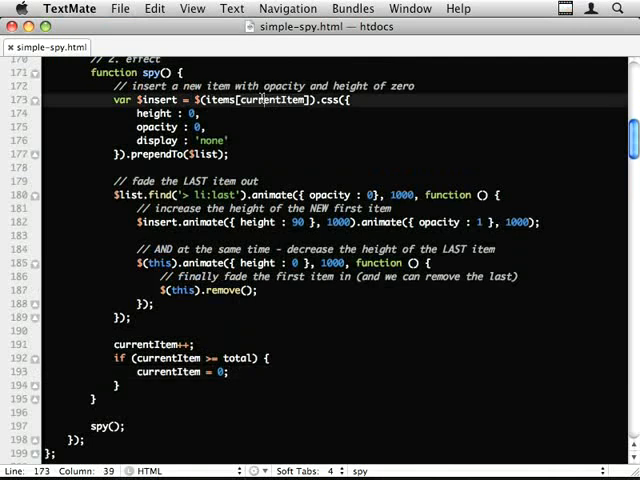
{"action": "double_click", "coordinate": [237, 357]}
{"action": "type", "text": "="}
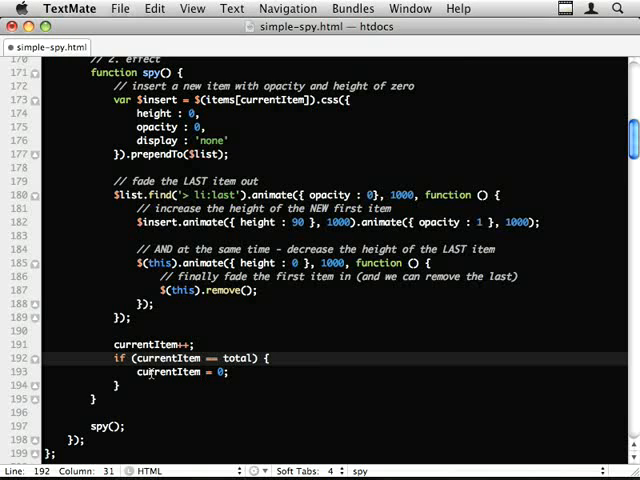
{"action": "mouse_move", "coordinate": [263, 343]}
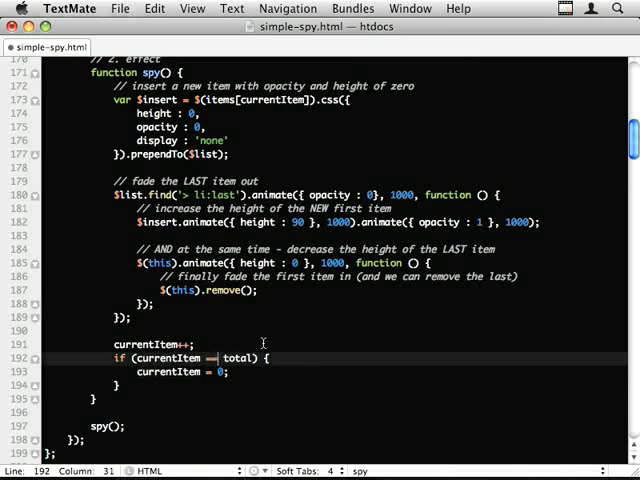
{"action": "type", "text": ">="}
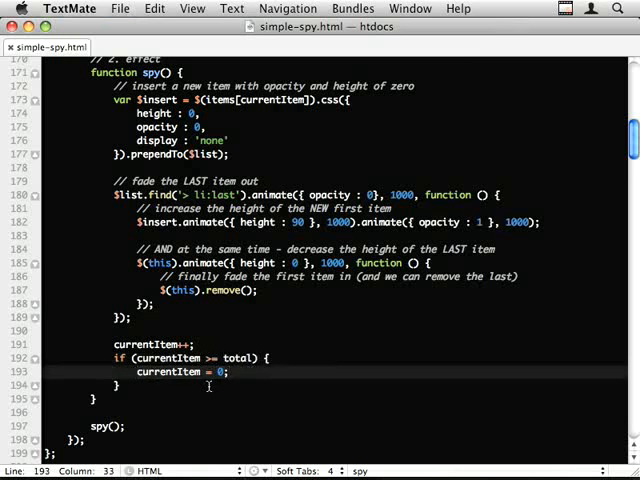
Step: End the spy function with setTimeout(spy, interval) and review the surrounding code
{"action": "type", "text": "s"}
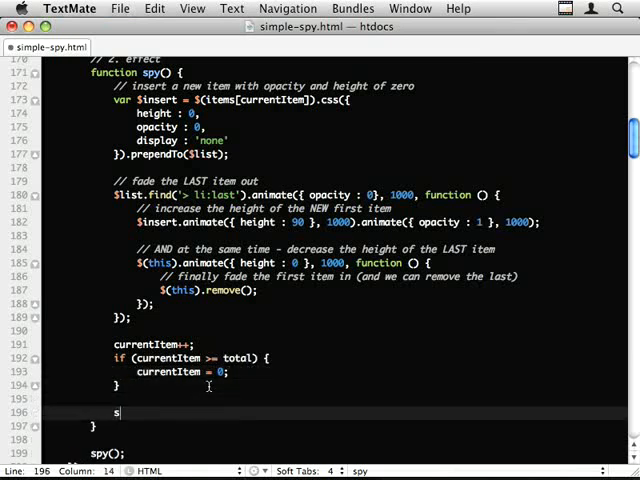
{"action": "type", "text": "etTimeout()"}
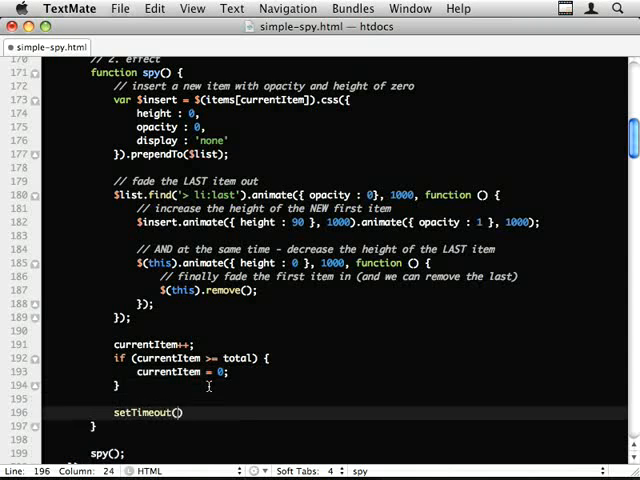
{"action": "type", "text": "spy,"}
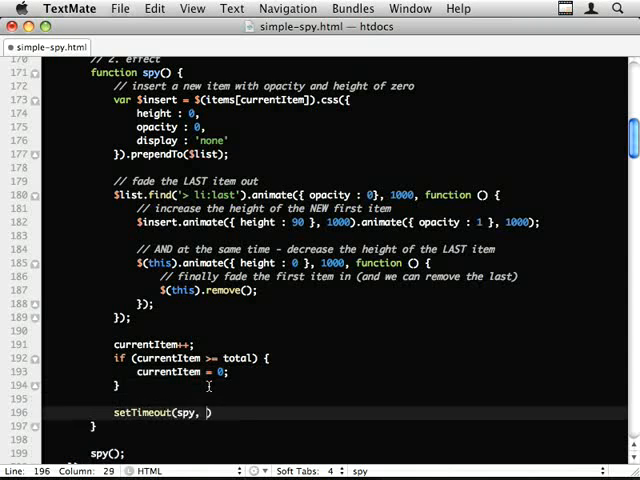
{"action": "type", "text": "interval"}
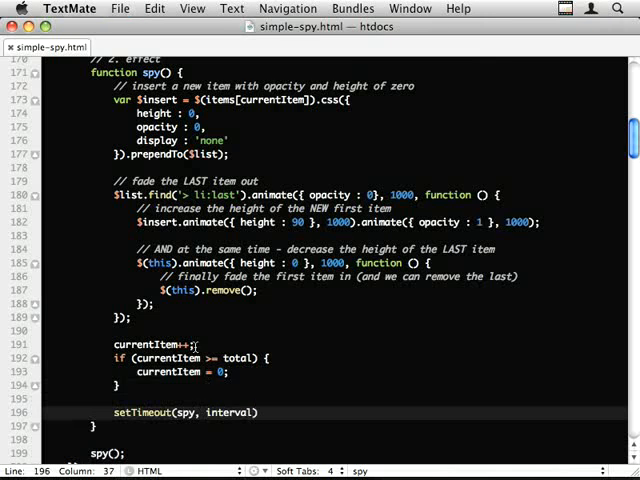
{"action": "scroll", "scroll_direction": "up", "scroll_amount": 3}
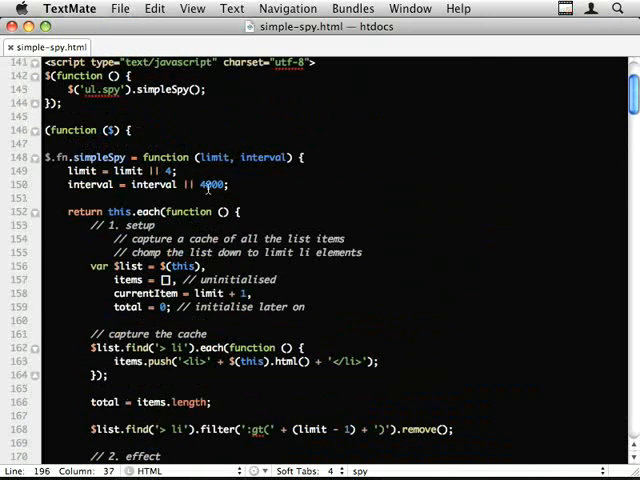
{"action": "scroll", "scroll_direction": "down", "scroll_amount": 3}
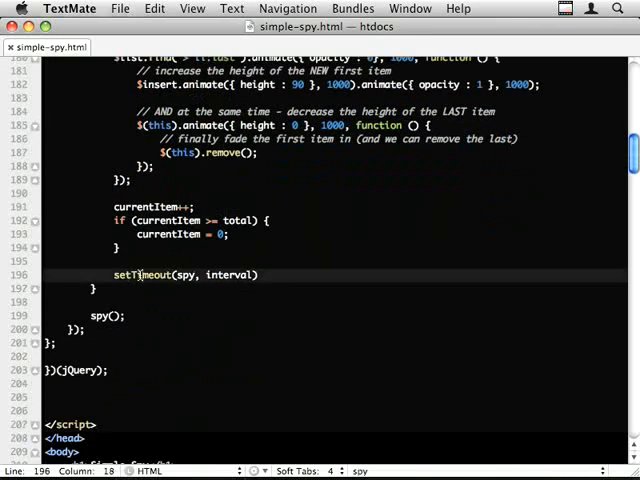
{"action": "double_click", "coordinate": [186, 275]}
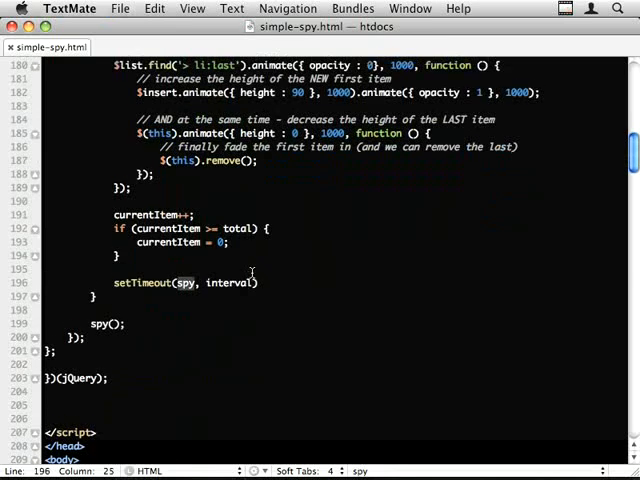
{"action": "mouse_move", "coordinate": [368, 277]}
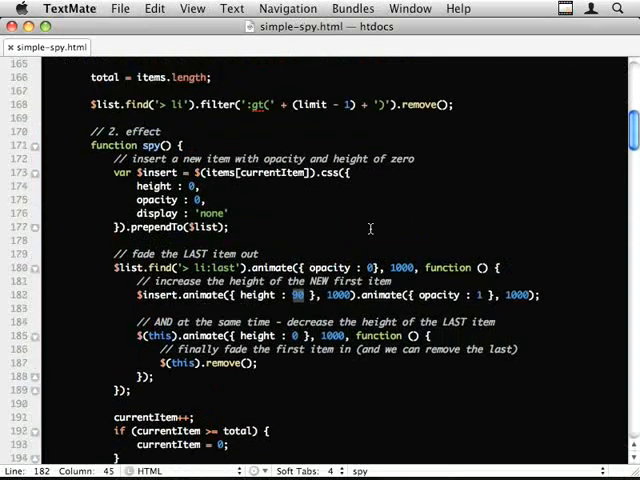
Step: Add height = $list.find('> li:first').height() to the setup variables and review the code
{"action": "scroll", "scroll_direction": "up", "scroll_amount": 3}
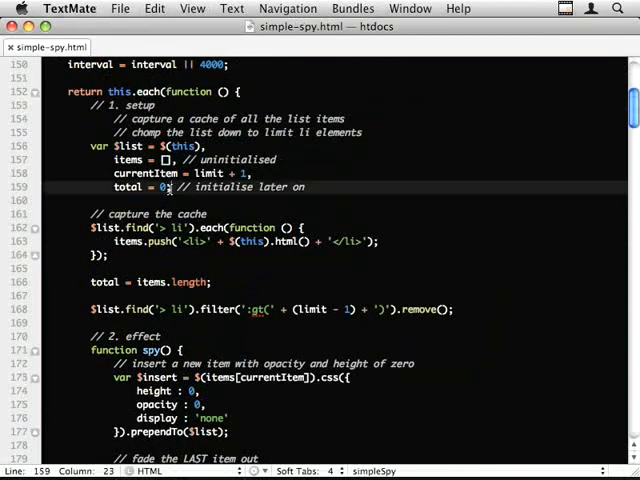
{"action": "type", "text": "h"}
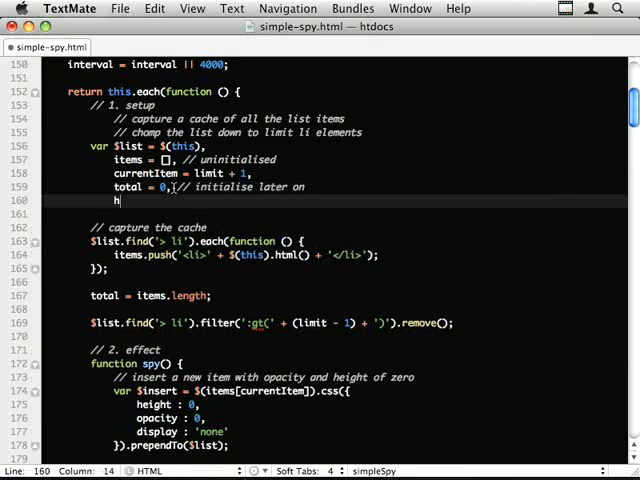
{"action": "type", "text": "eight = $item"}
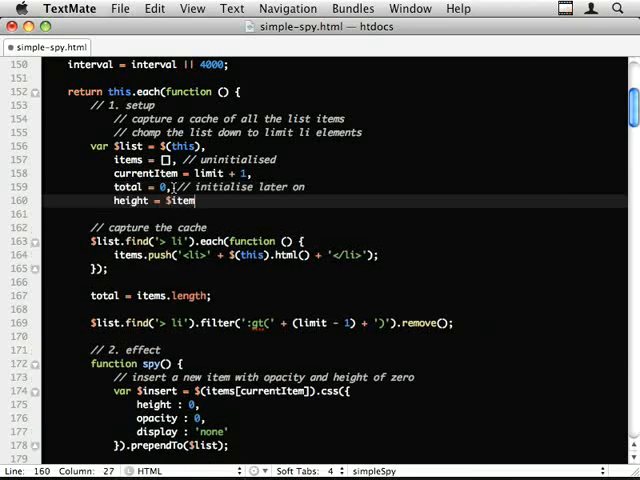
{"action": "type", "text": "list.find"}
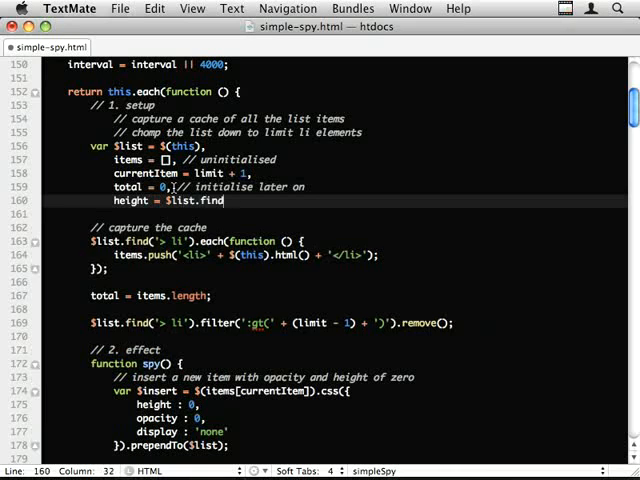
{"action": "type", "text": "('> f')"}
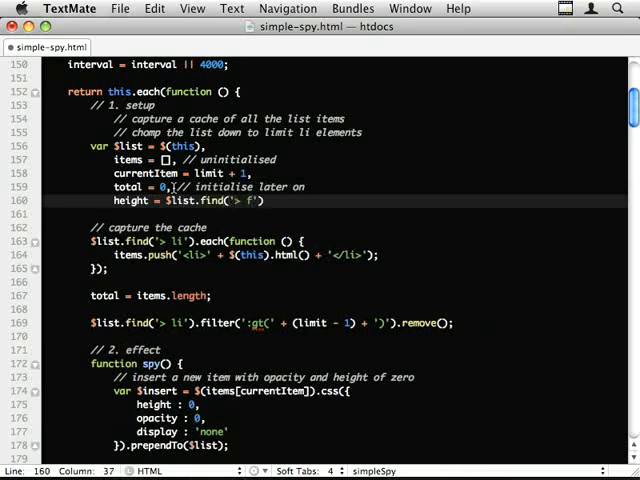
{"action": "type", "text": "li:first."}
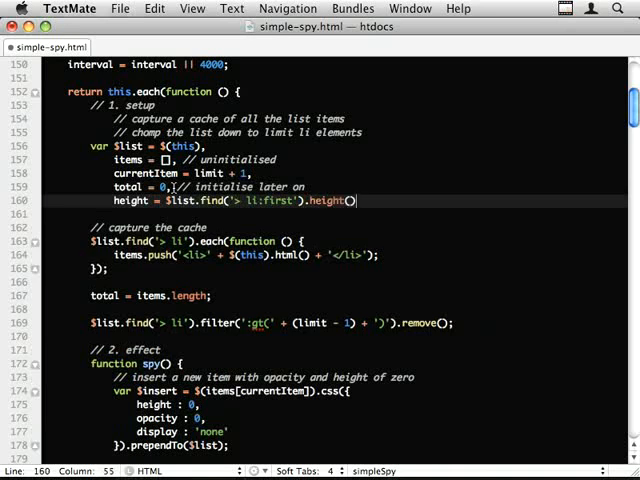
{"action": "scroll", "scroll_direction": "down", "scroll_amount": 3}
{"action": "type", "text": ";"}
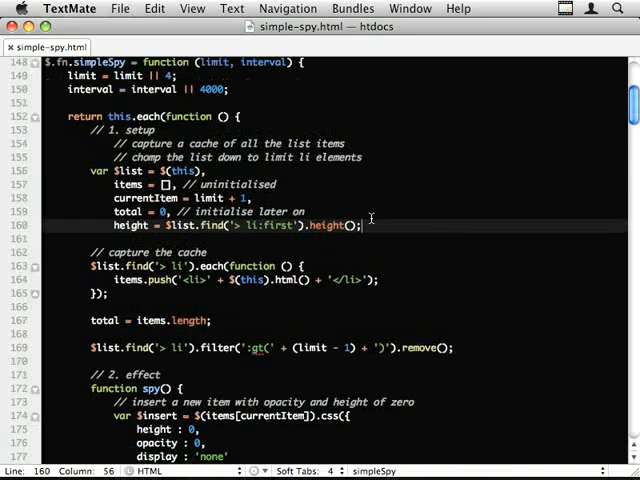
{"action": "scroll", "scroll_direction": "down", "scroll_amount": 3}
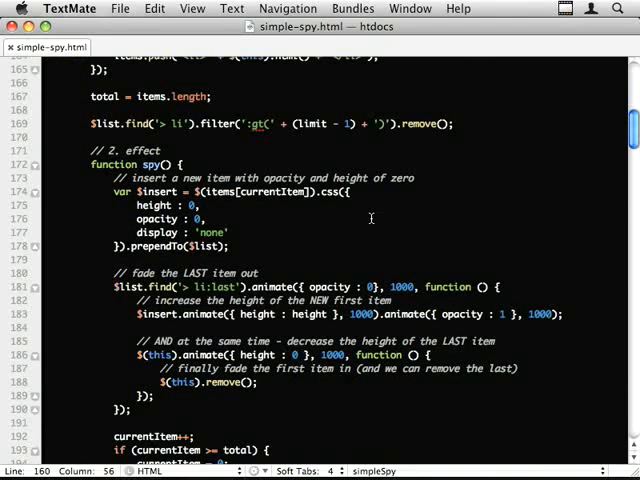
{"action": "scroll", "scroll_direction": "up", "scroll_amount": 3}
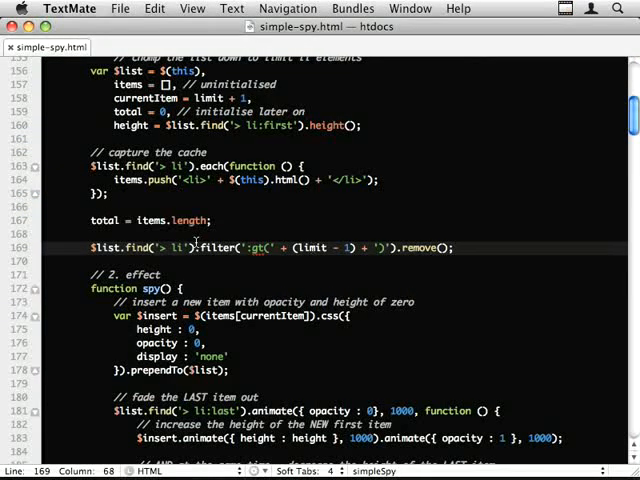
{"action": "scroll", "scroll_direction": "down", "scroll_amount": 3}
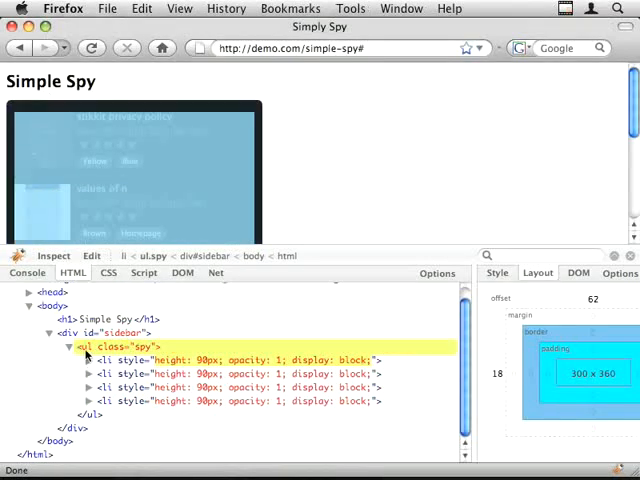
Step: Inspect the ul.spy list and its li children in Firebug, then collapse it
{"action": "left_click", "coordinate": [110, 346]}
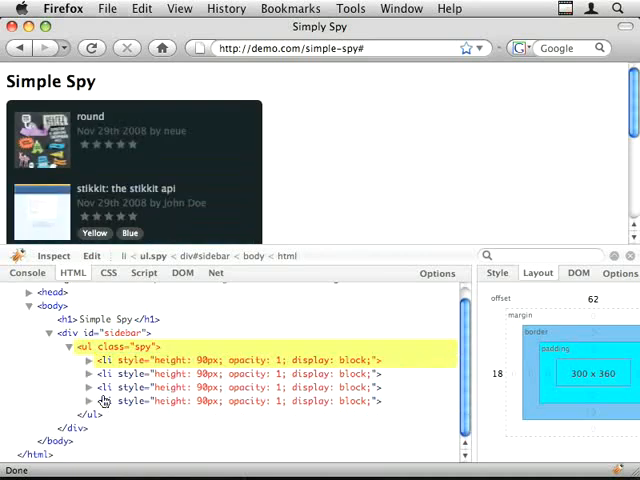
{"action": "left_click", "coordinate": [88, 346]}
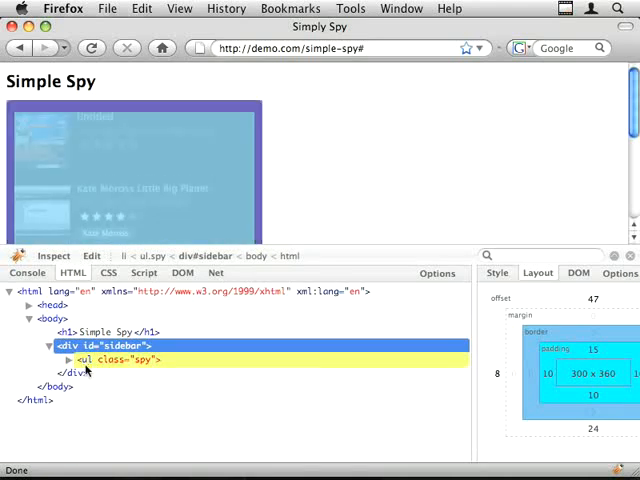
{"action": "scroll", "scroll_direction": "down", "scroll_amount": 3}
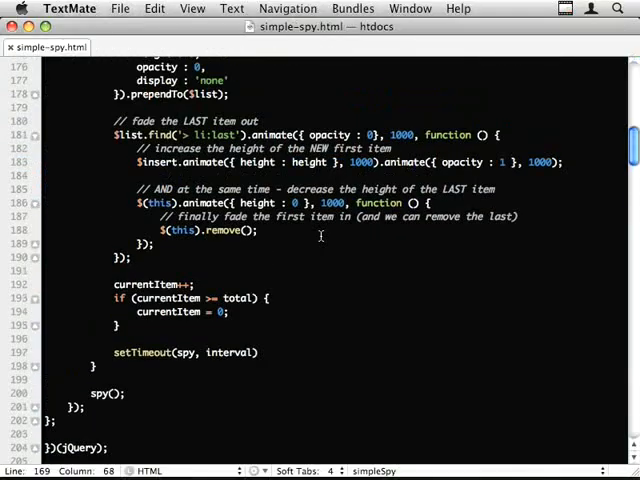
Step: On a new line, wrap the list in a <div class="spyWrapper"> with $list.wrap()
{"action": "scroll", "scroll_direction": "up", "scroll_amount": 3}
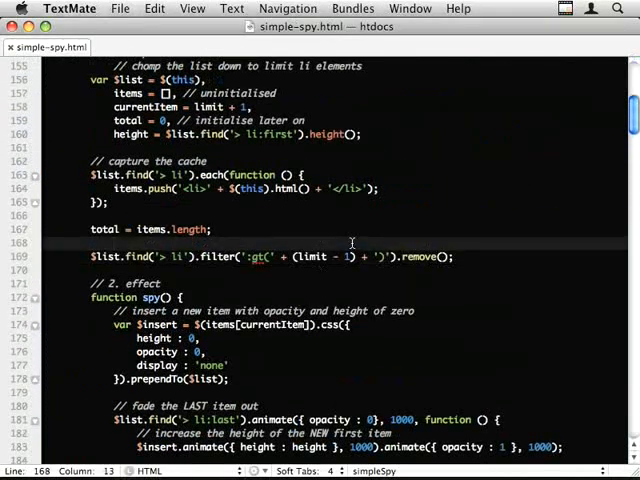
{"action": "key", "text": "Return"}
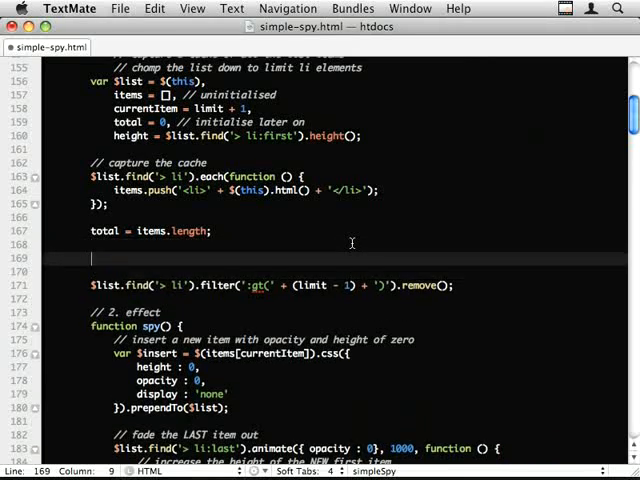
{"action": "type", "text": "$list.wr"}
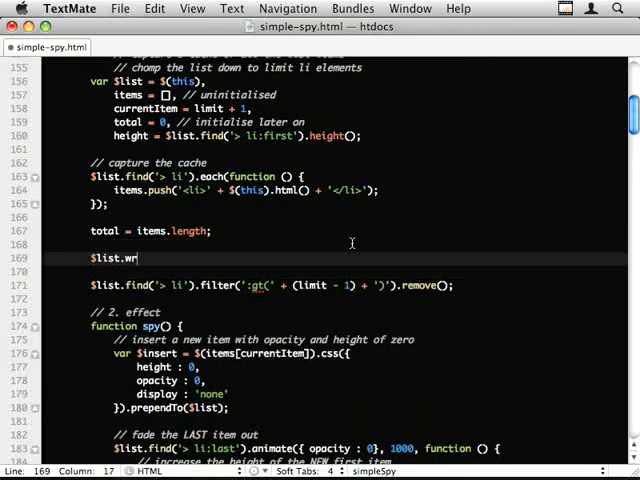
{"action": "type", "text": "ap('')"}
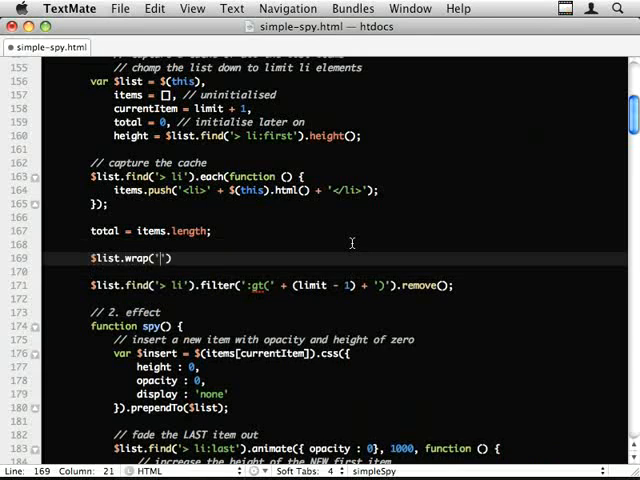
{"action": "type", "text": "<div"}
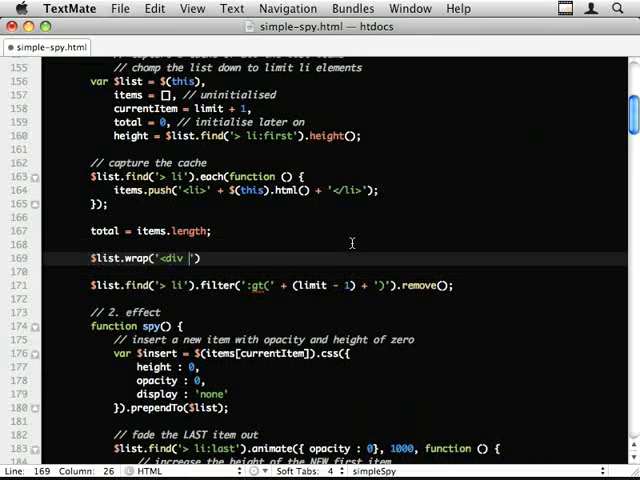
{"action": "type", "text": "class=\"spy\""}
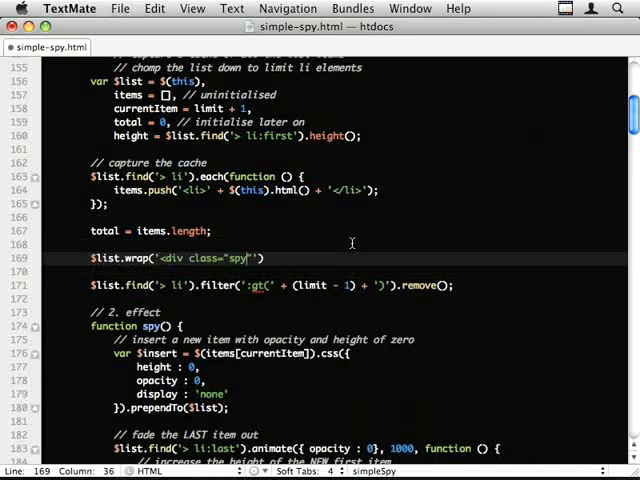
{"action": "type", "text": "Wrapper"}
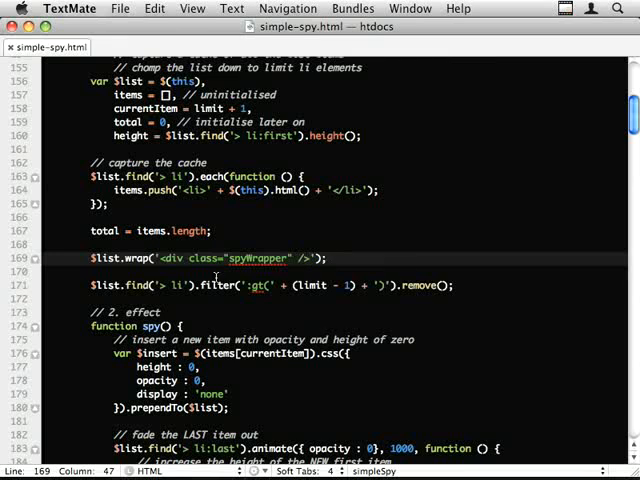
Step: Chain .parent().css({ height : height * limit }) onto the wrap statement
{"action": "left_click", "coordinate": [330, 258]}
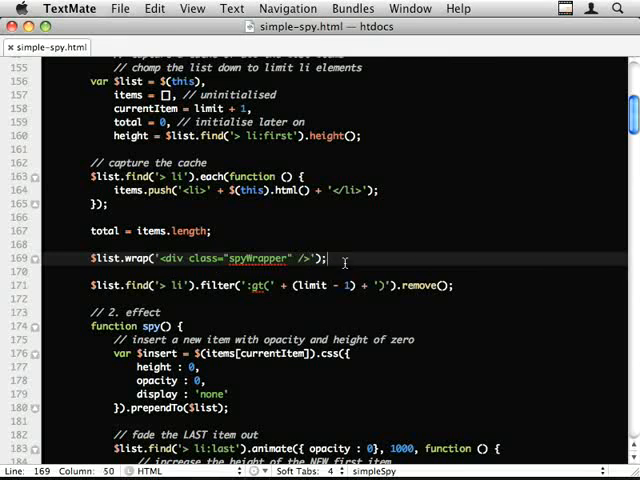
{"action": "type", "text": ".par"}
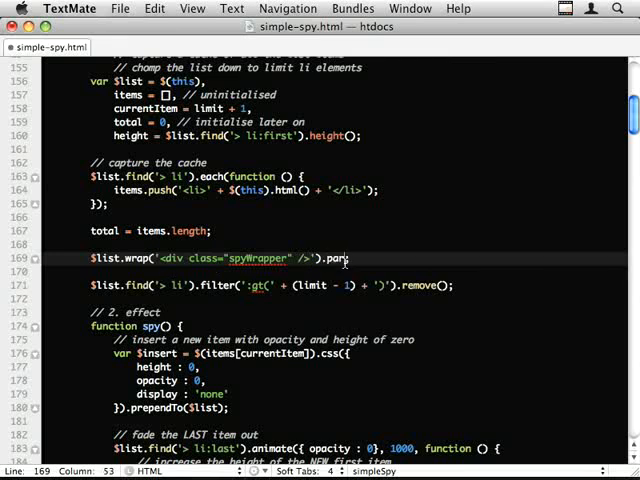
{"action": "type", "text": "ent().css("}
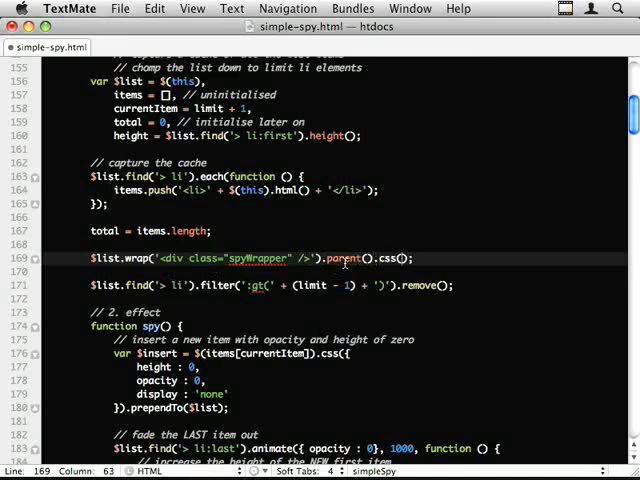
{"action": "type", "text": "{ height}"}
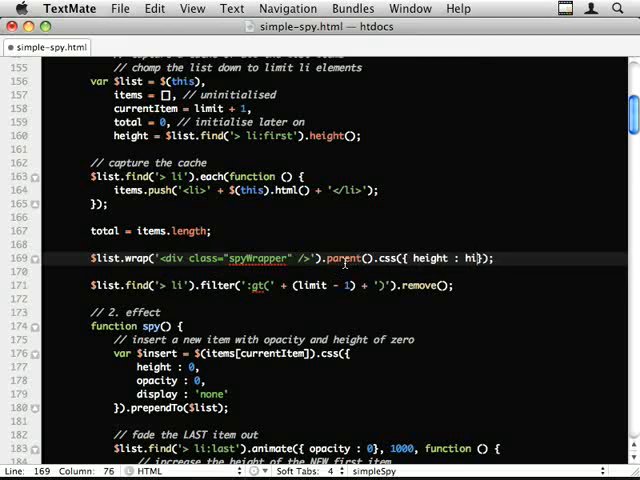
{"action": "type", "text": "eight"}
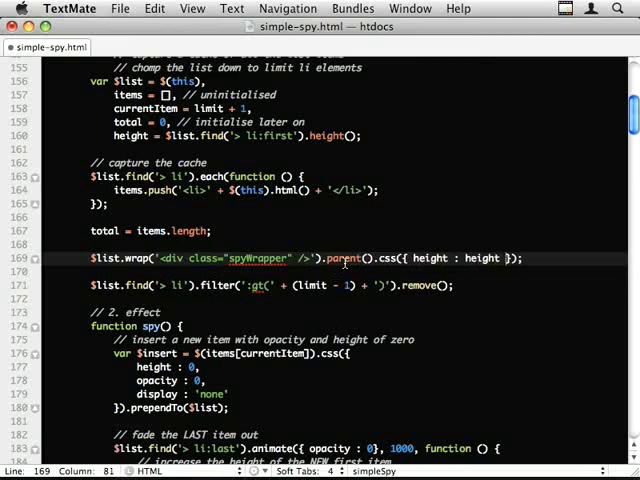
{"action": "type", "text": "*"}
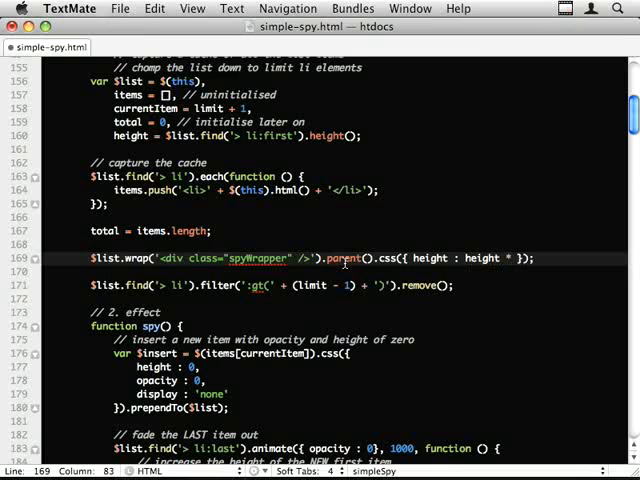
{"action": "type", "text": "limit"}
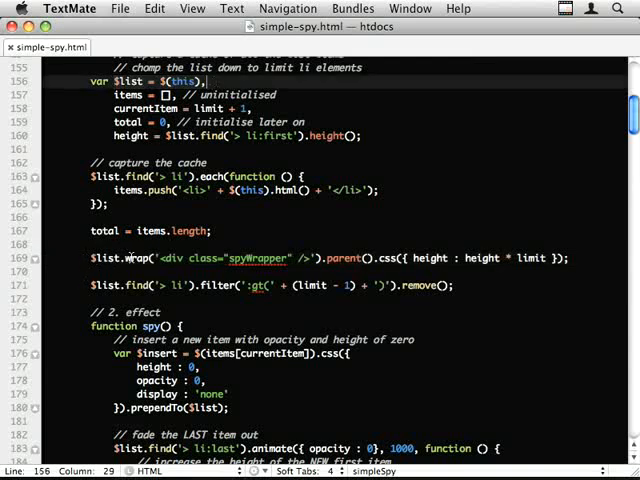
{"action": "left_click", "coordinate": [322, 257]}
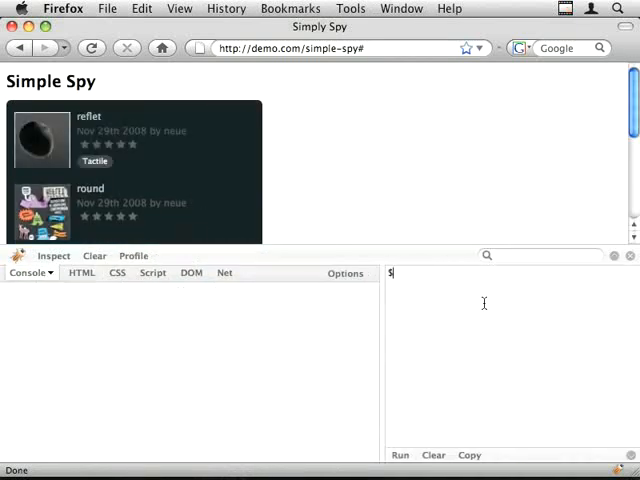
Step: Enter $('.spy').wrap('<div class="spyWrapper" />'); in Firebug's console and check the HTML tab
{"action": "type", "text": "$('.spy').wrap("}
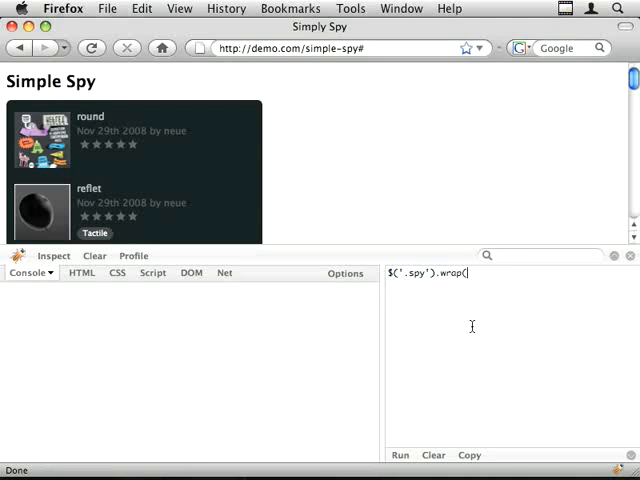
{"action": "type", "text": "'<div clas"}
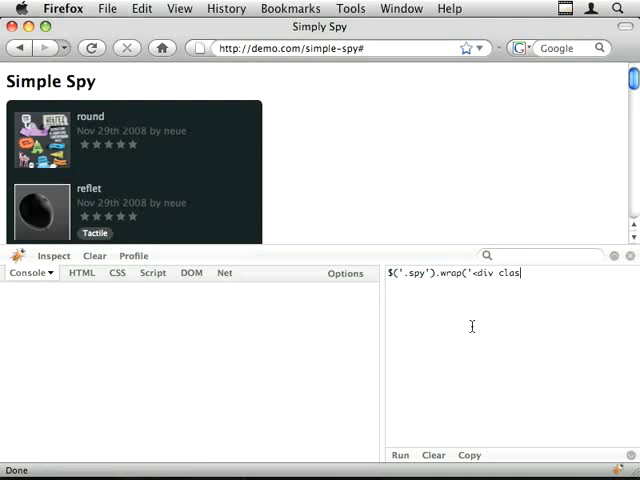
{"action": "type", "text": "s=\"spy"}
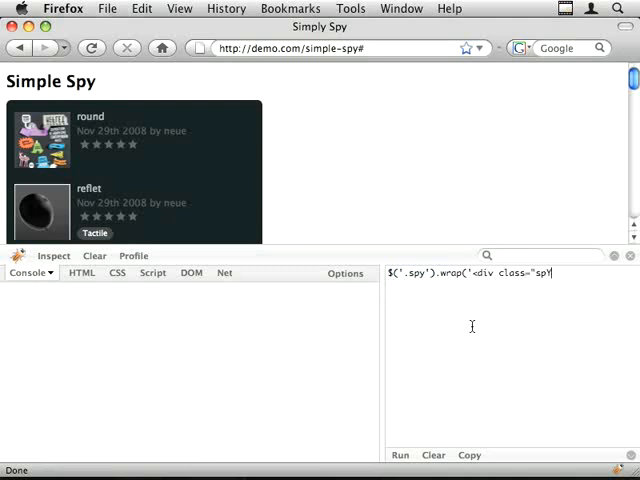
{"action": "type", "text": "Wrapper\" />"}
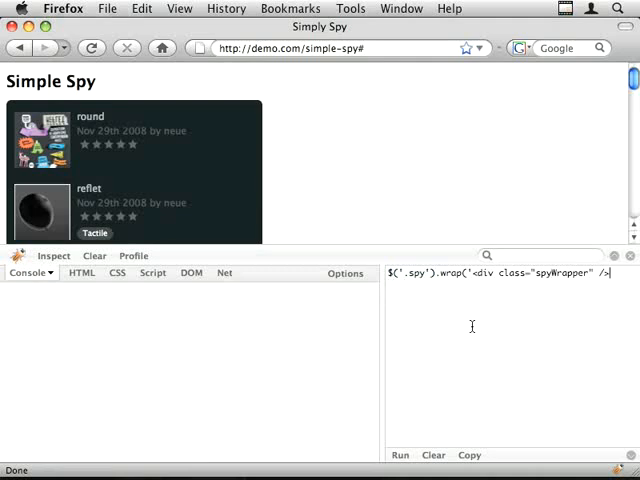
{"action": "type", "text": ");"}
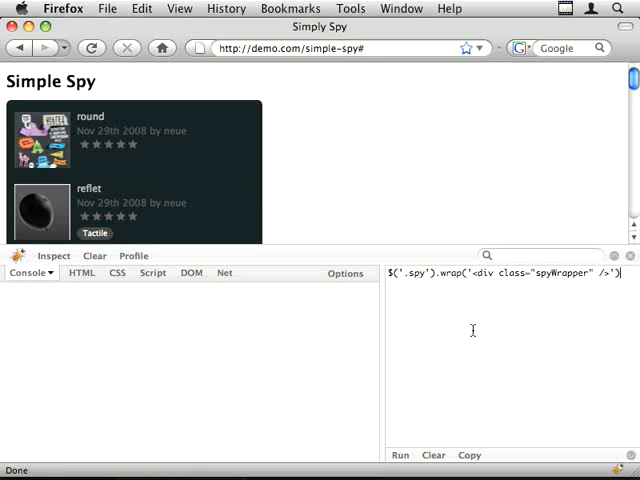
{"action": "left_click", "coordinate": [82, 272]}
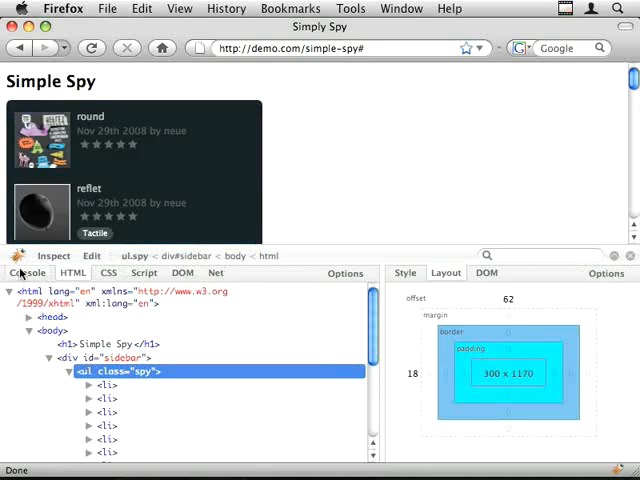
{"action": "left_click", "coordinate": [28, 272]}
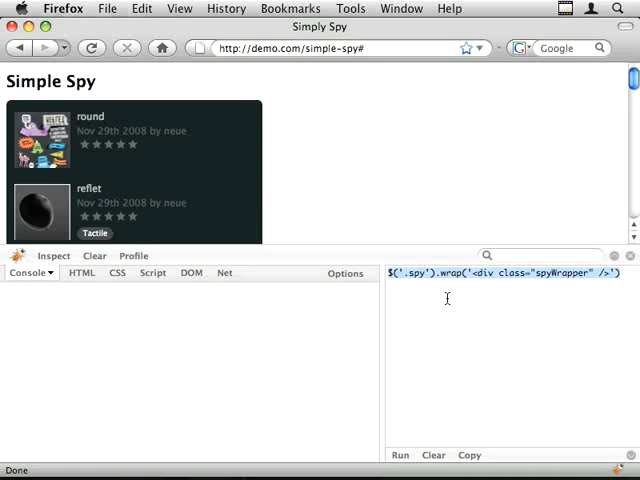
Step: Append .parent() to the wrap command, run it, and inspect the single returned object
{"action": "left_click", "coordinate": [401, 454]}
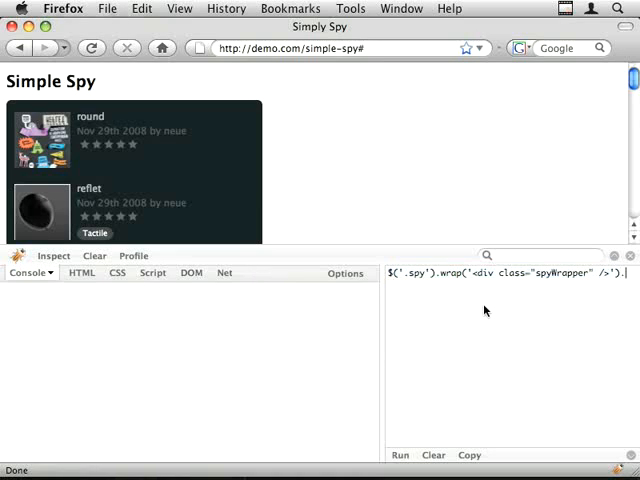
{"action": "type", "text": ".parent();"}
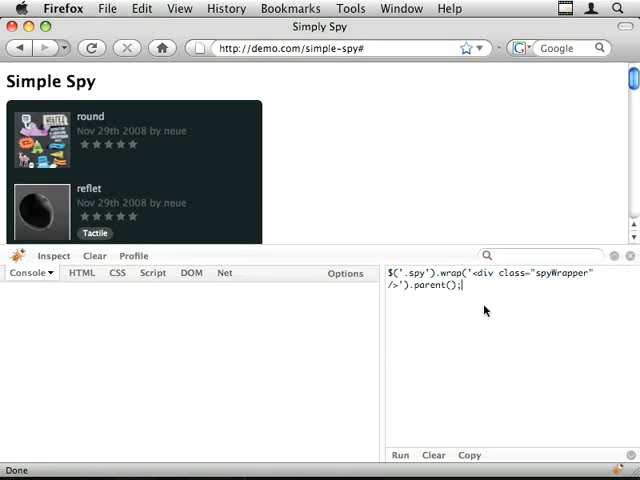
{"action": "left_click", "coordinate": [404, 454]}
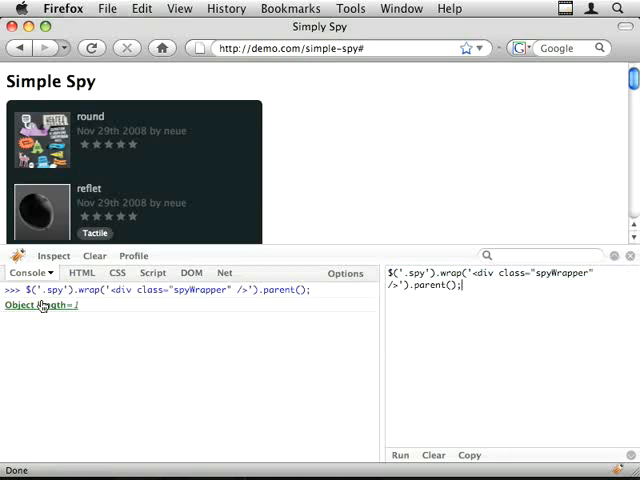
{"action": "left_click", "coordinate": [20, 305]}
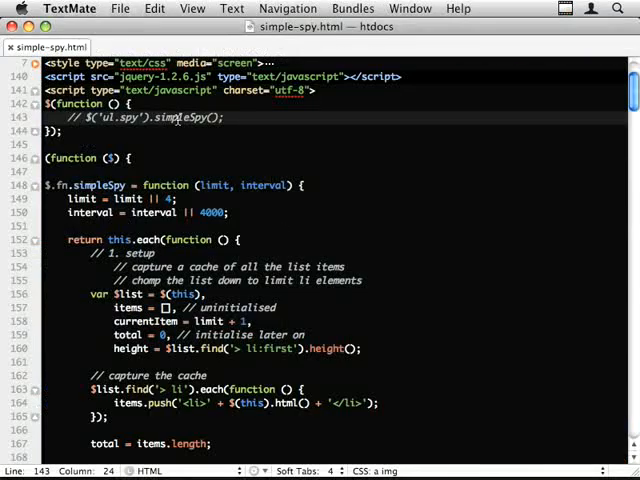
{"action": "scroll", "scroll_direction": "down", "scroll_amount": 3}
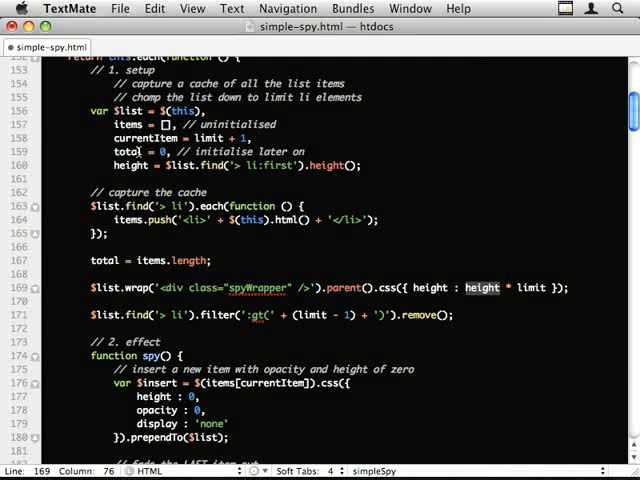
{"action": "double_click", "coordinate": [548, 288]}
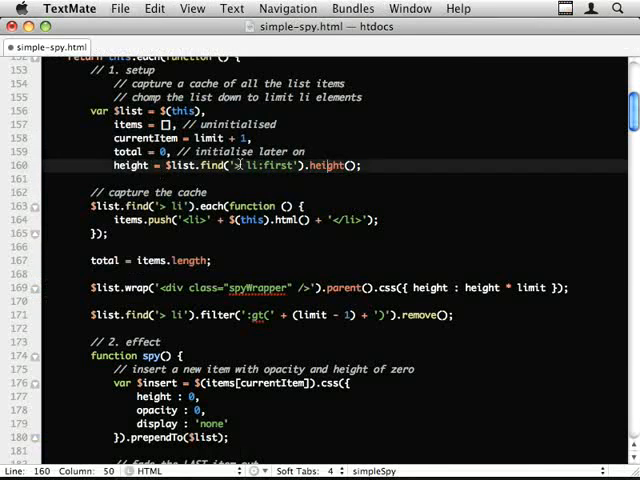
{"action": "scroll", "scroll_direction": "down", "scroll_amount": 3}
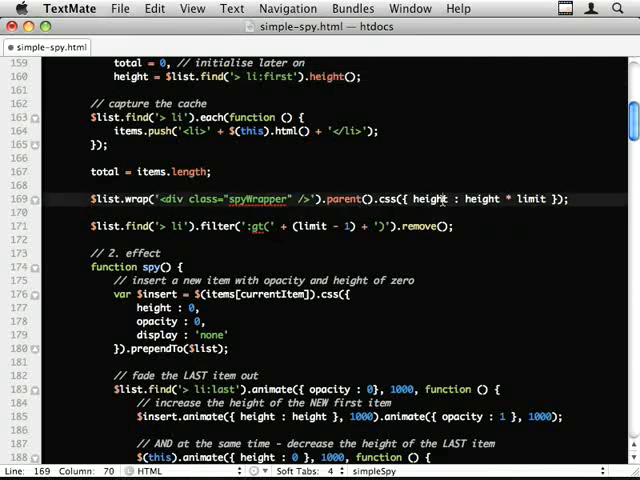
{"action": "scroll", "scroll_direction": "down", "scroll_amount": 3}
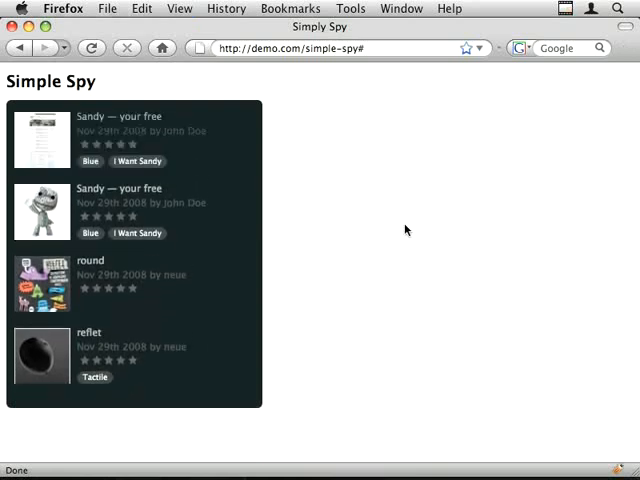
Step: Switch applications to reload the Simple Spy demo page
{"action": "key", "text": "cmd+tab"}
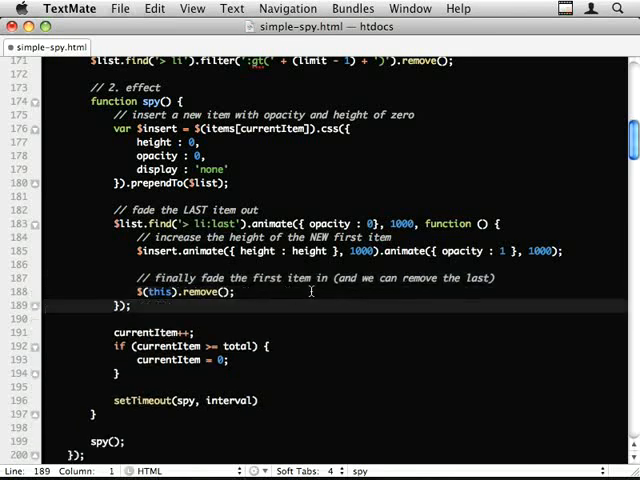
Step: Comment out the $(this).animate({ height : 0 }) wrapper in the fade-out callback
{"action": "scroll", "scroll_direction": "down", "scroll_amount": 3}
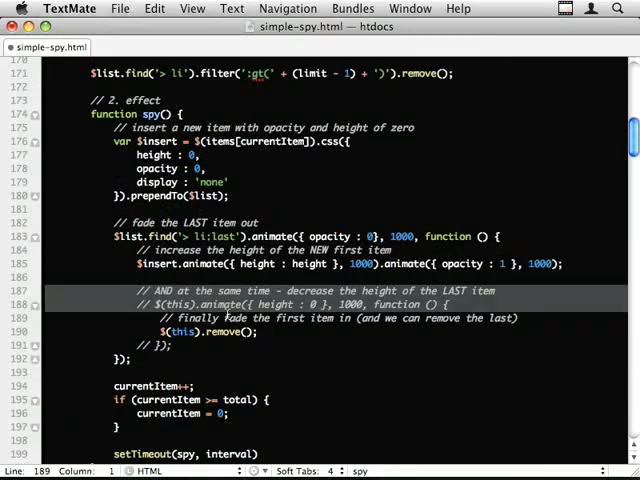
{"action": "left_click", "coordinate": [227, 304]}
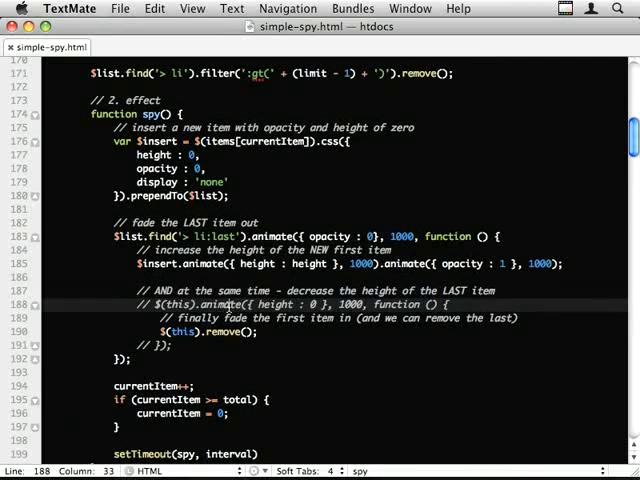
{"action": "scroll", "scroll_direction": "down", "scroll_amount": 3}
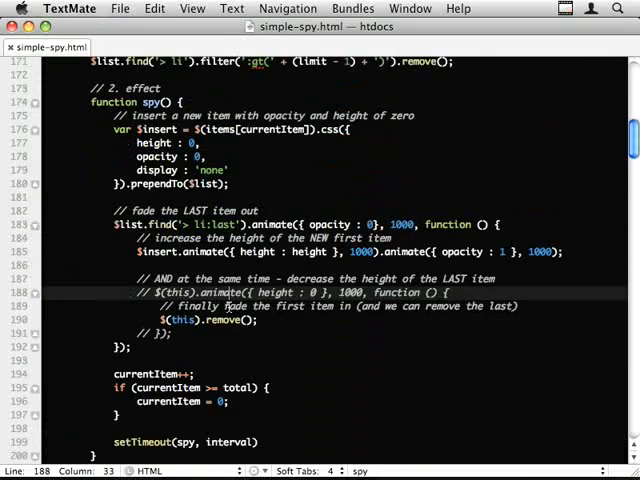
{"action": "scroll", "scroll_direction": "up", "scroll_amount": 3}
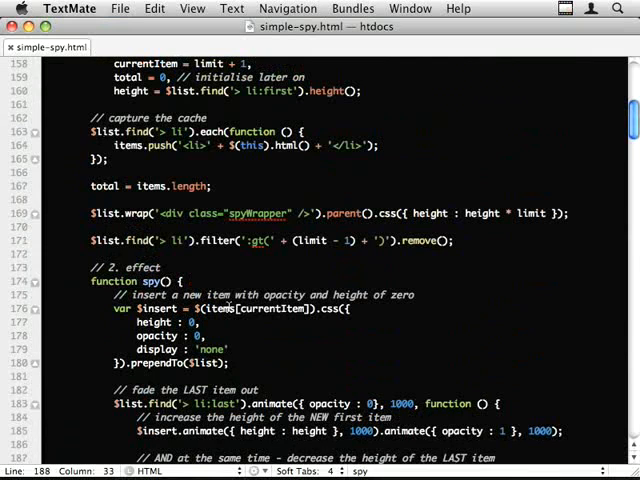